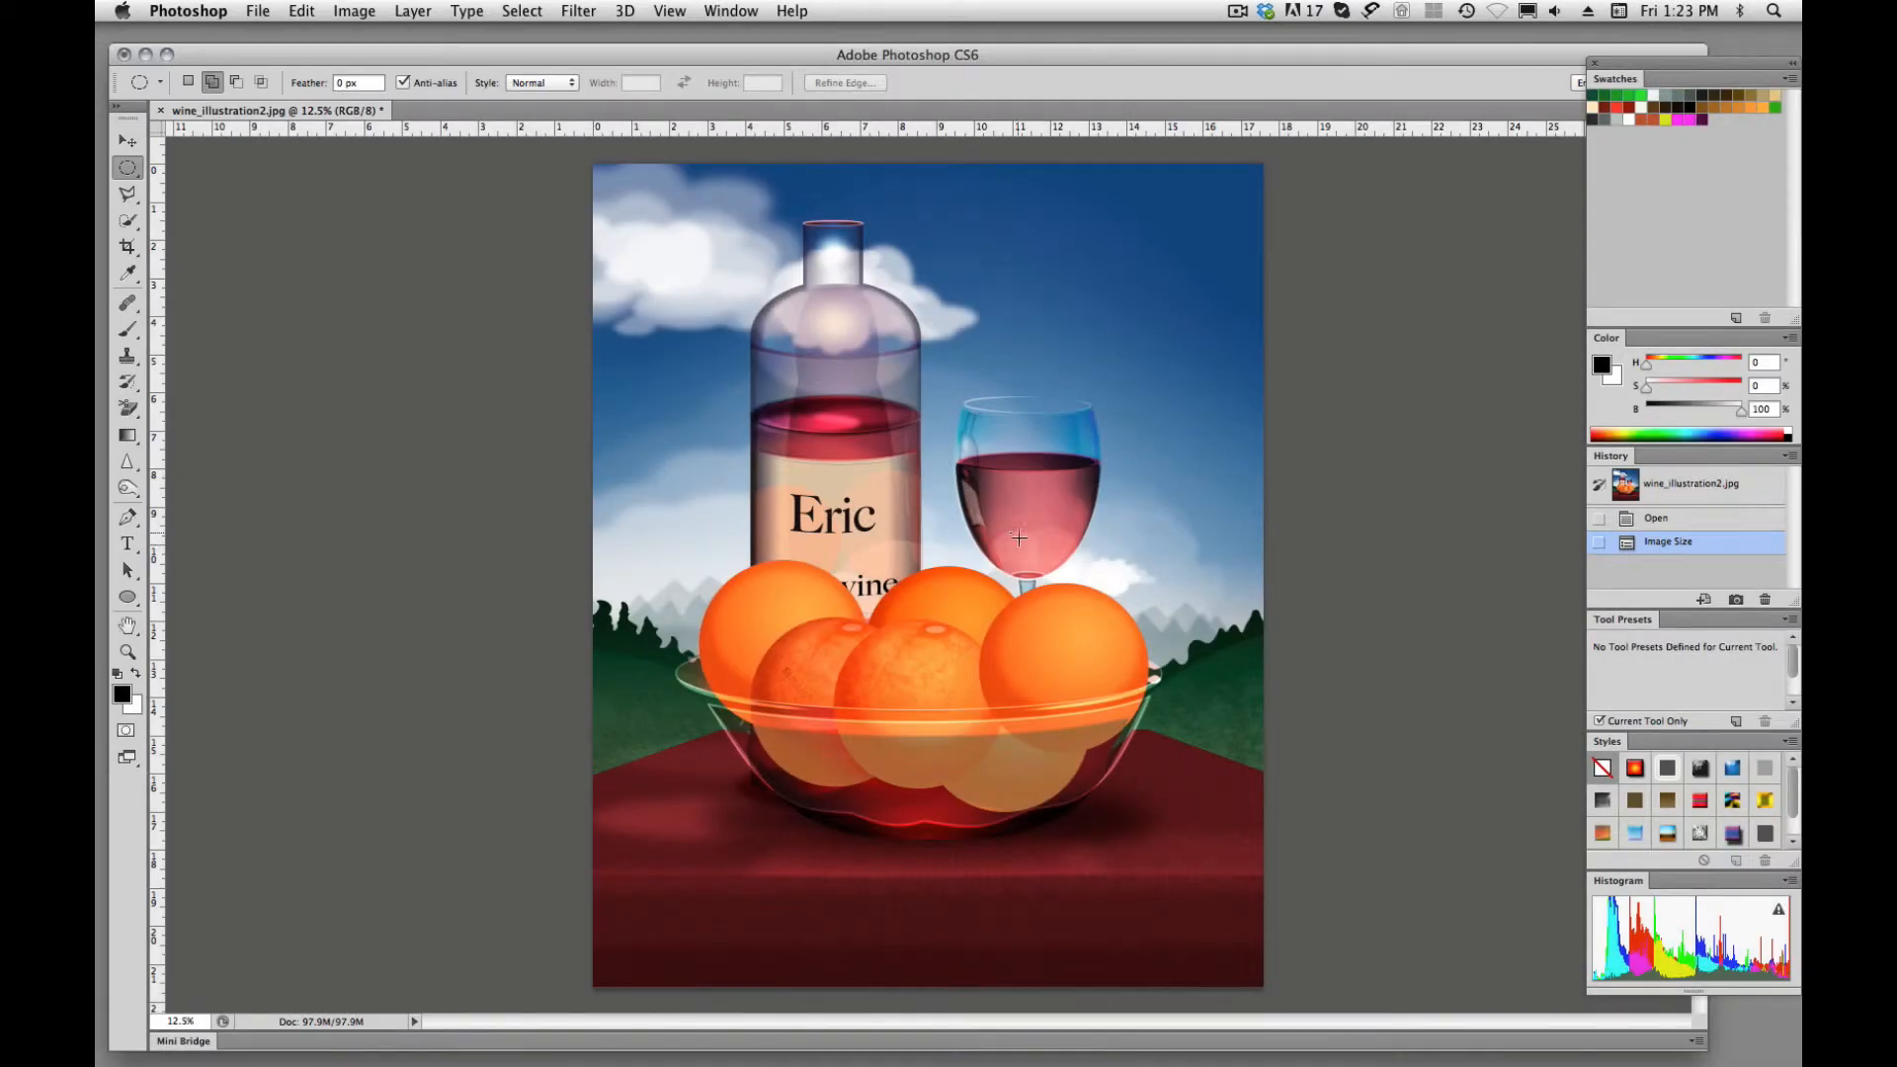
{"action": "mouse_move", "coordinate": [986, 571]}
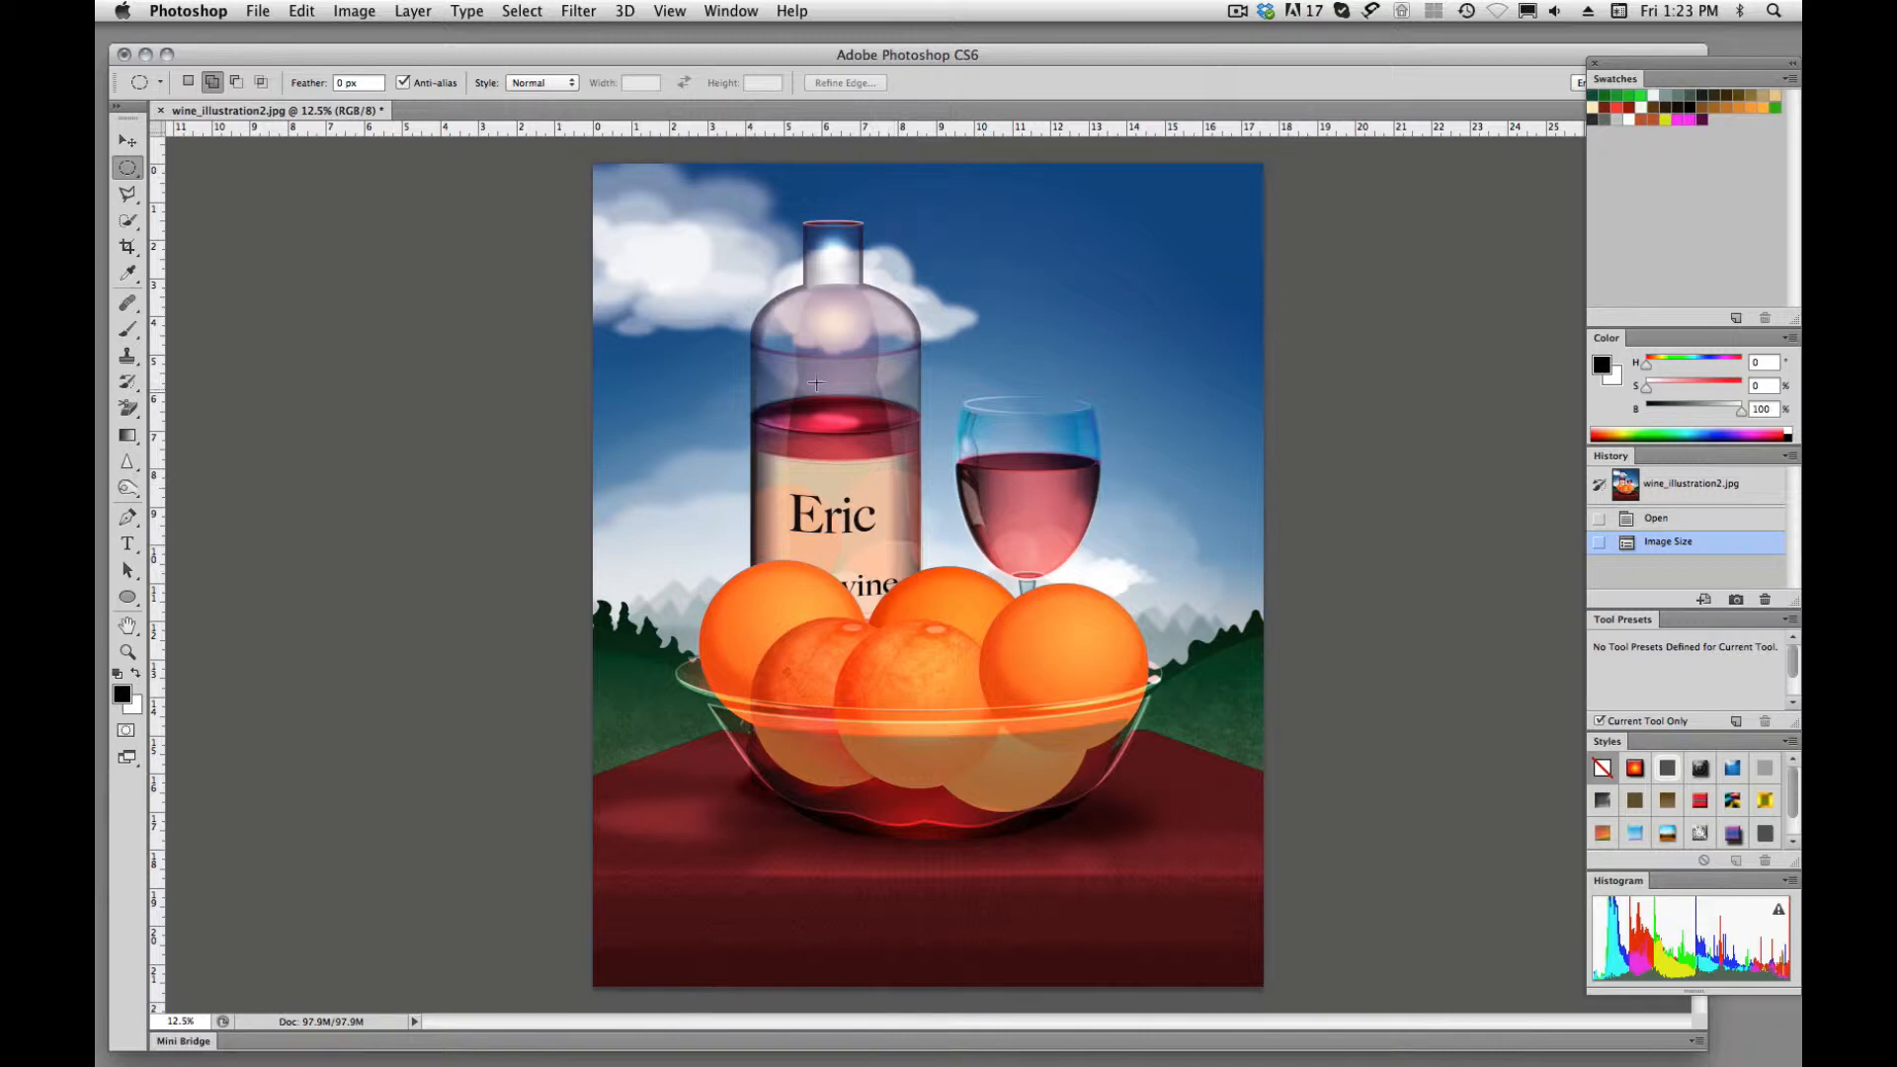
{"action": "mouse_move", "coordinate": [735, 484]}
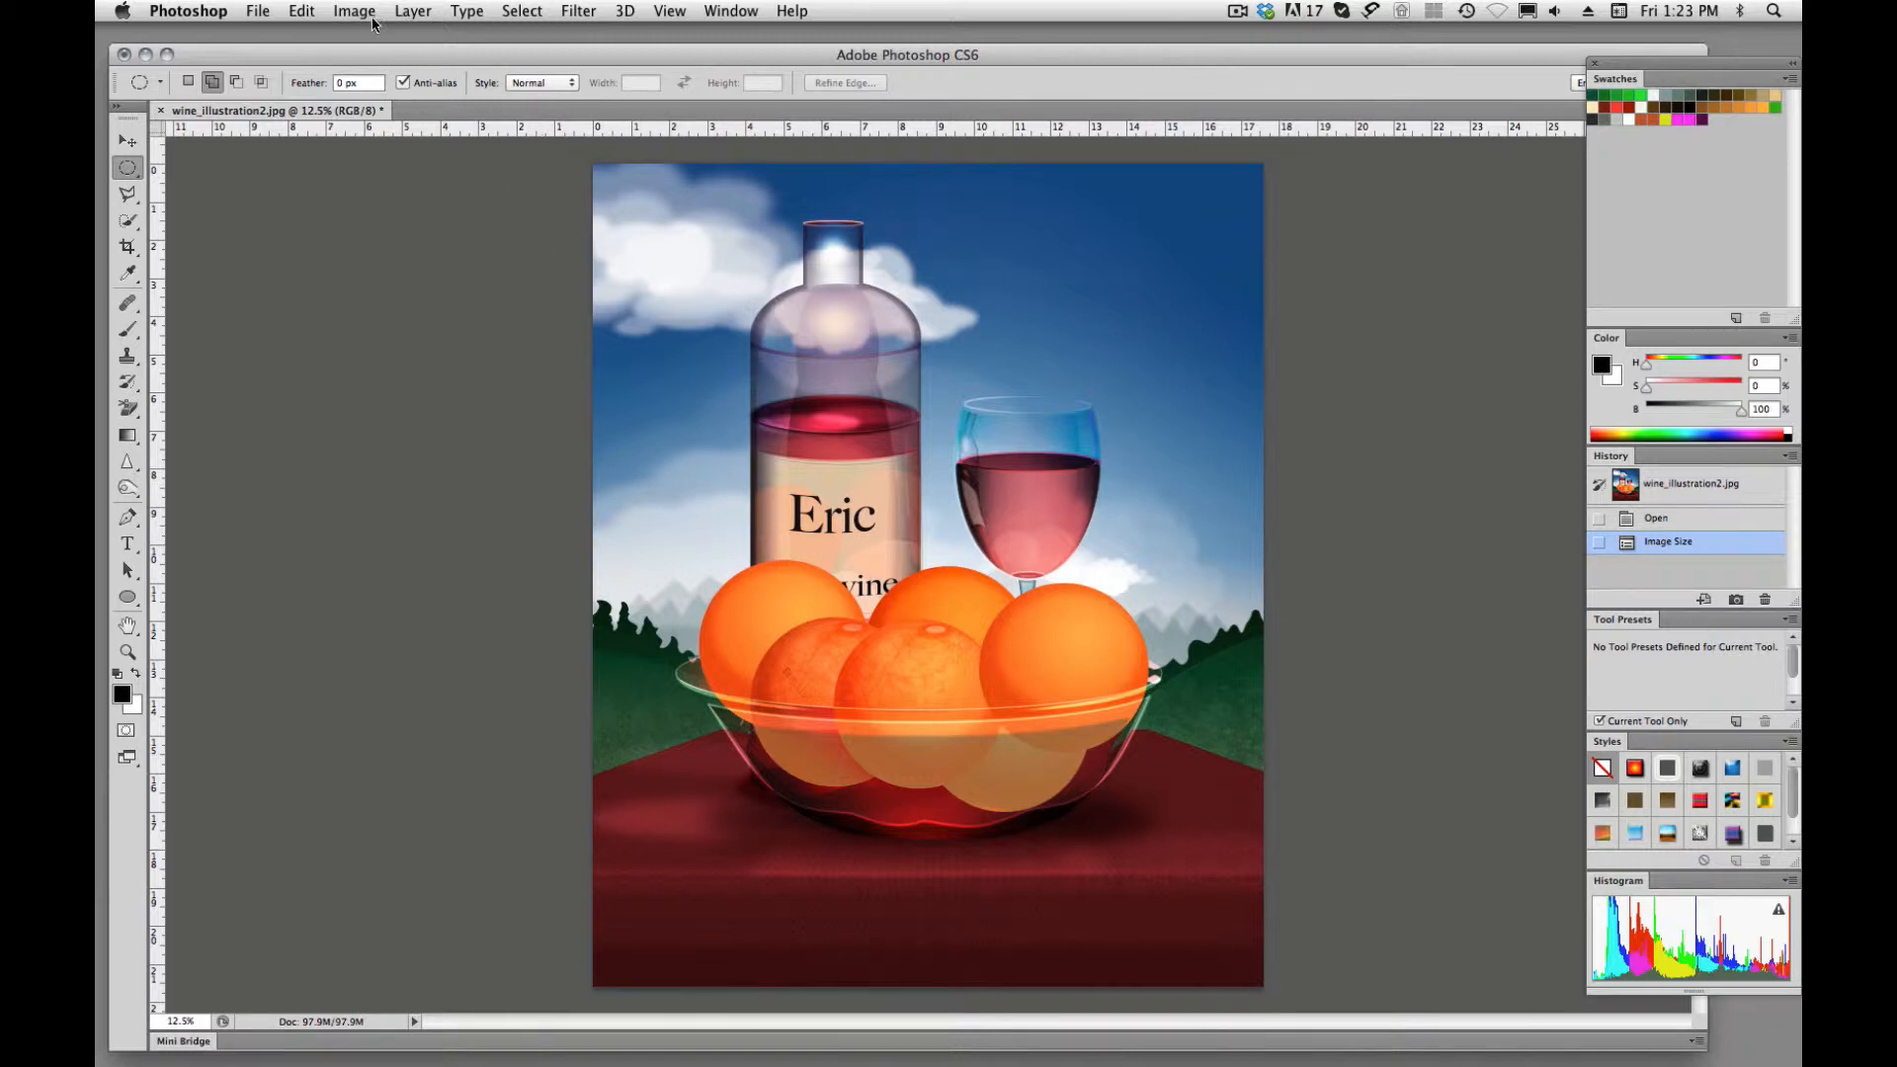
Use Image Size with proportions unconstrained to force the illustration to 3 × 3 in at 300 ppi.
{"action": "left_click", "coordinate": [354, 12]}
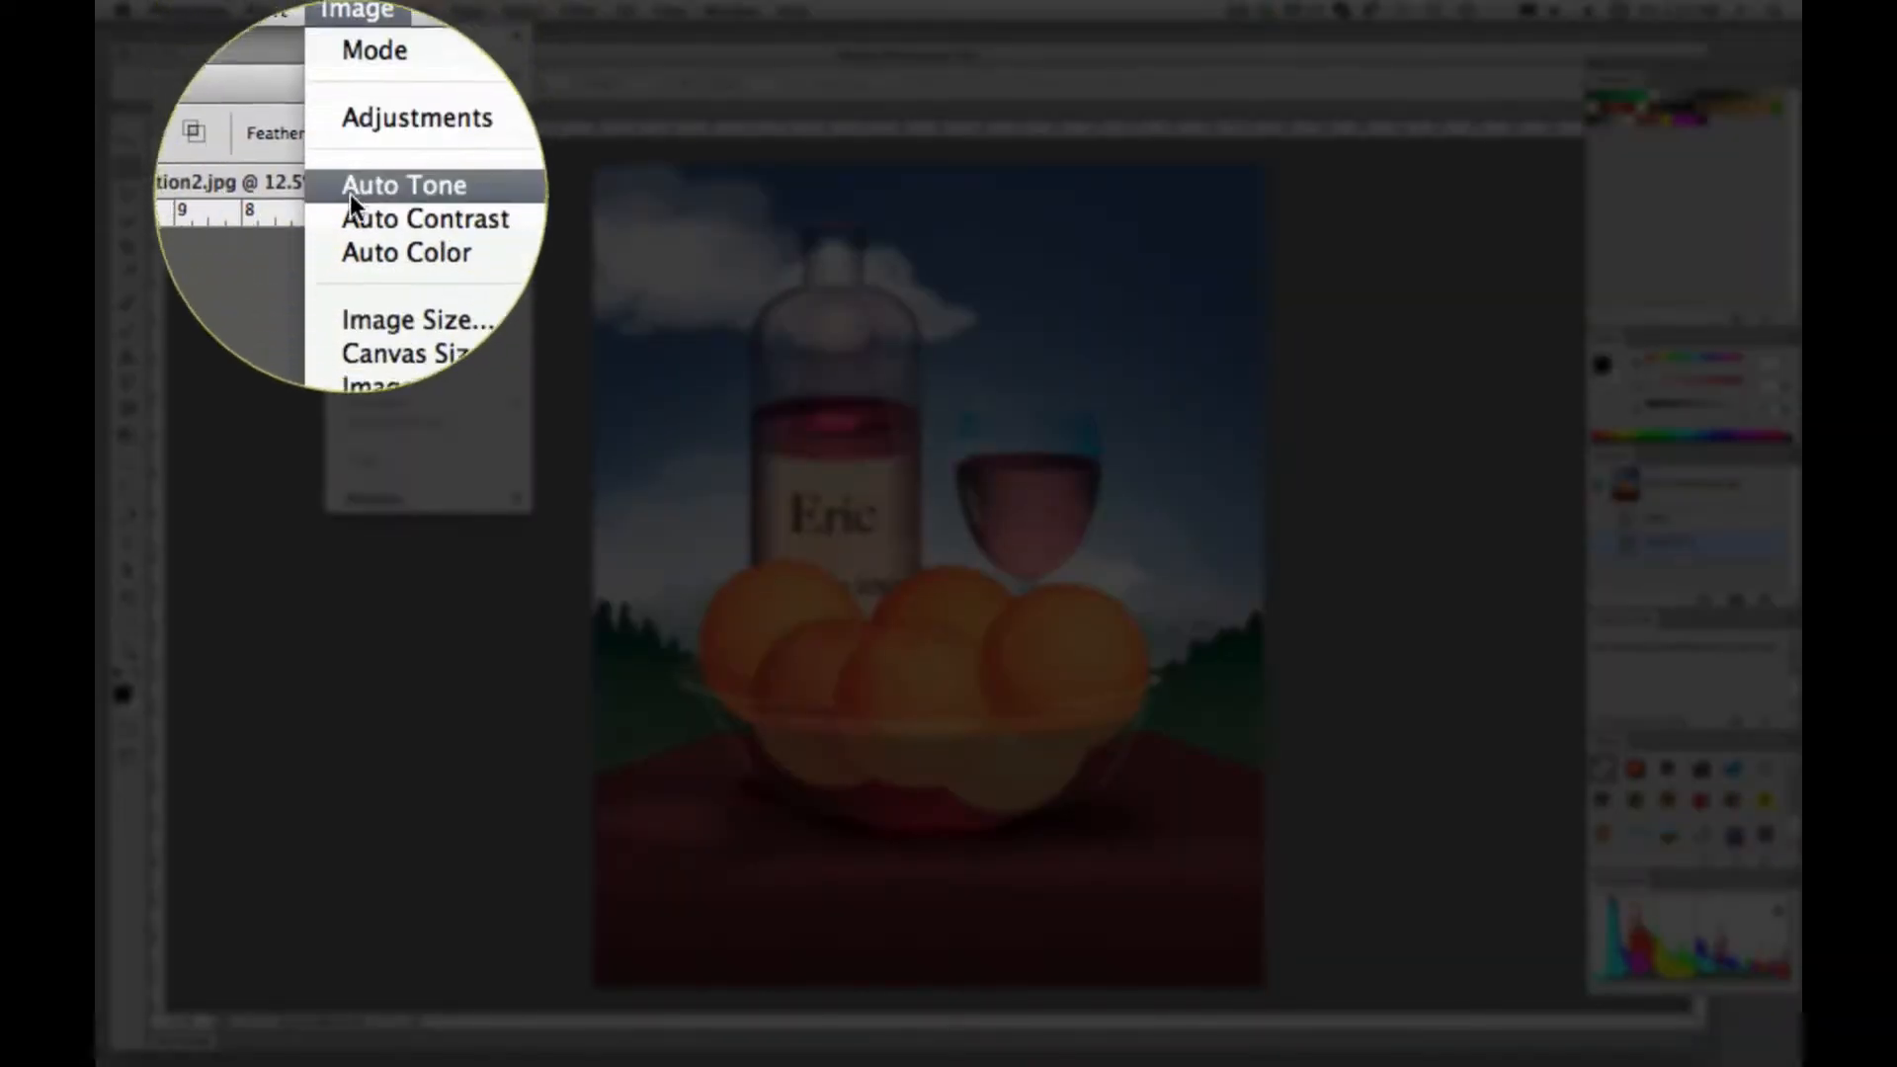
{"action": "left_click", "coordinate": [417, 321]}
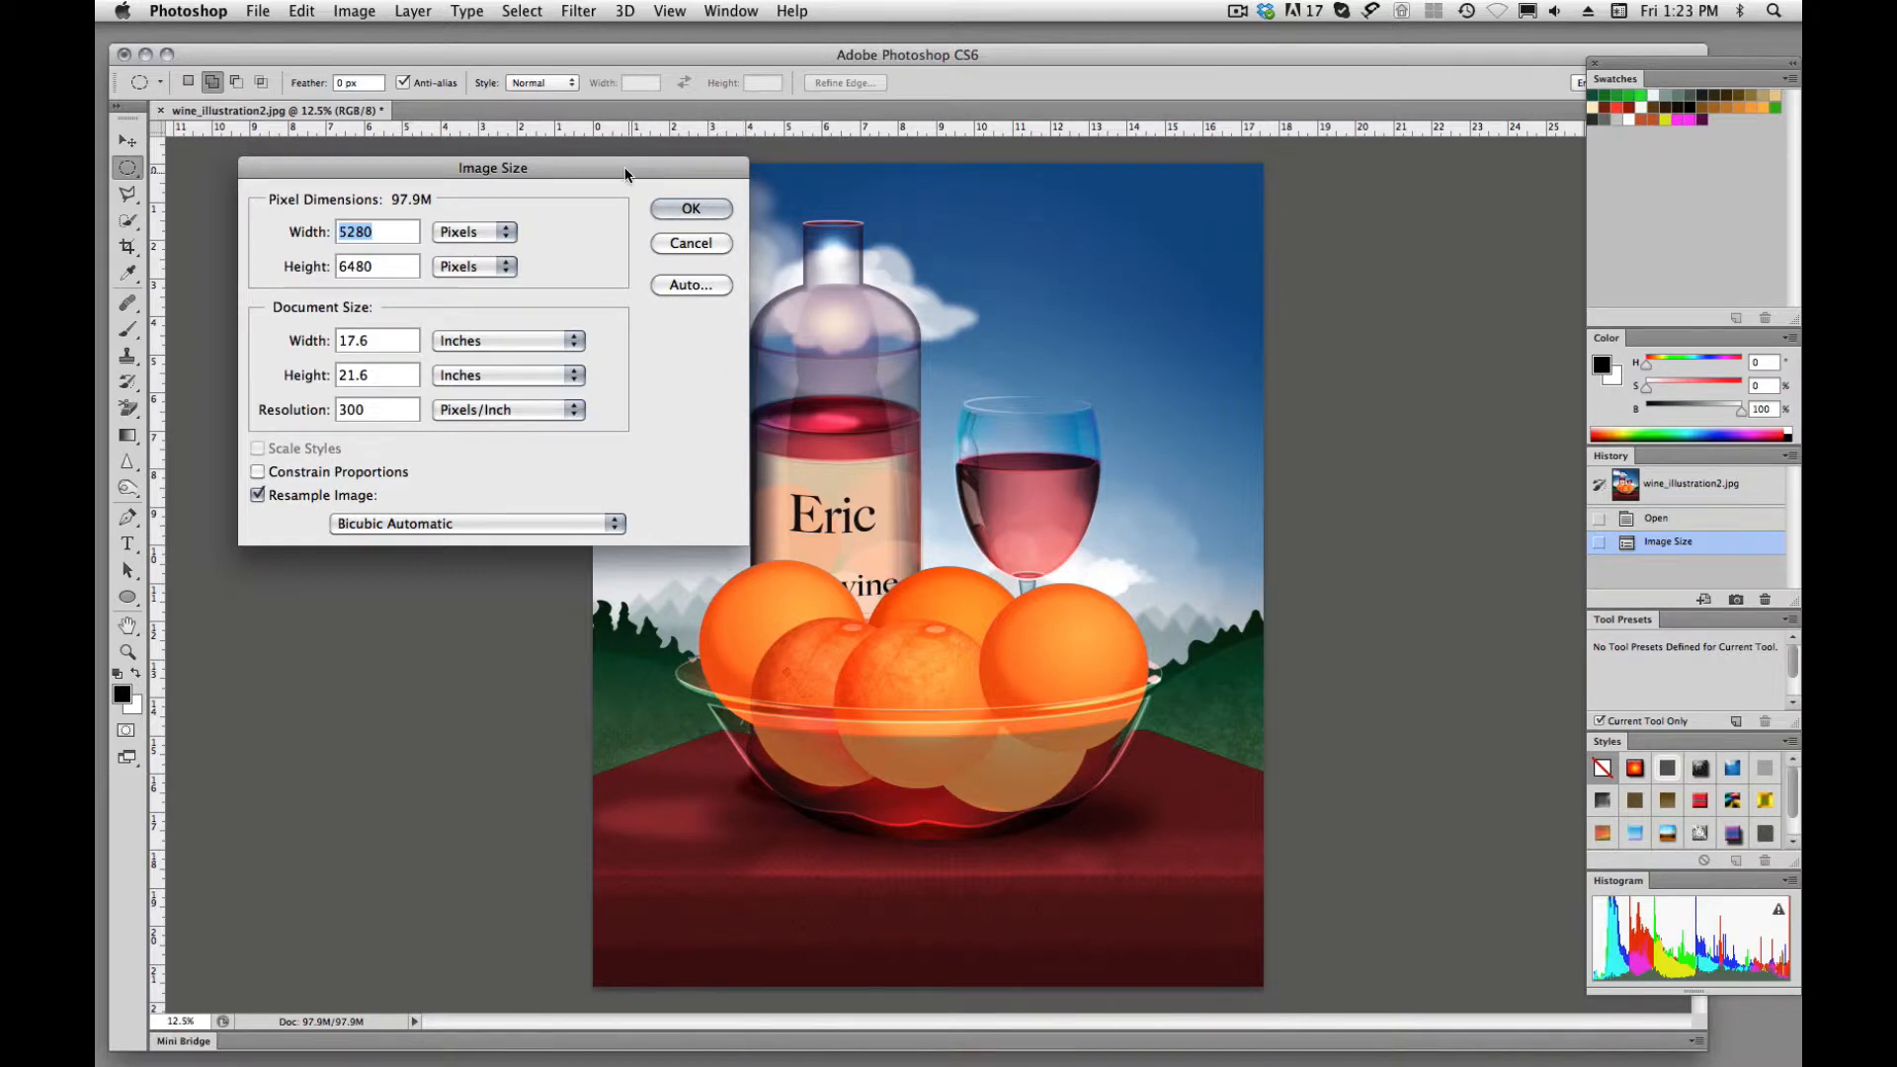
{"action": "left_click_drag", "start_coordinate": [492, 168], "coordinate": [433, 162]}
{"action": "type", "text": "900"}
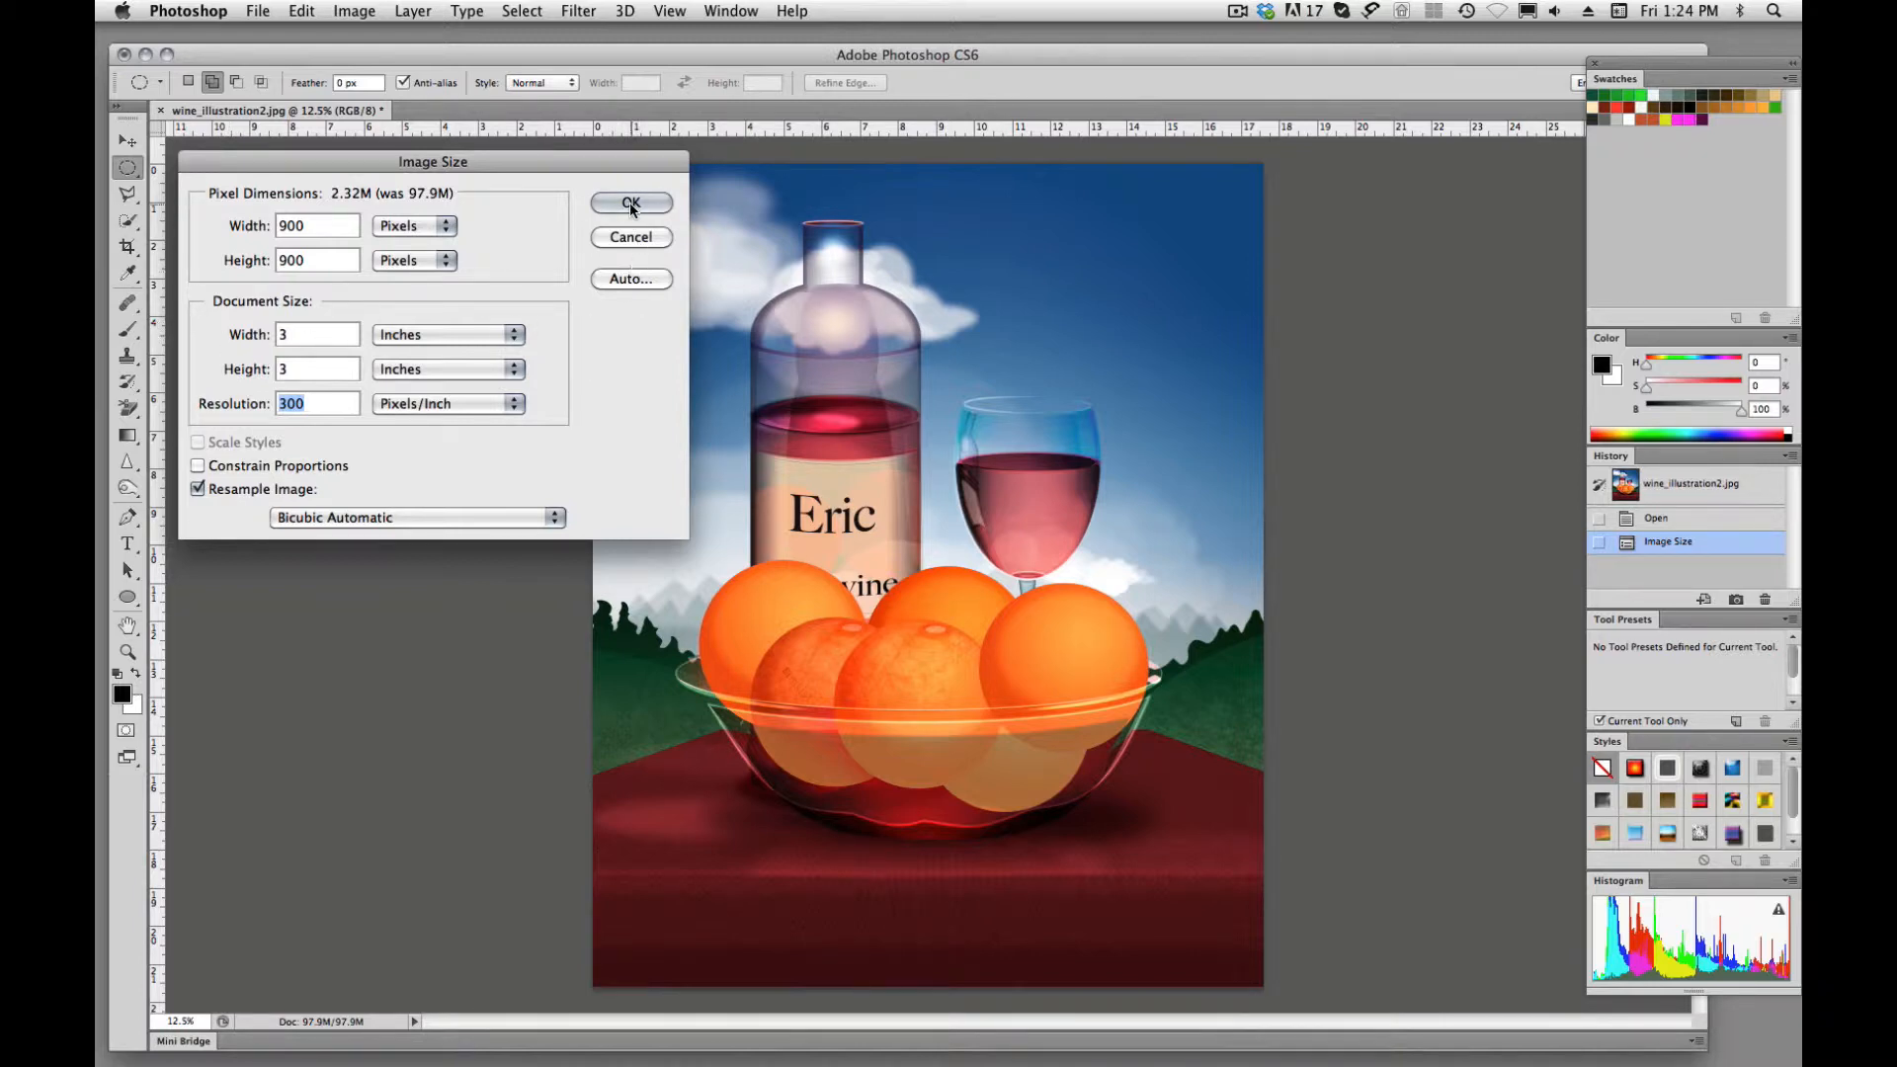
{"action": "left_click", "coordinate": [631, 201]}
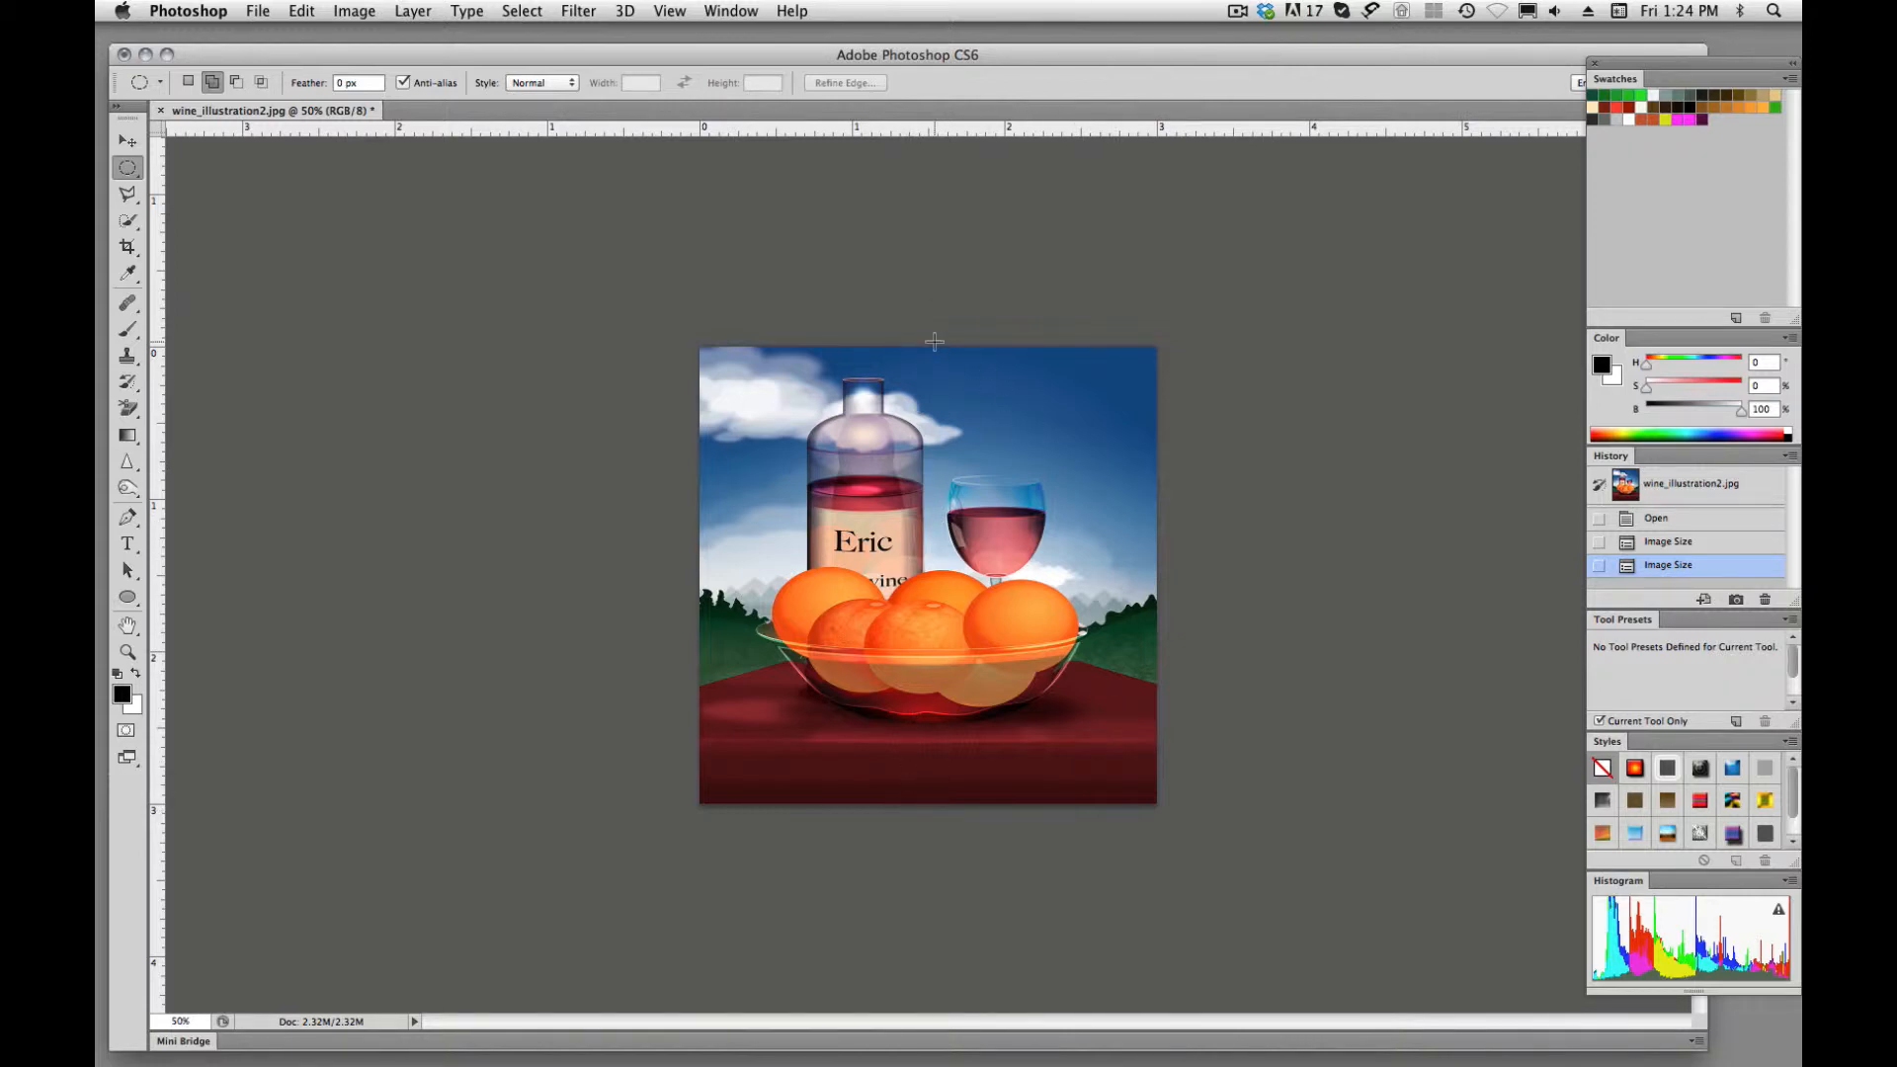
{"action": "mouse_move", "coordinate": [925, 529]}
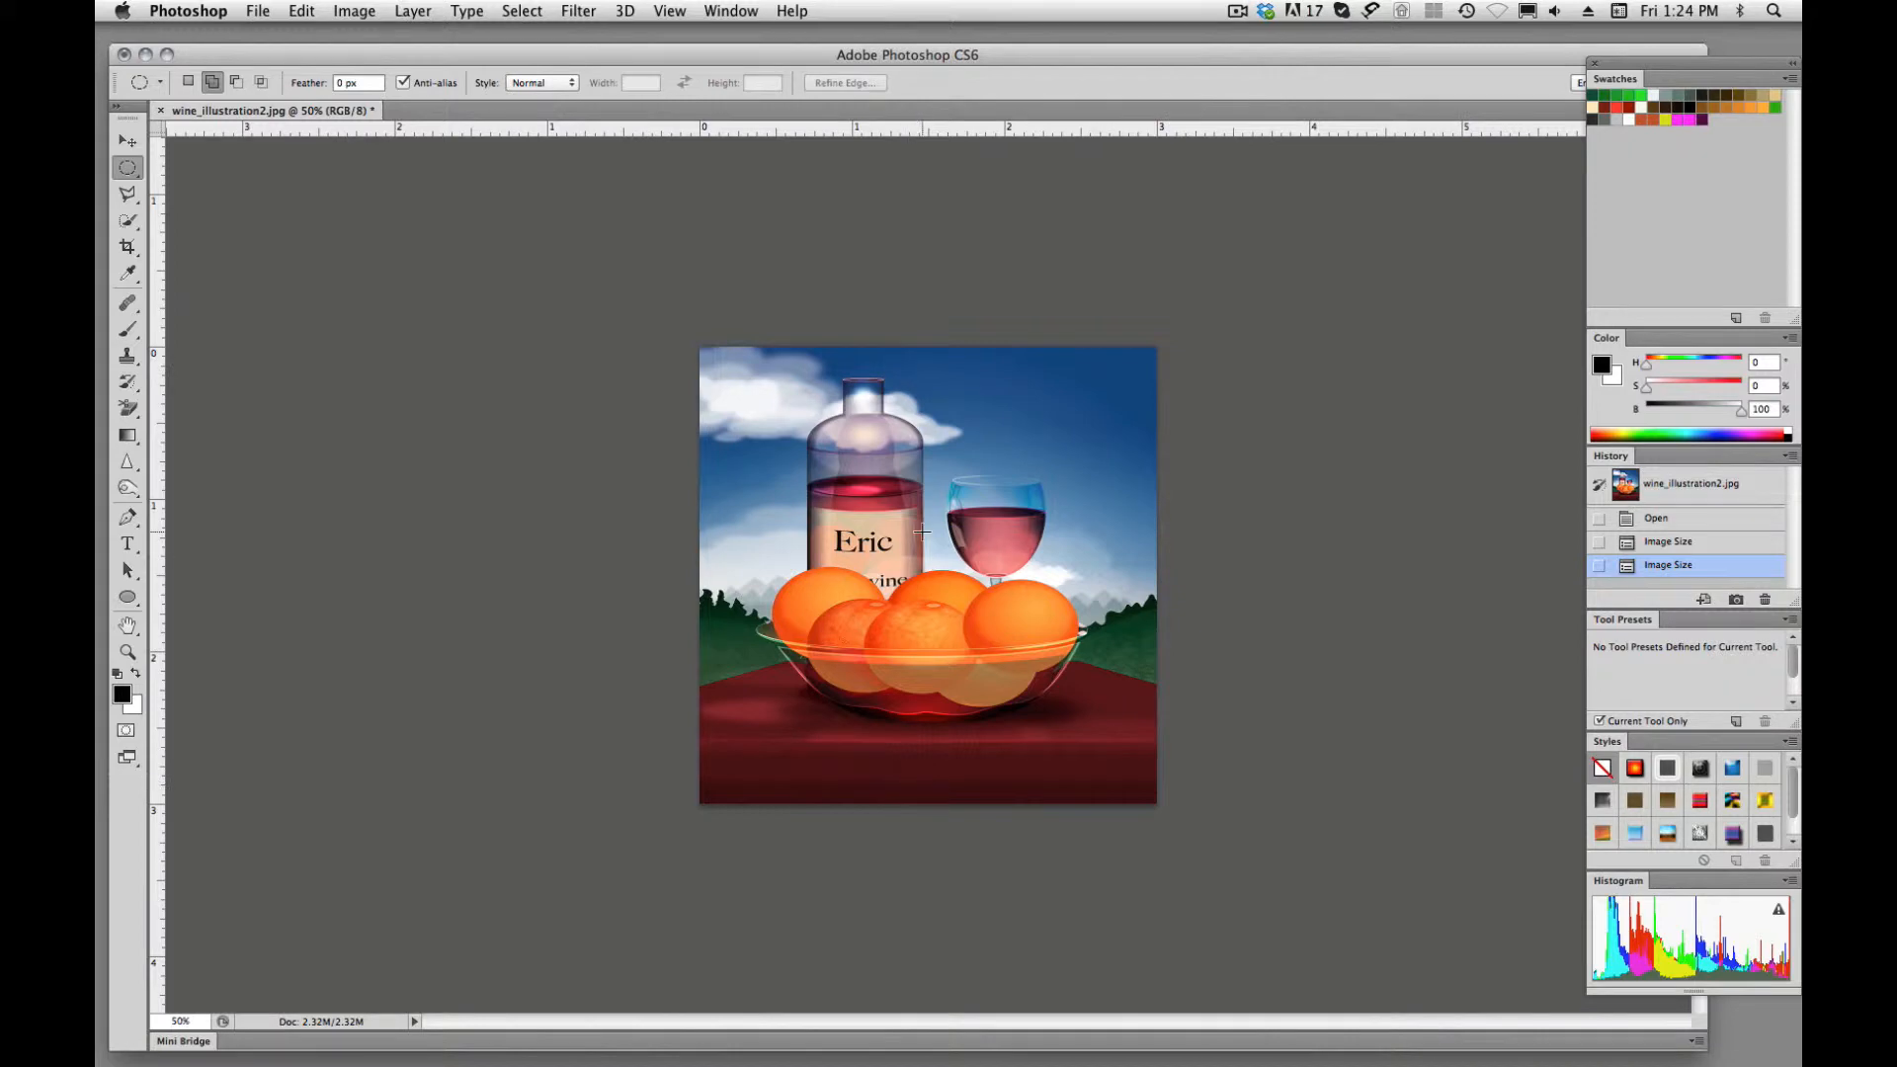
{"action": "mouse_move", "coordinate": [870, 322]}
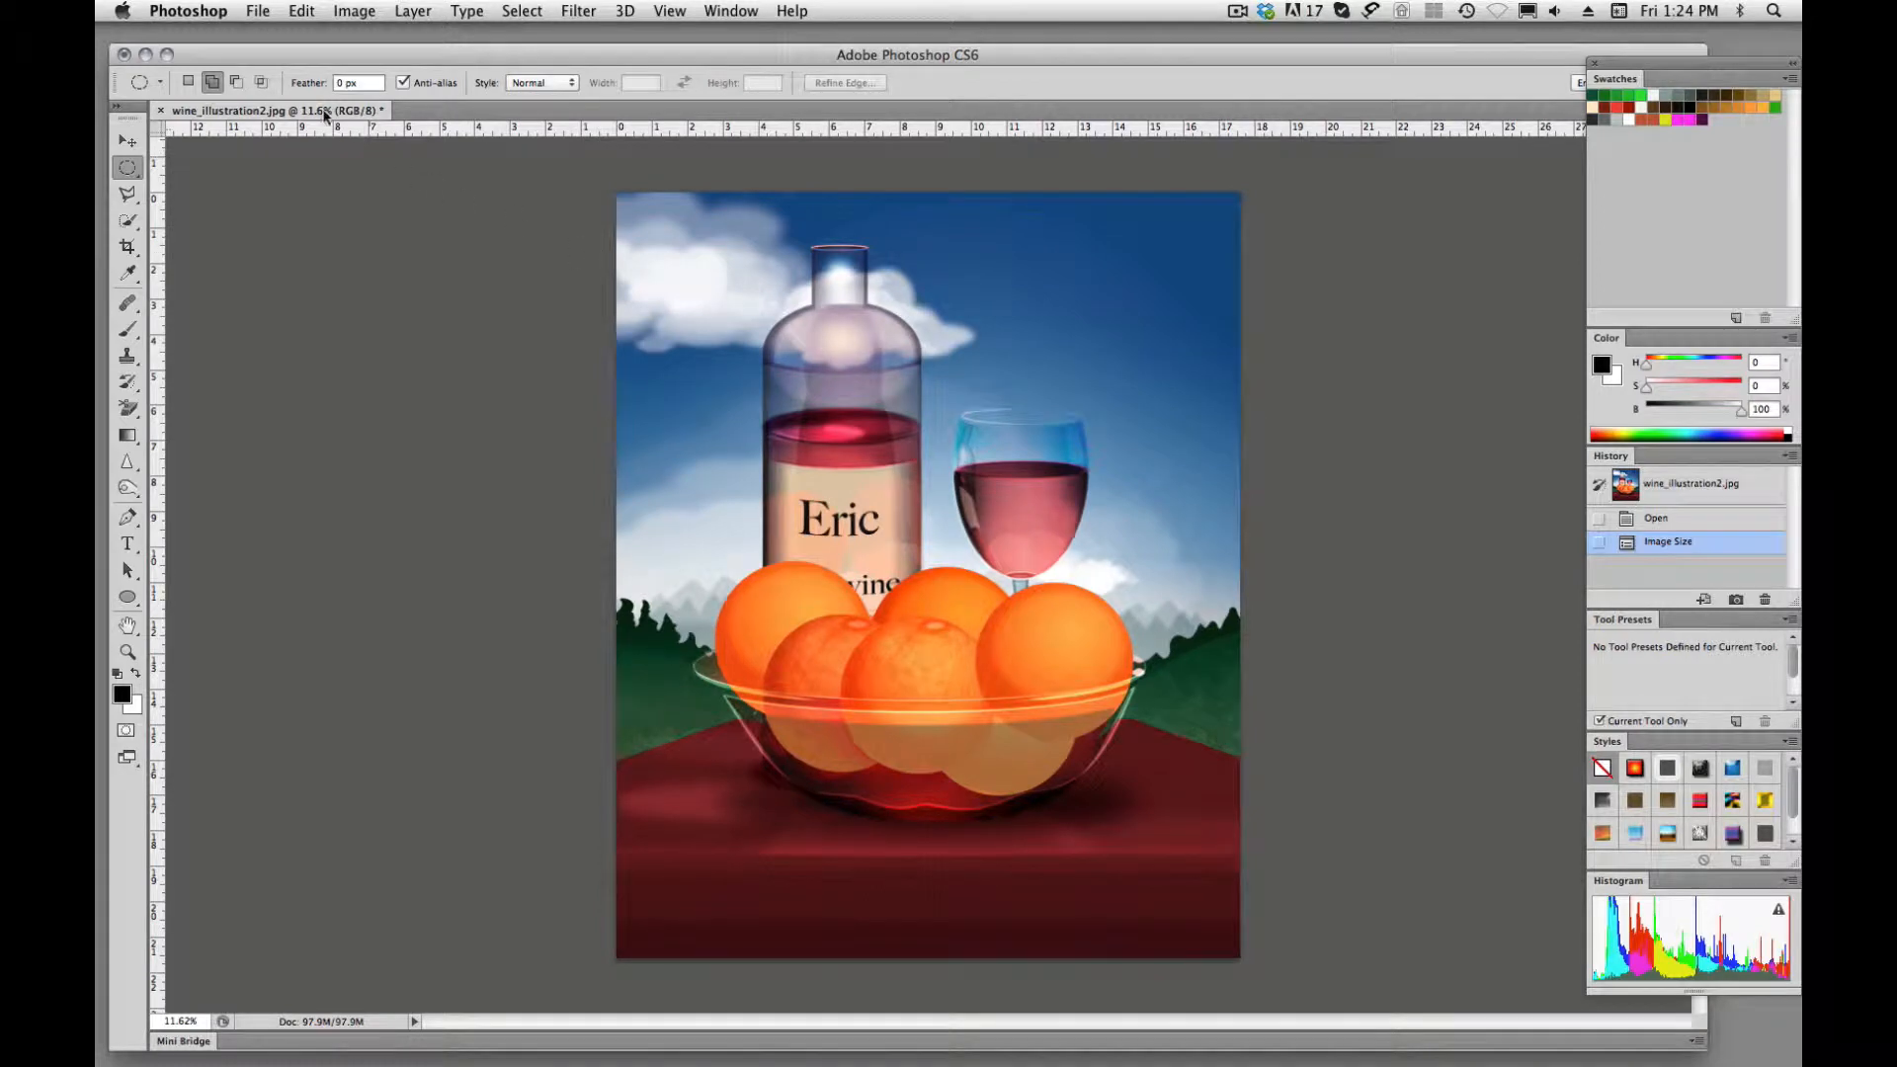
Start a new document at 3 × 3 inches, 300 ppi, keeping RGB Color mode.
{"action": "left_click", "coordinate": [257, 12]}
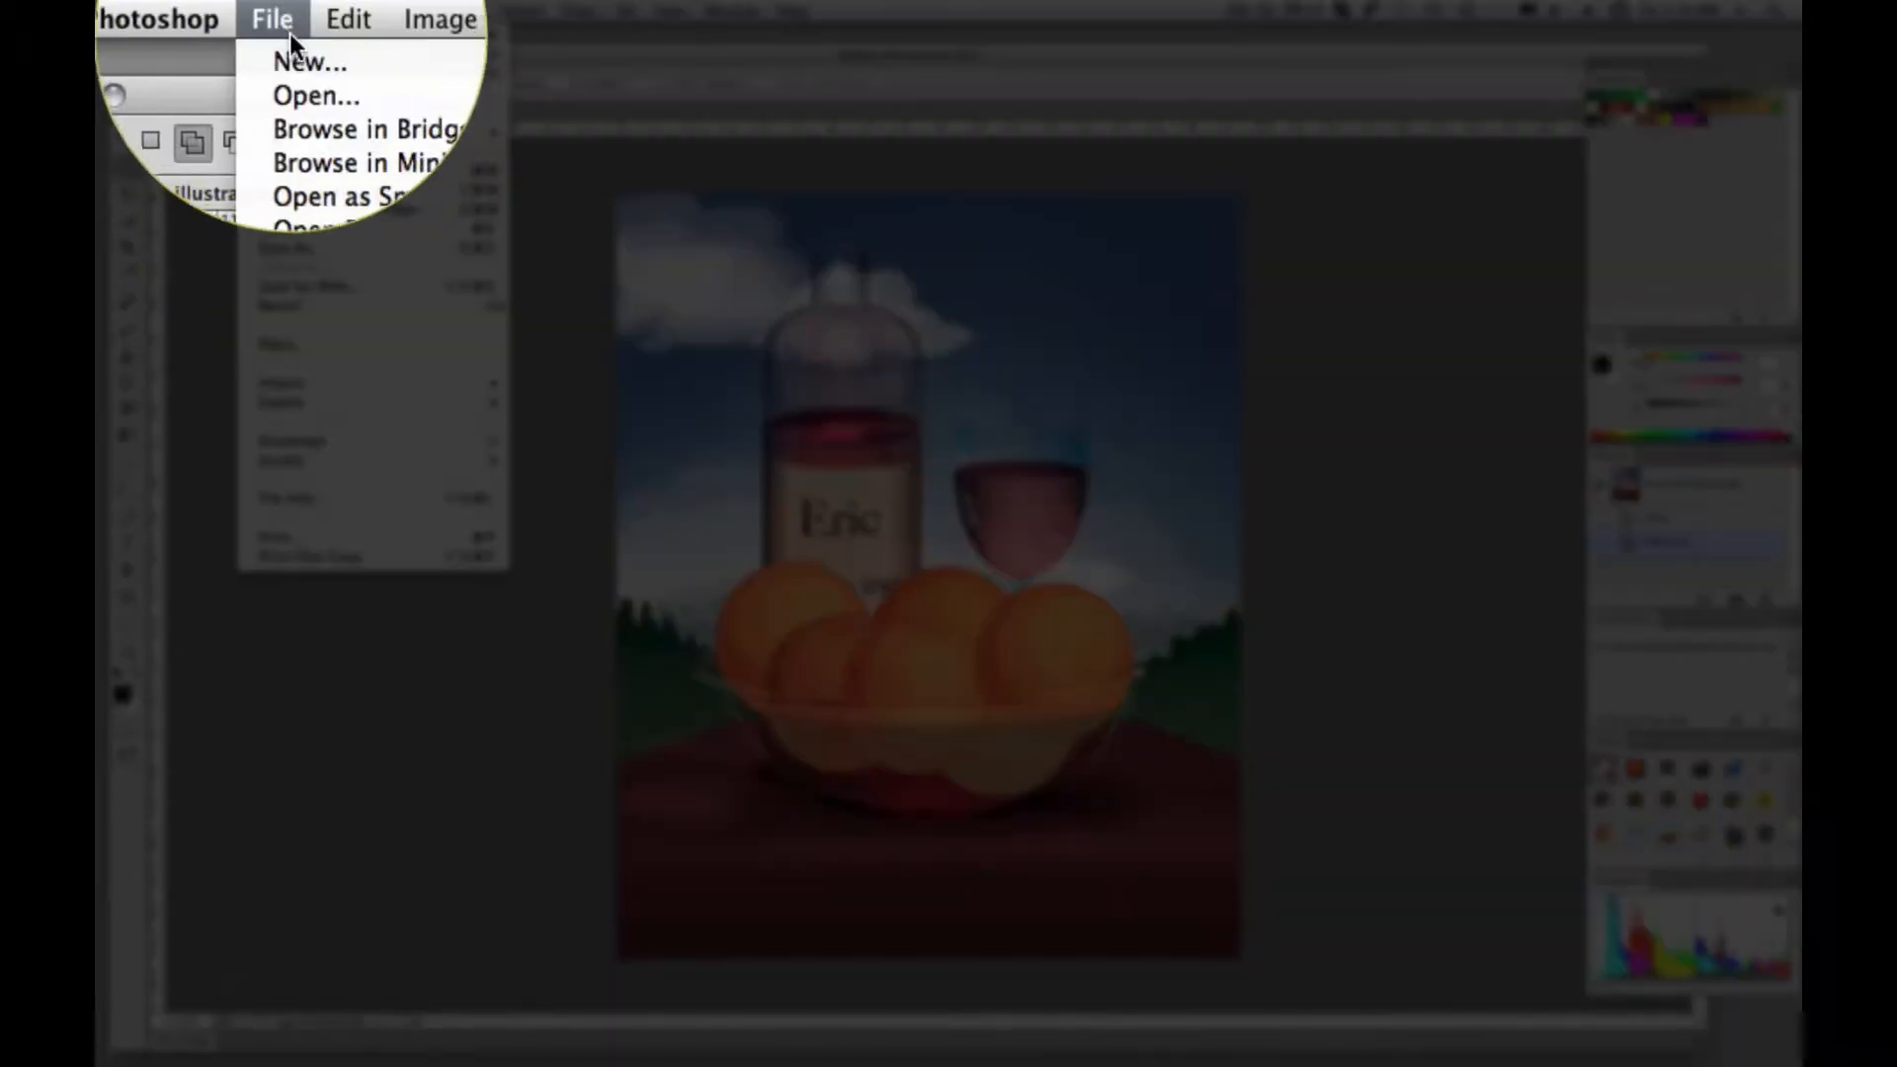
{"action": "left_click", "coordinate": [308, 61]}
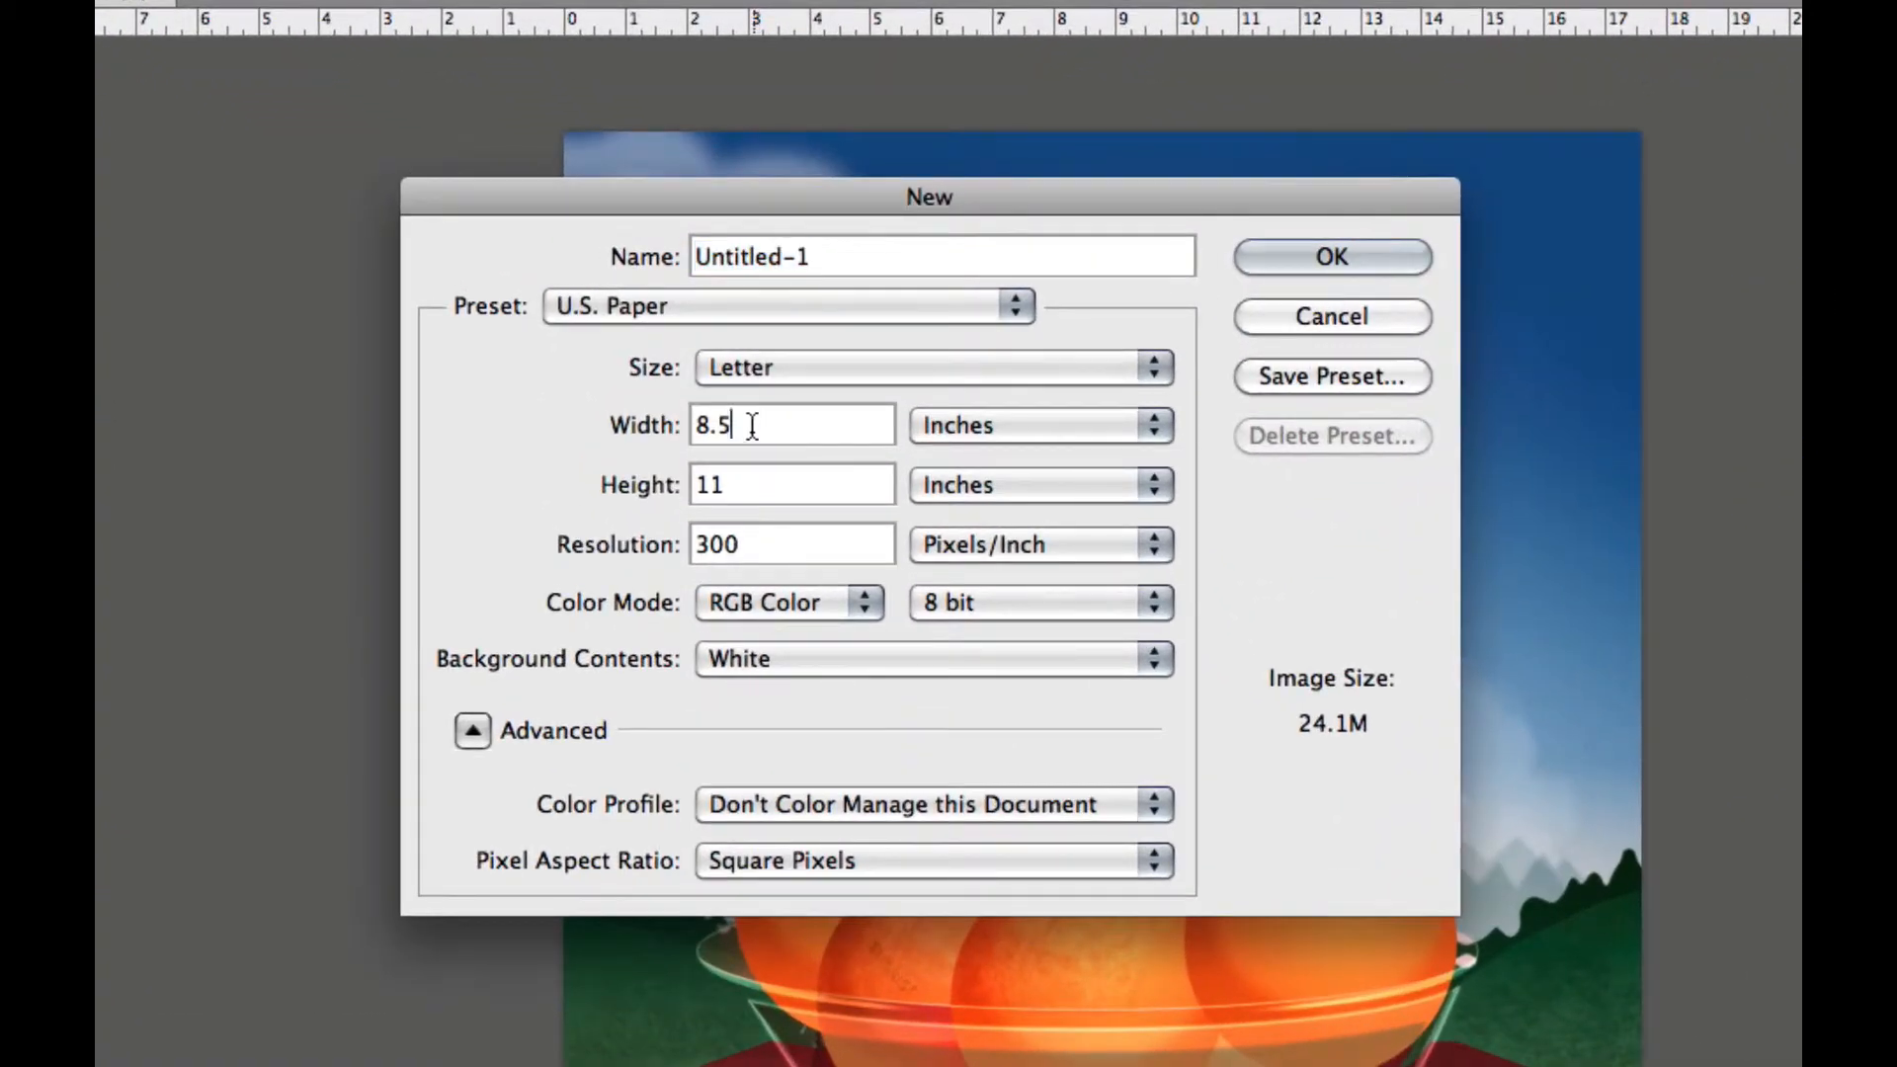
{"action": "type", "text": "3"}
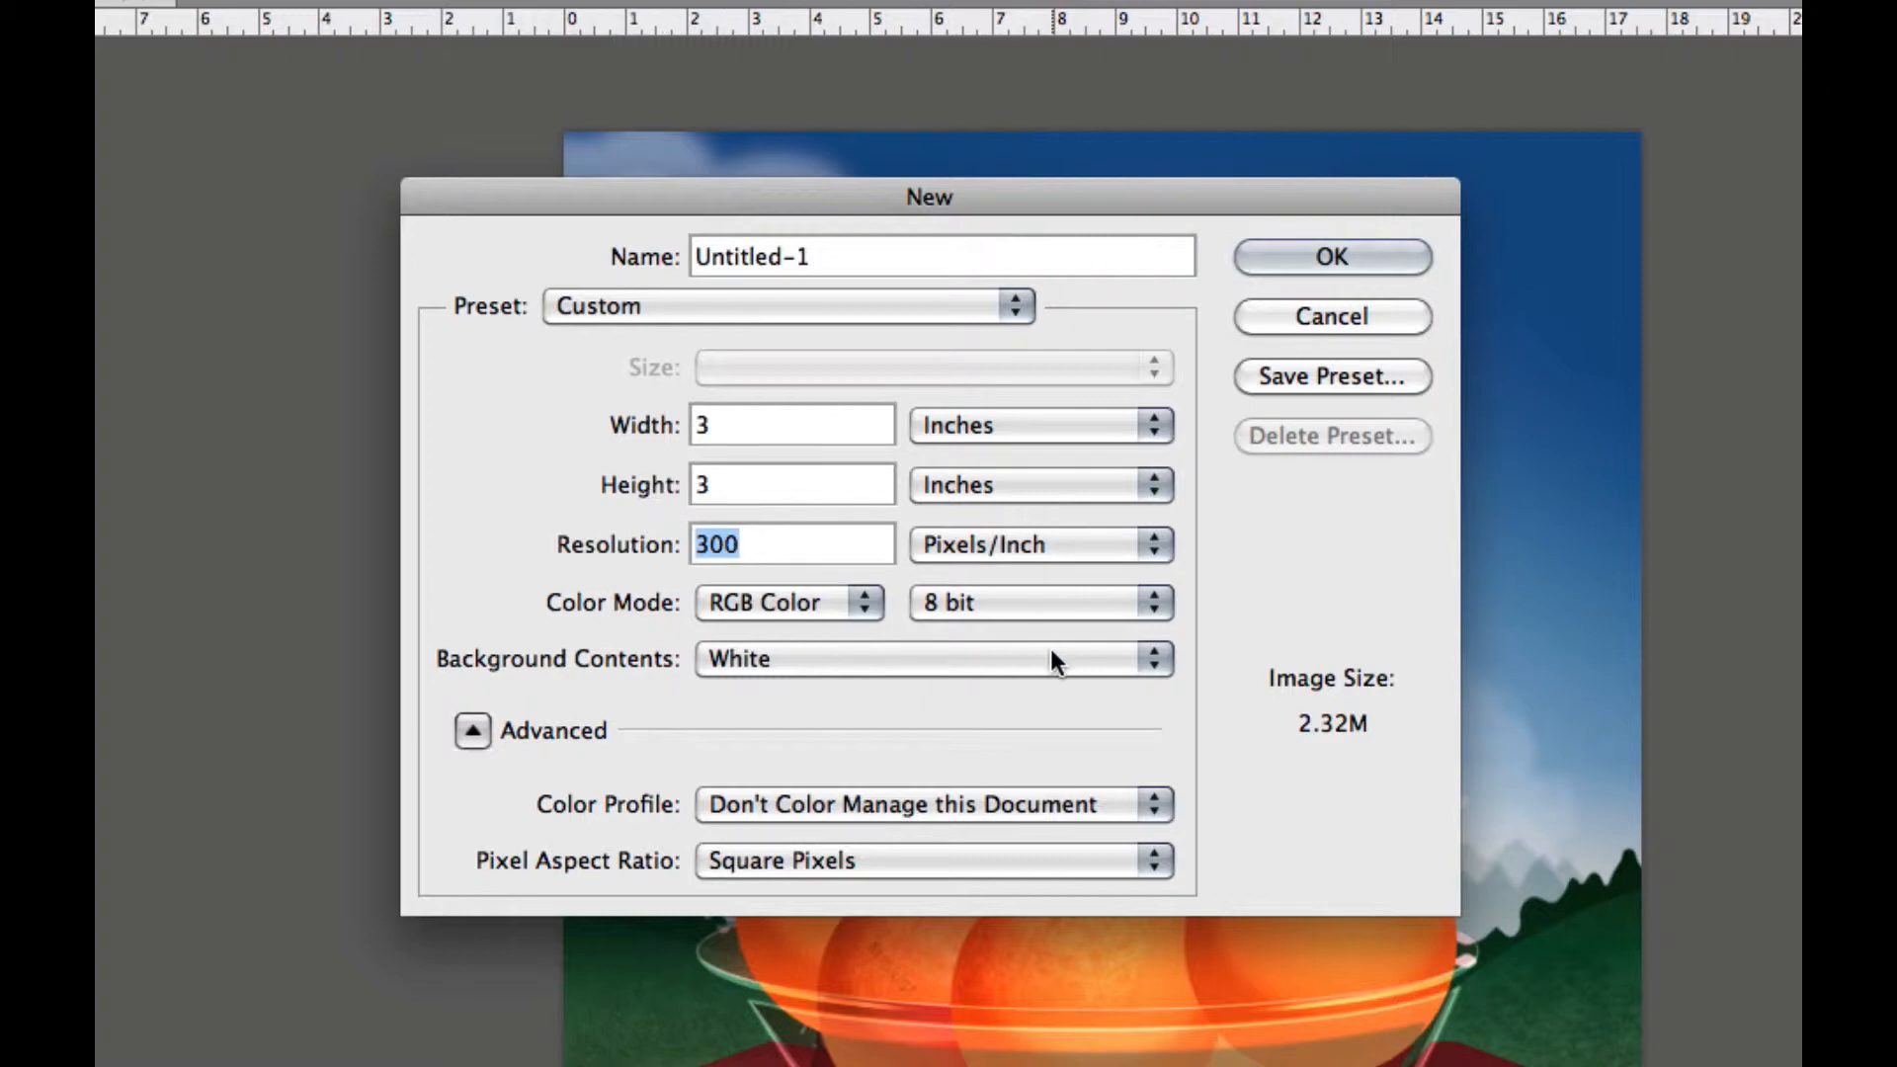
{"action": "left_click", "coordinate": [789, 603]}
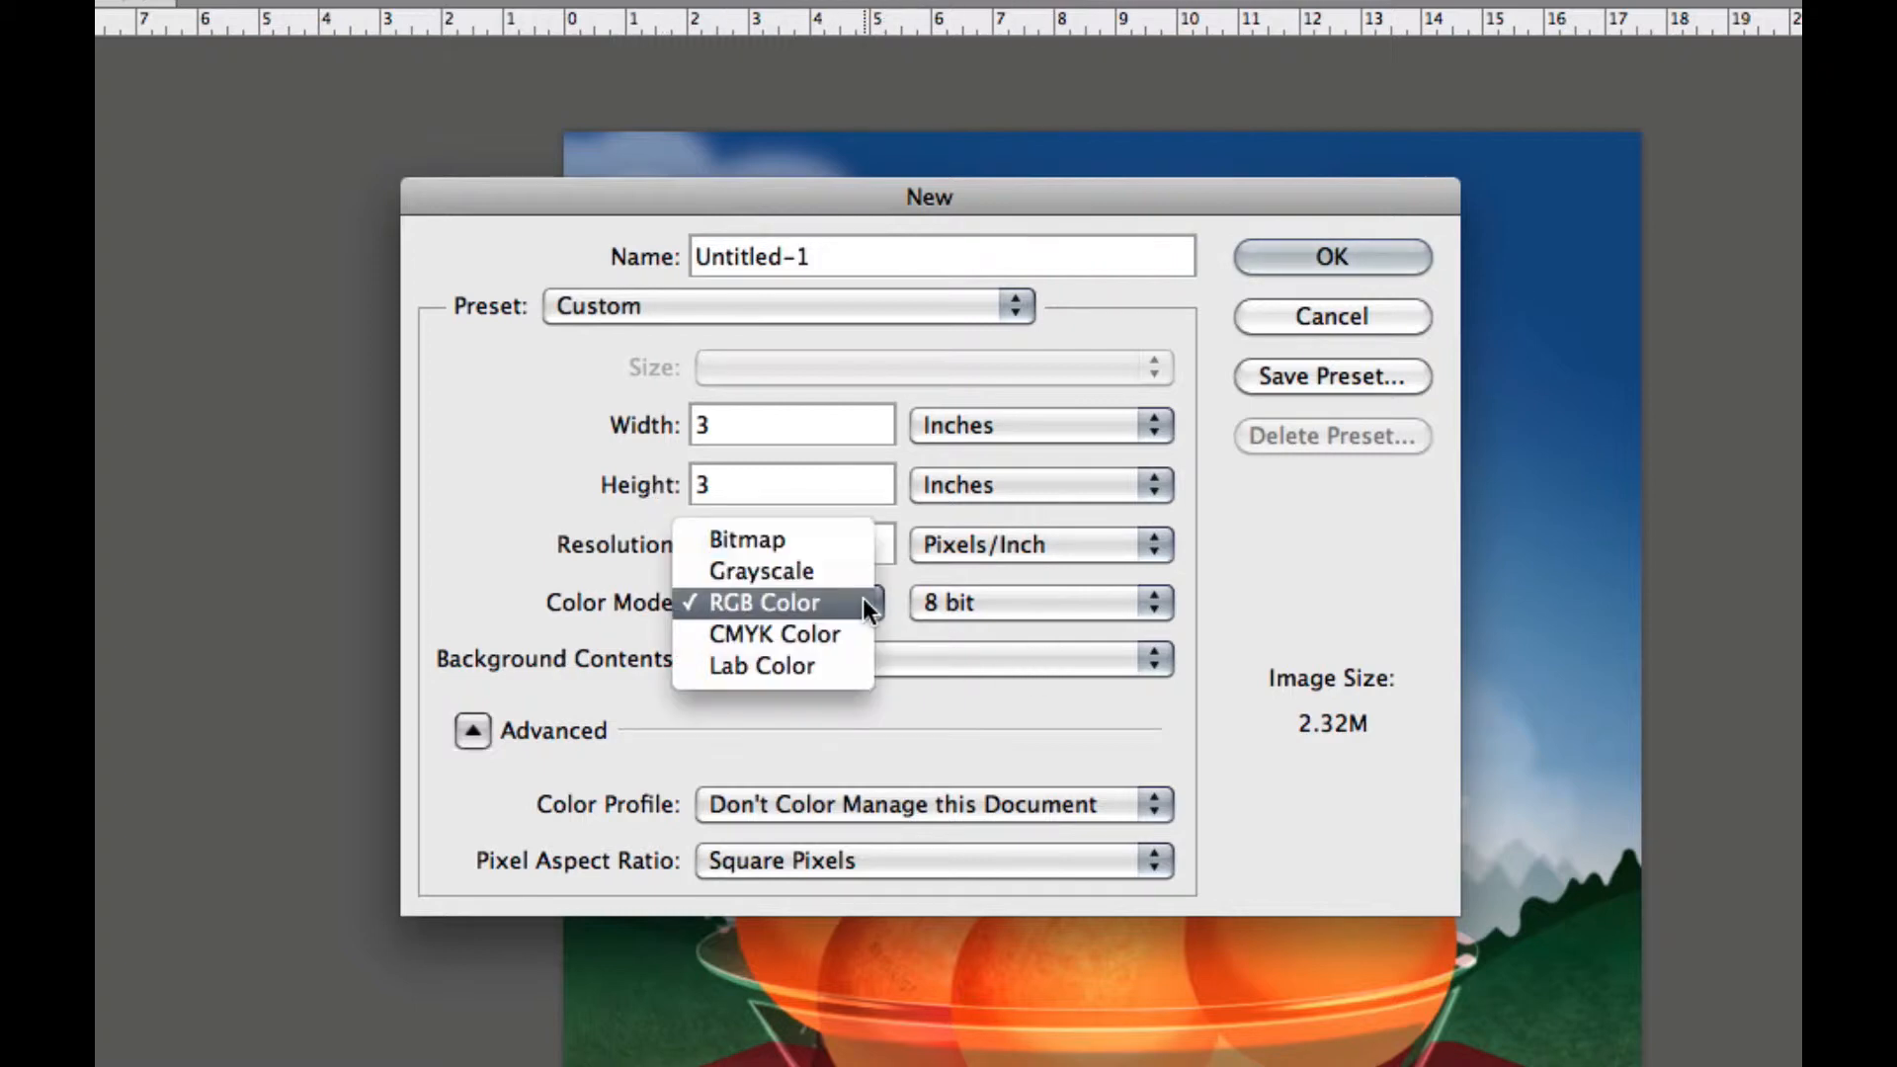
{"action": "left_click", "coordinate": [765, 603]}
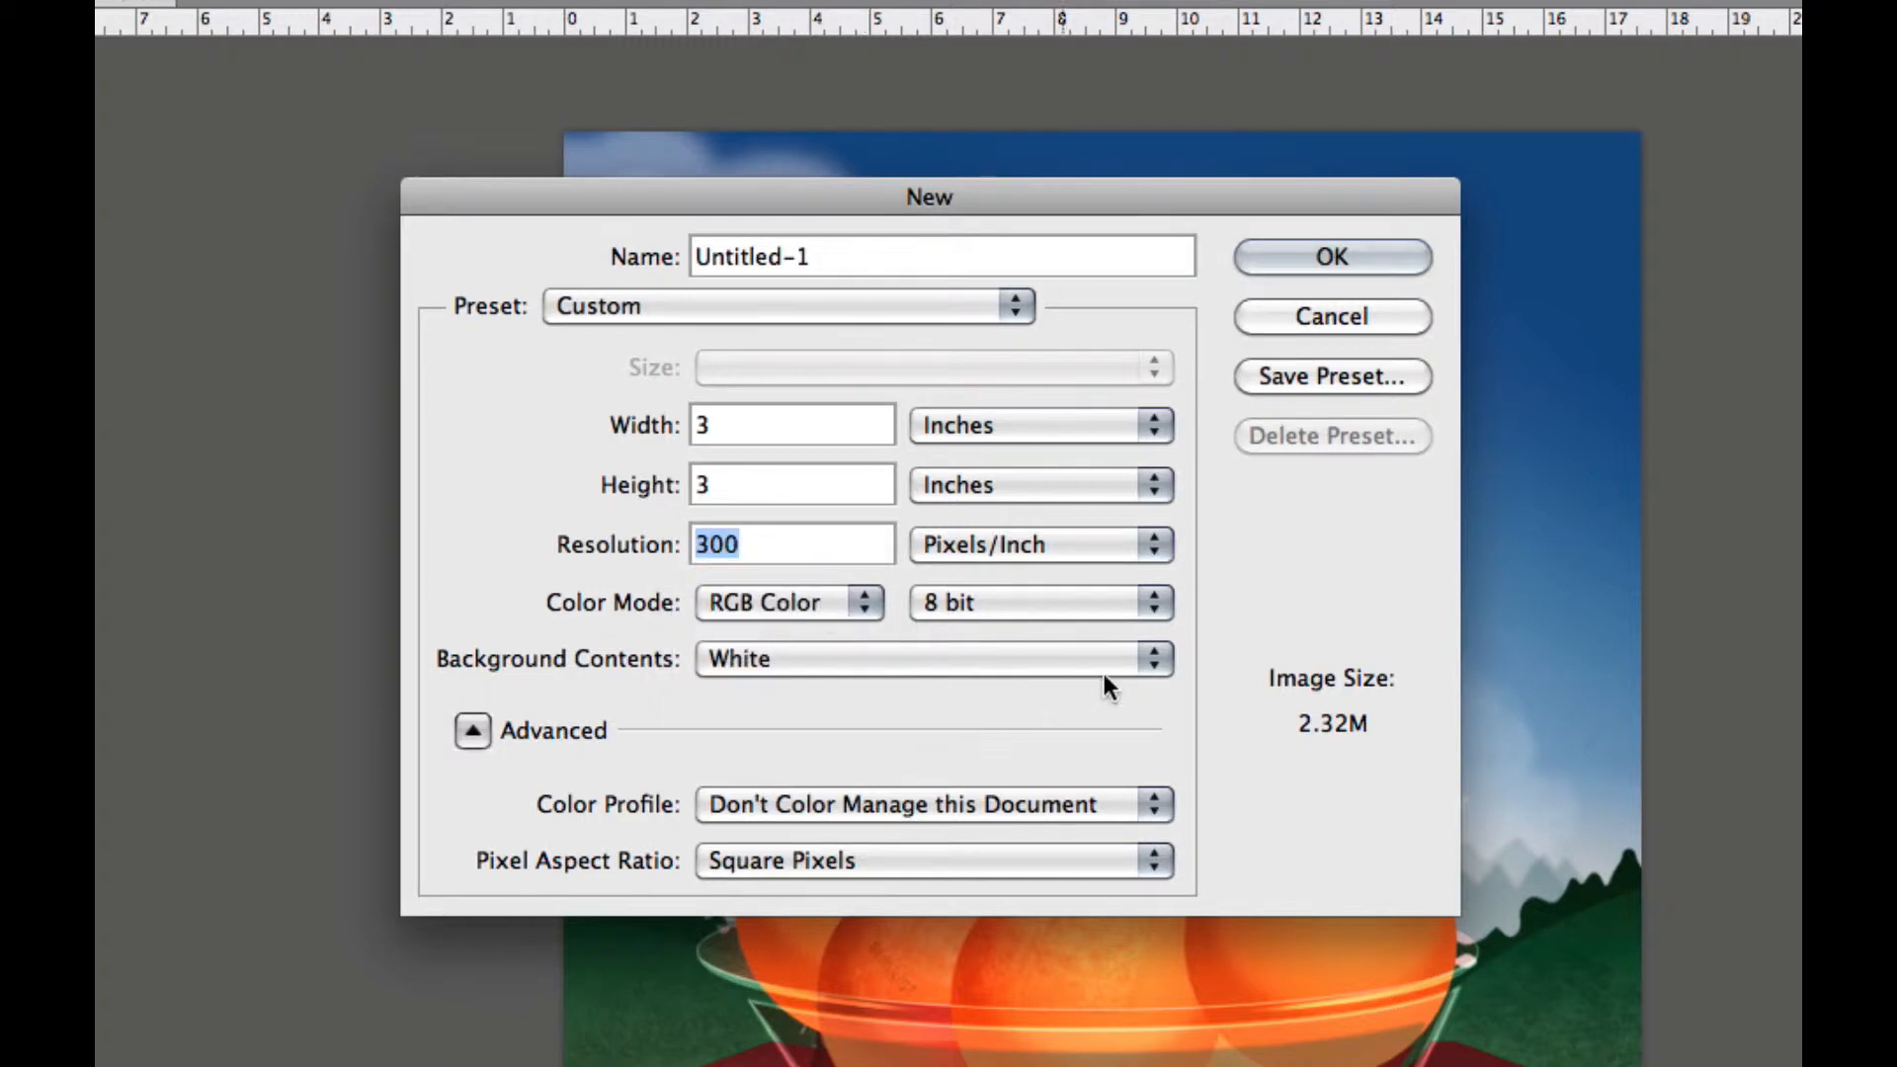
{"action": "mouse_move", "coordinate": [1096, 702]}
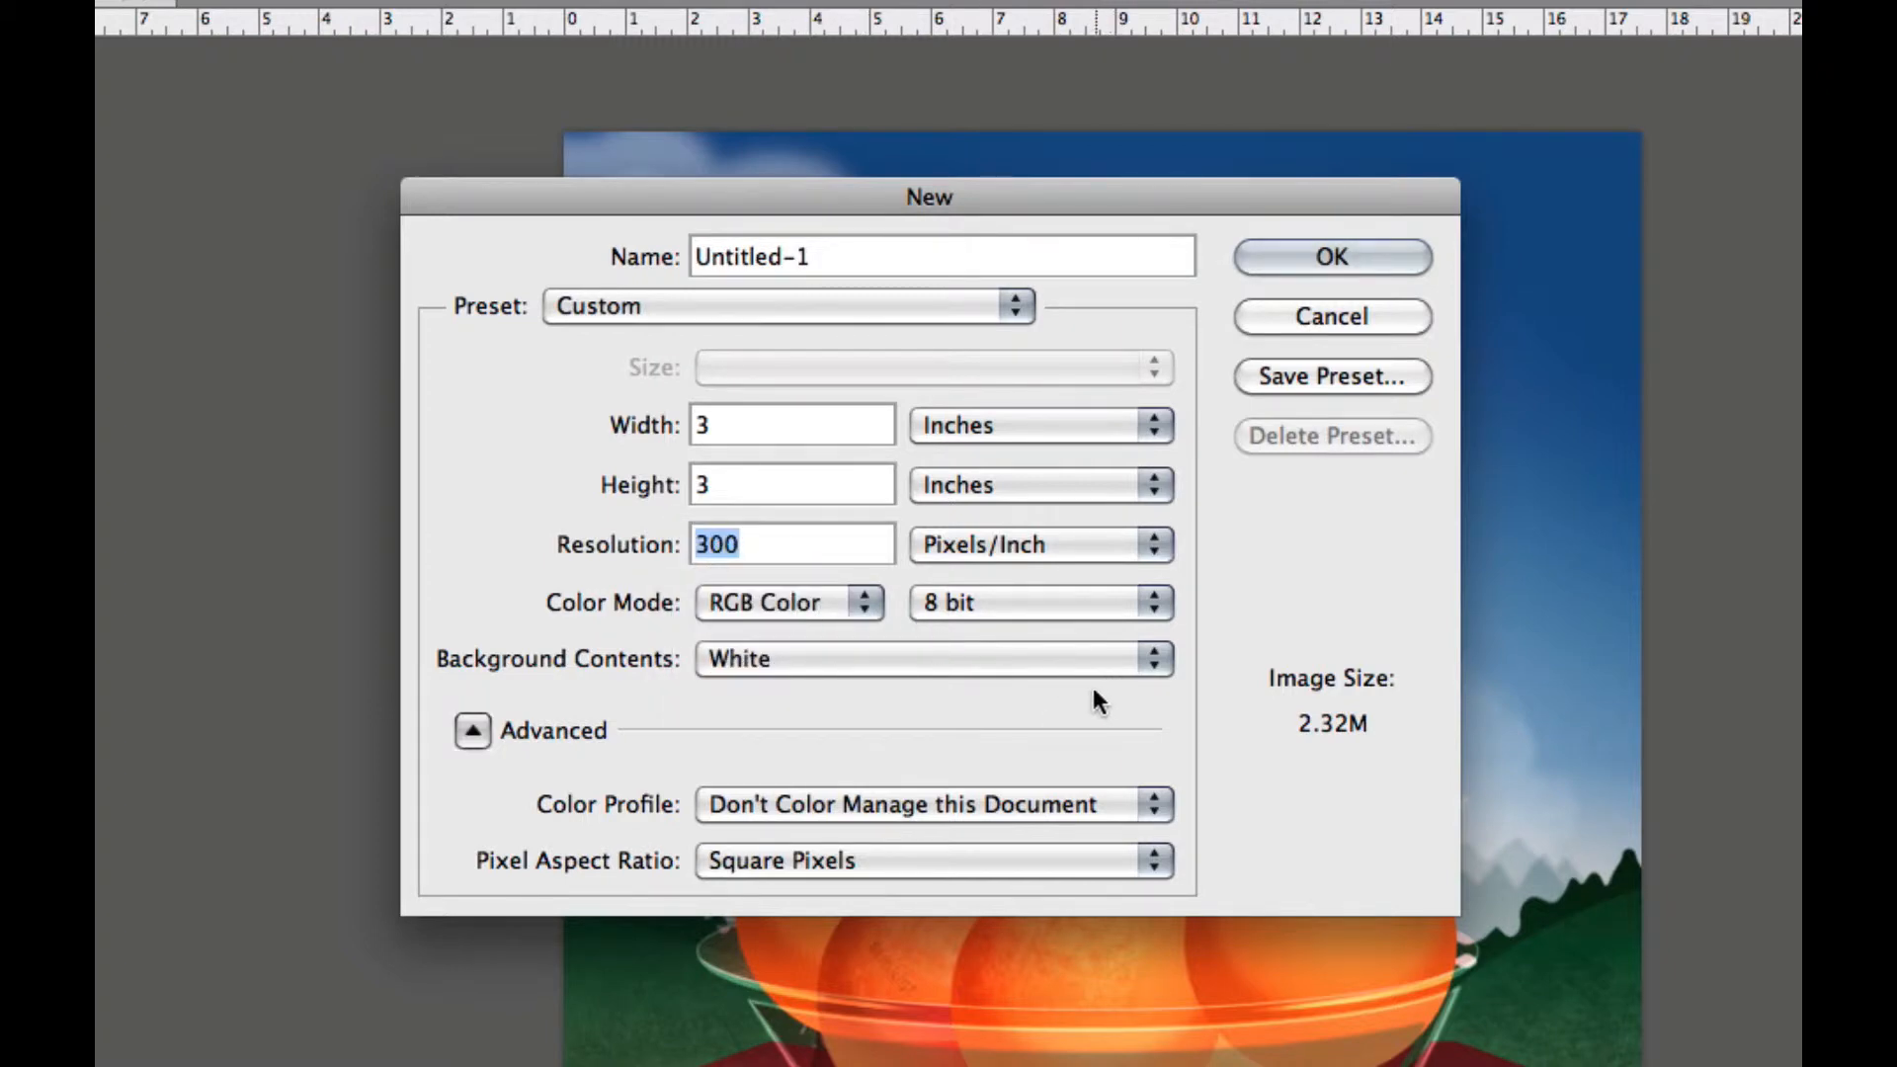
Confirm the Adobe RGB (1998) profile, create the blank document, and return to wine_illustration2.
{"action": "left_click", "coordinate": [472, 730]}
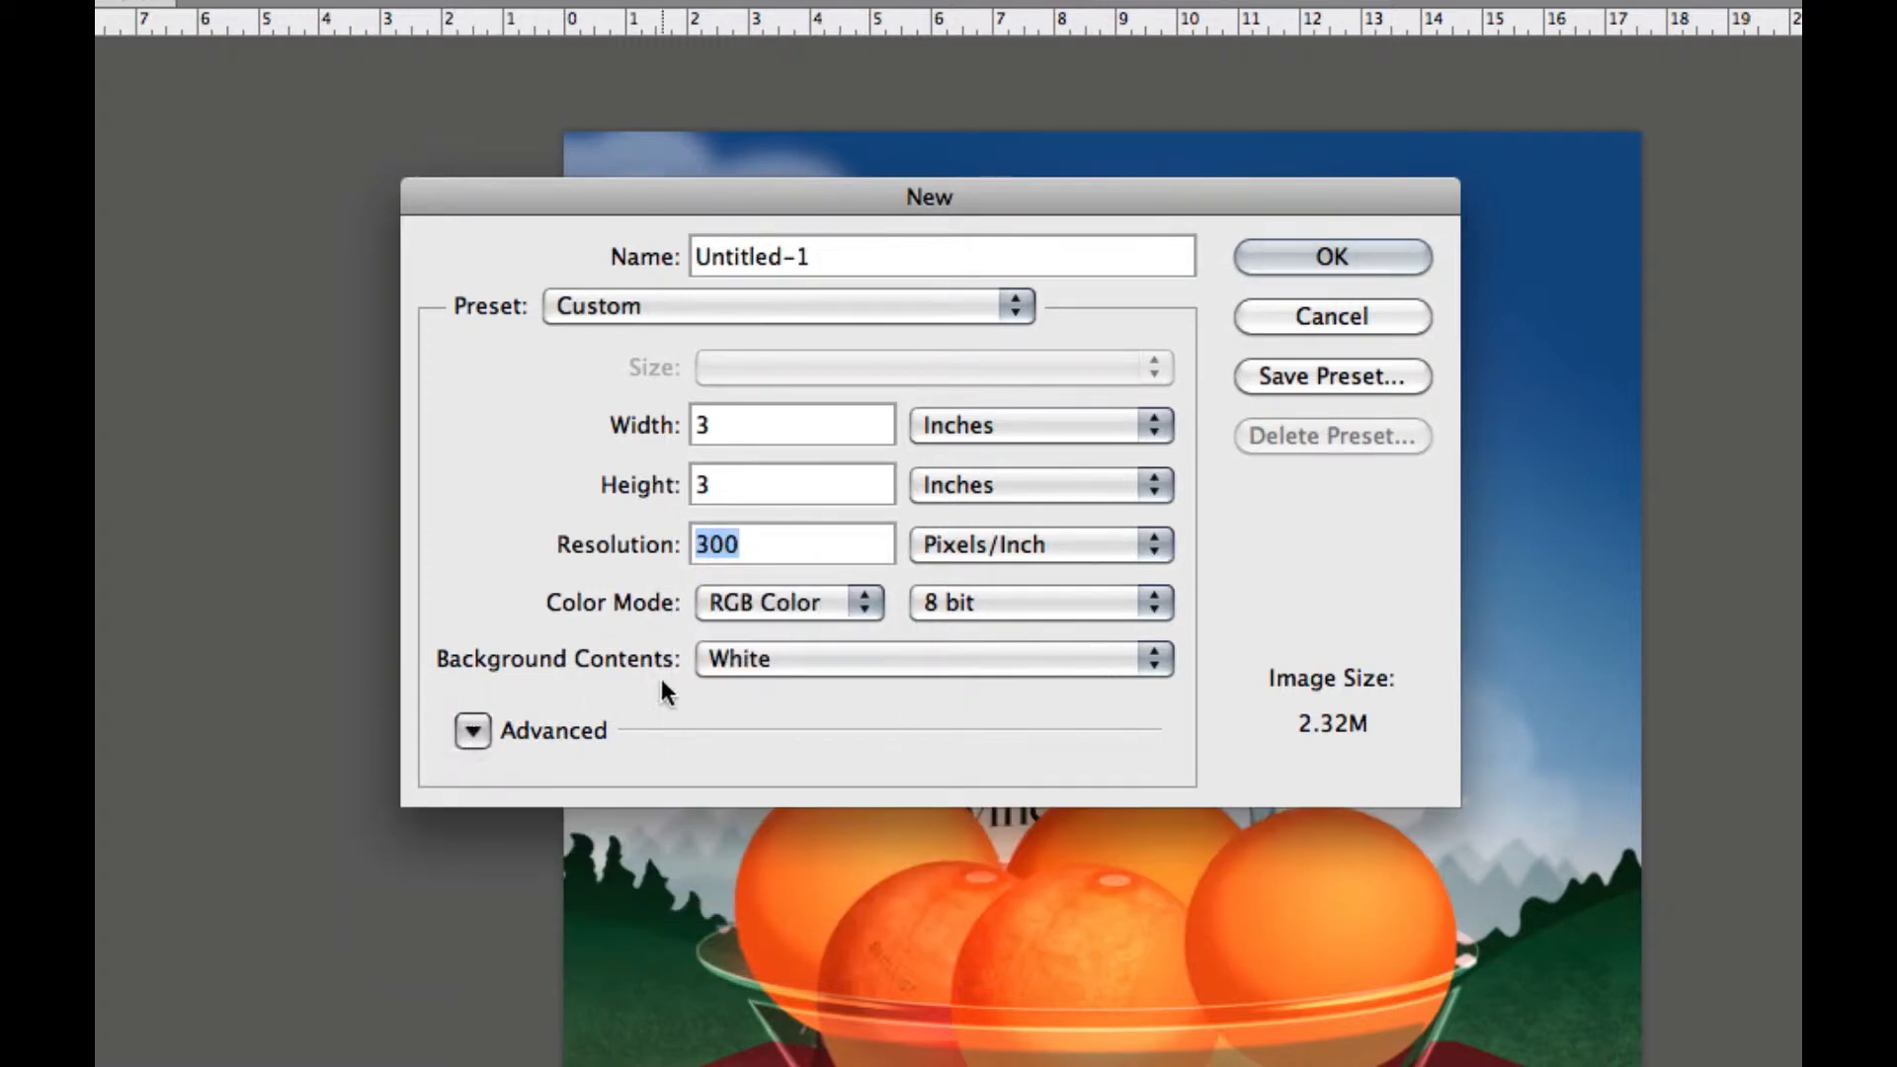
{"action": "left_click", "coordinate": [473, 731]}
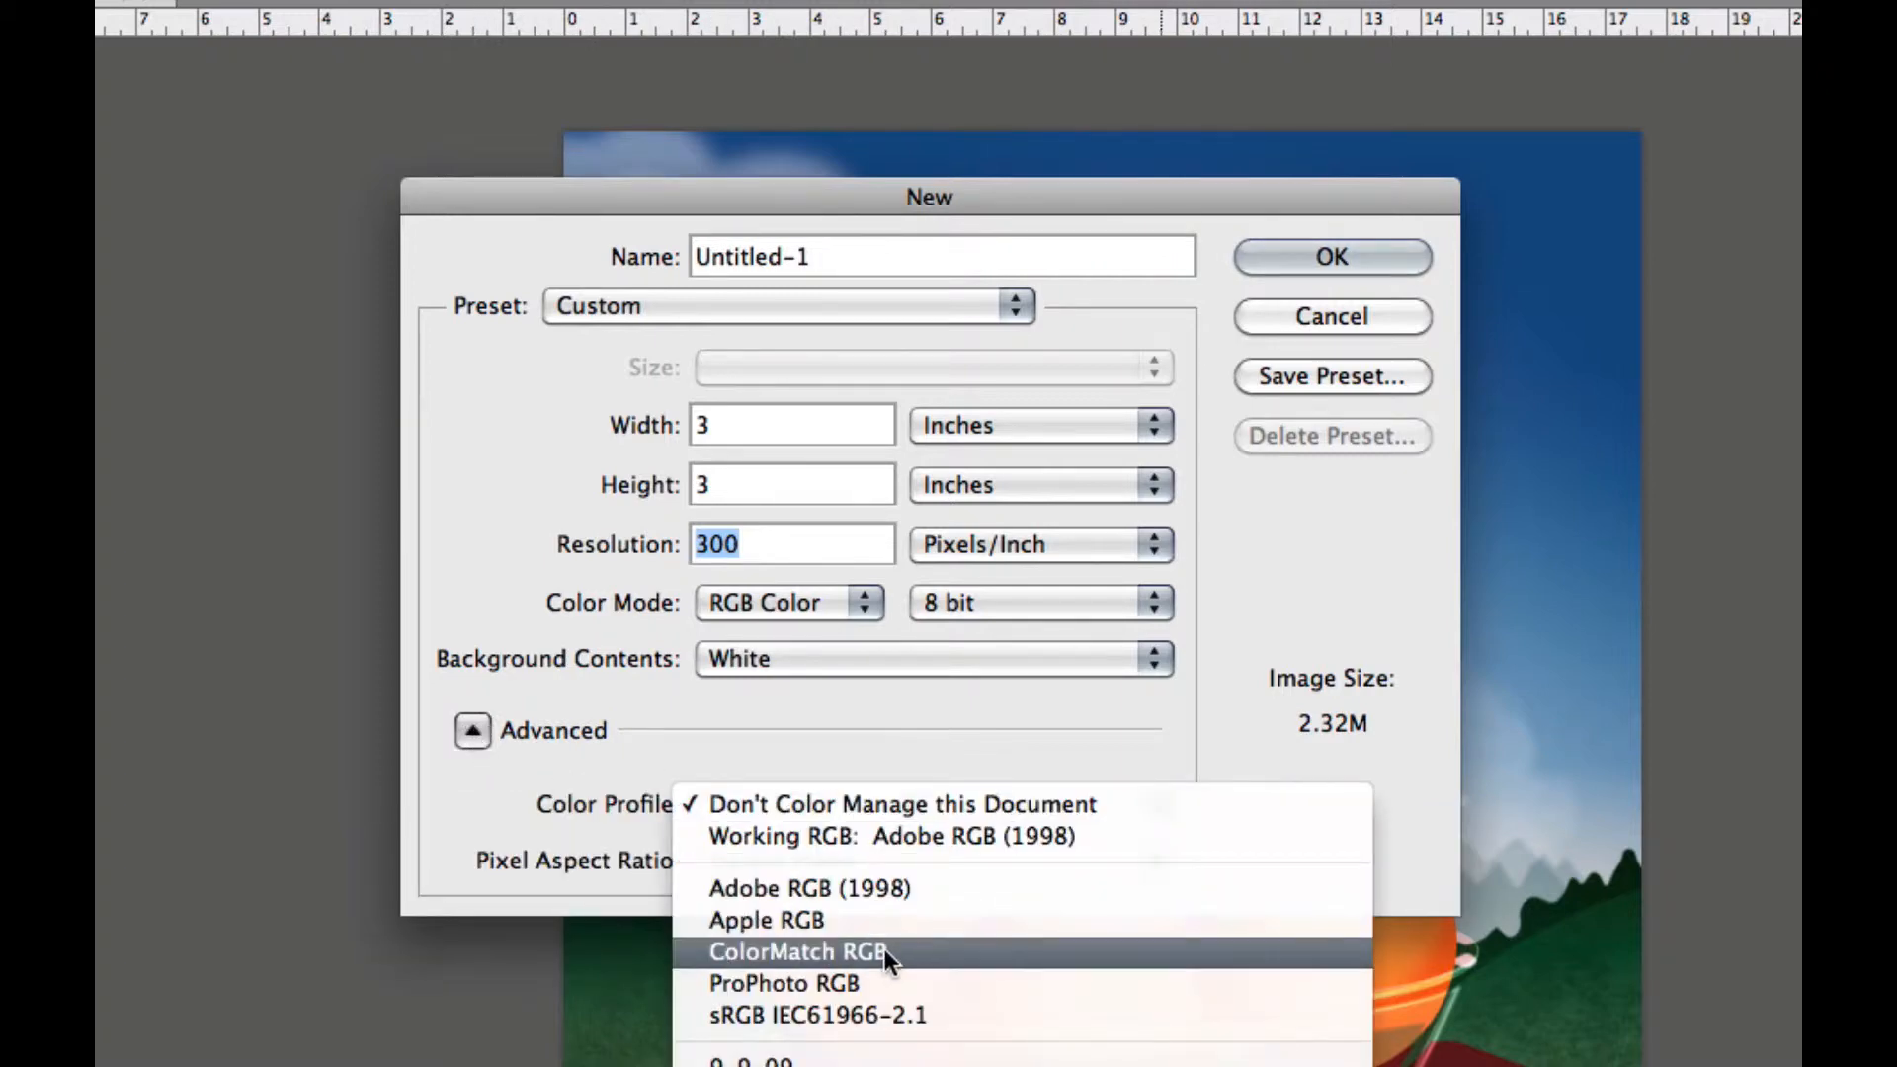
{"action": "mouse_move", "coordinate": [795, 915]}
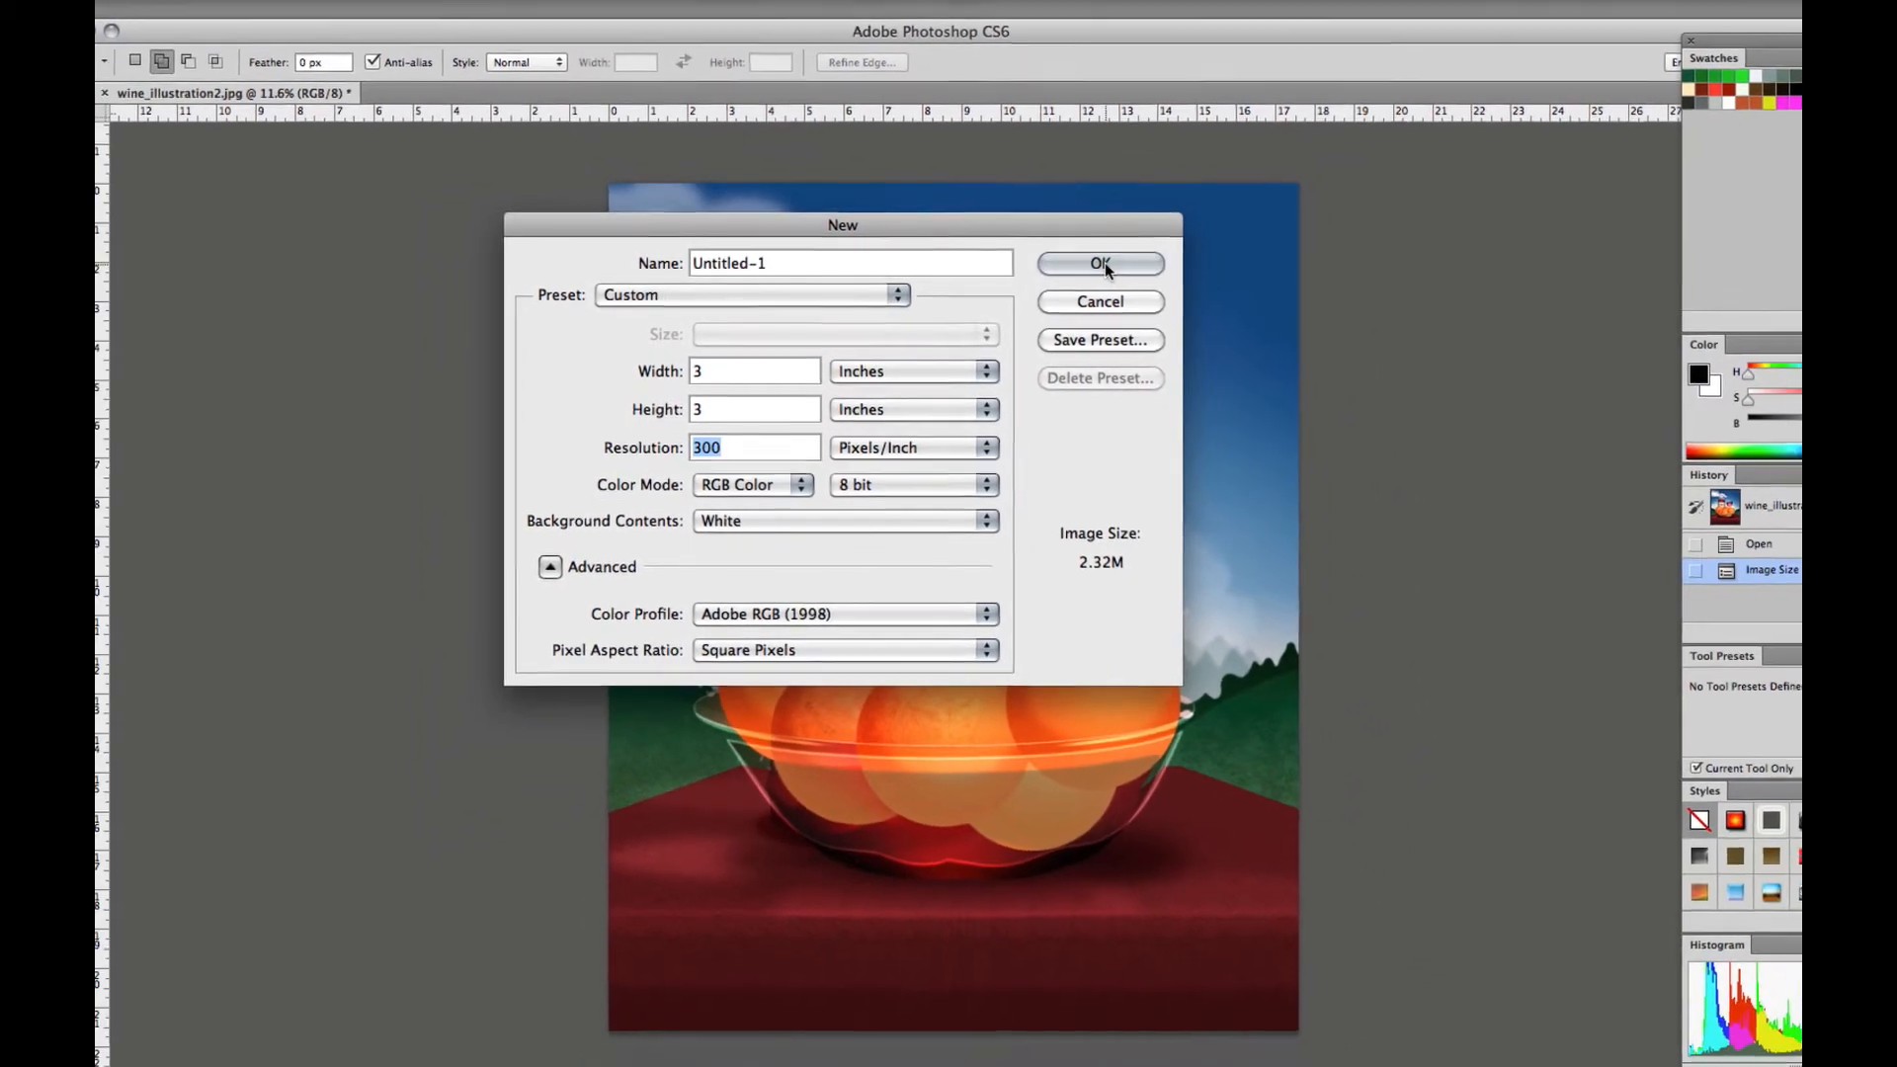
{"action": "left_click", "coordinate": [1098, 263]}
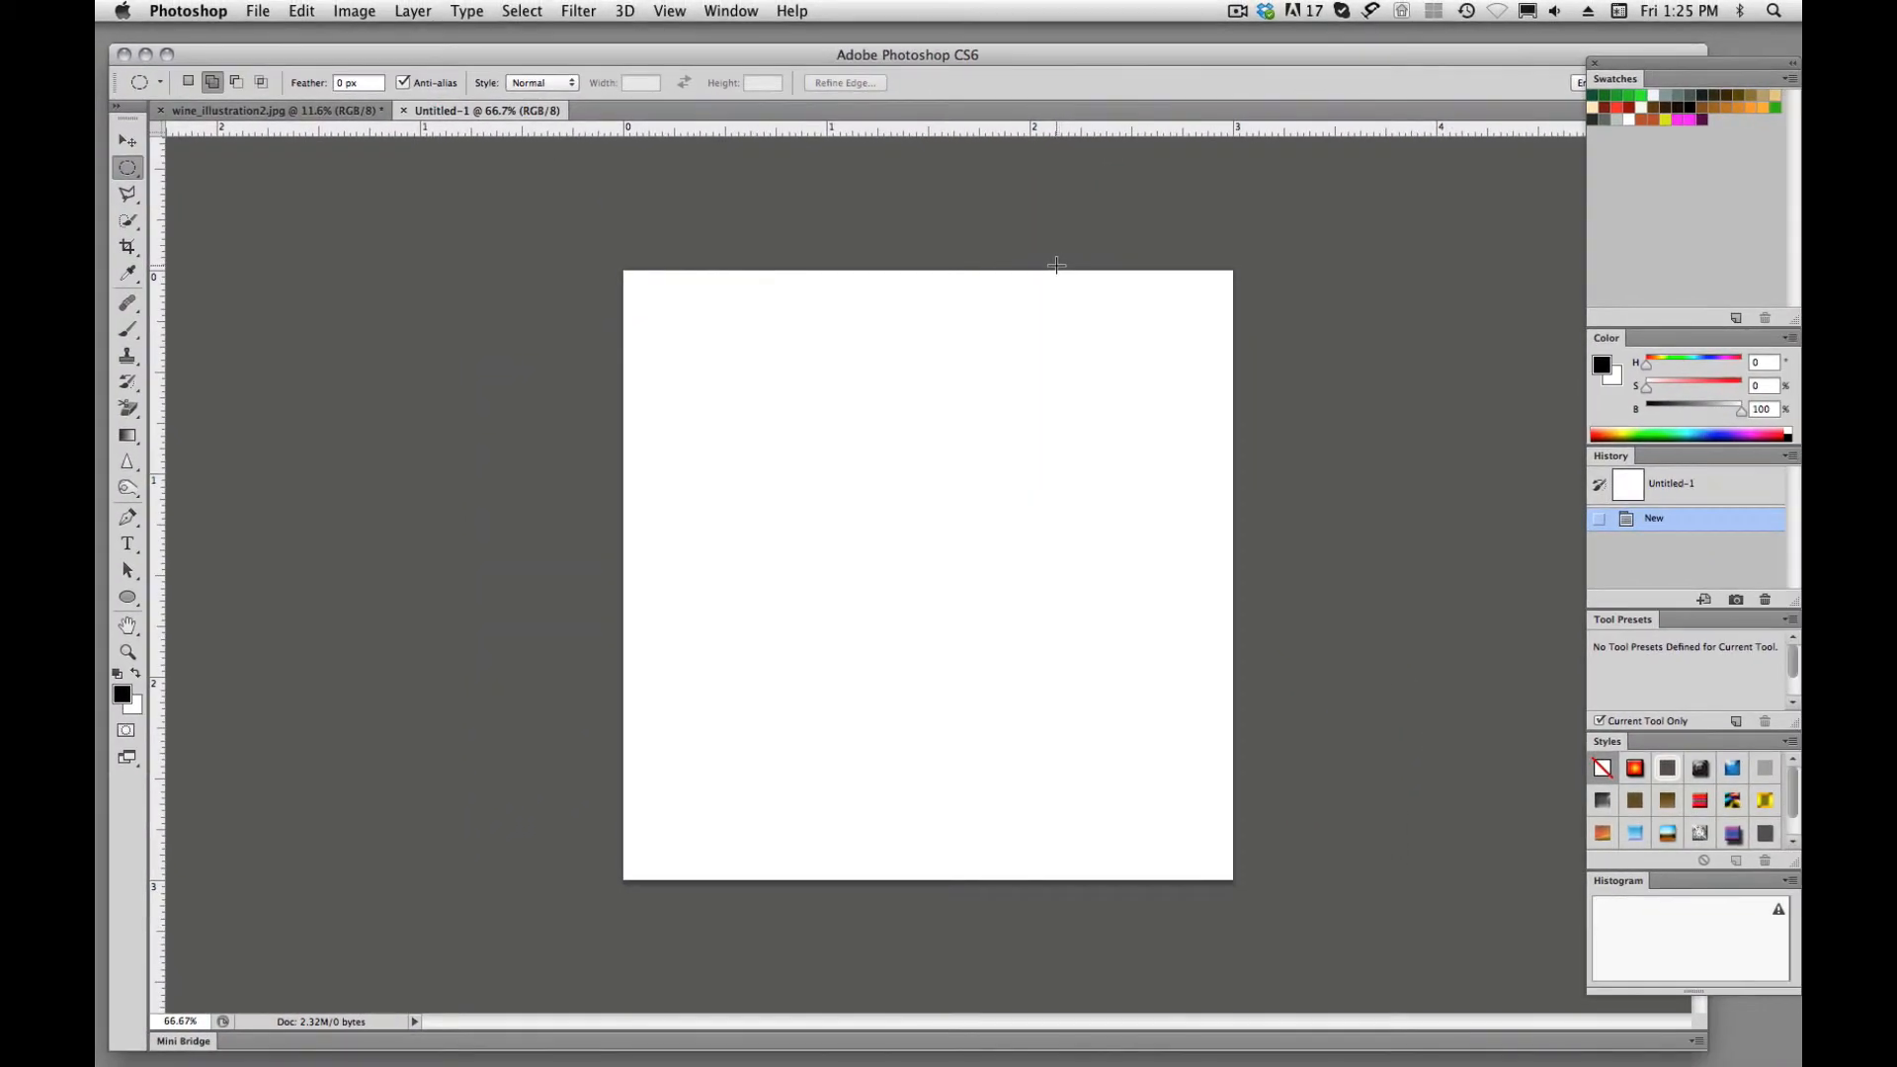
{"action": "mouse_move", "coordinate": [593, 255]}
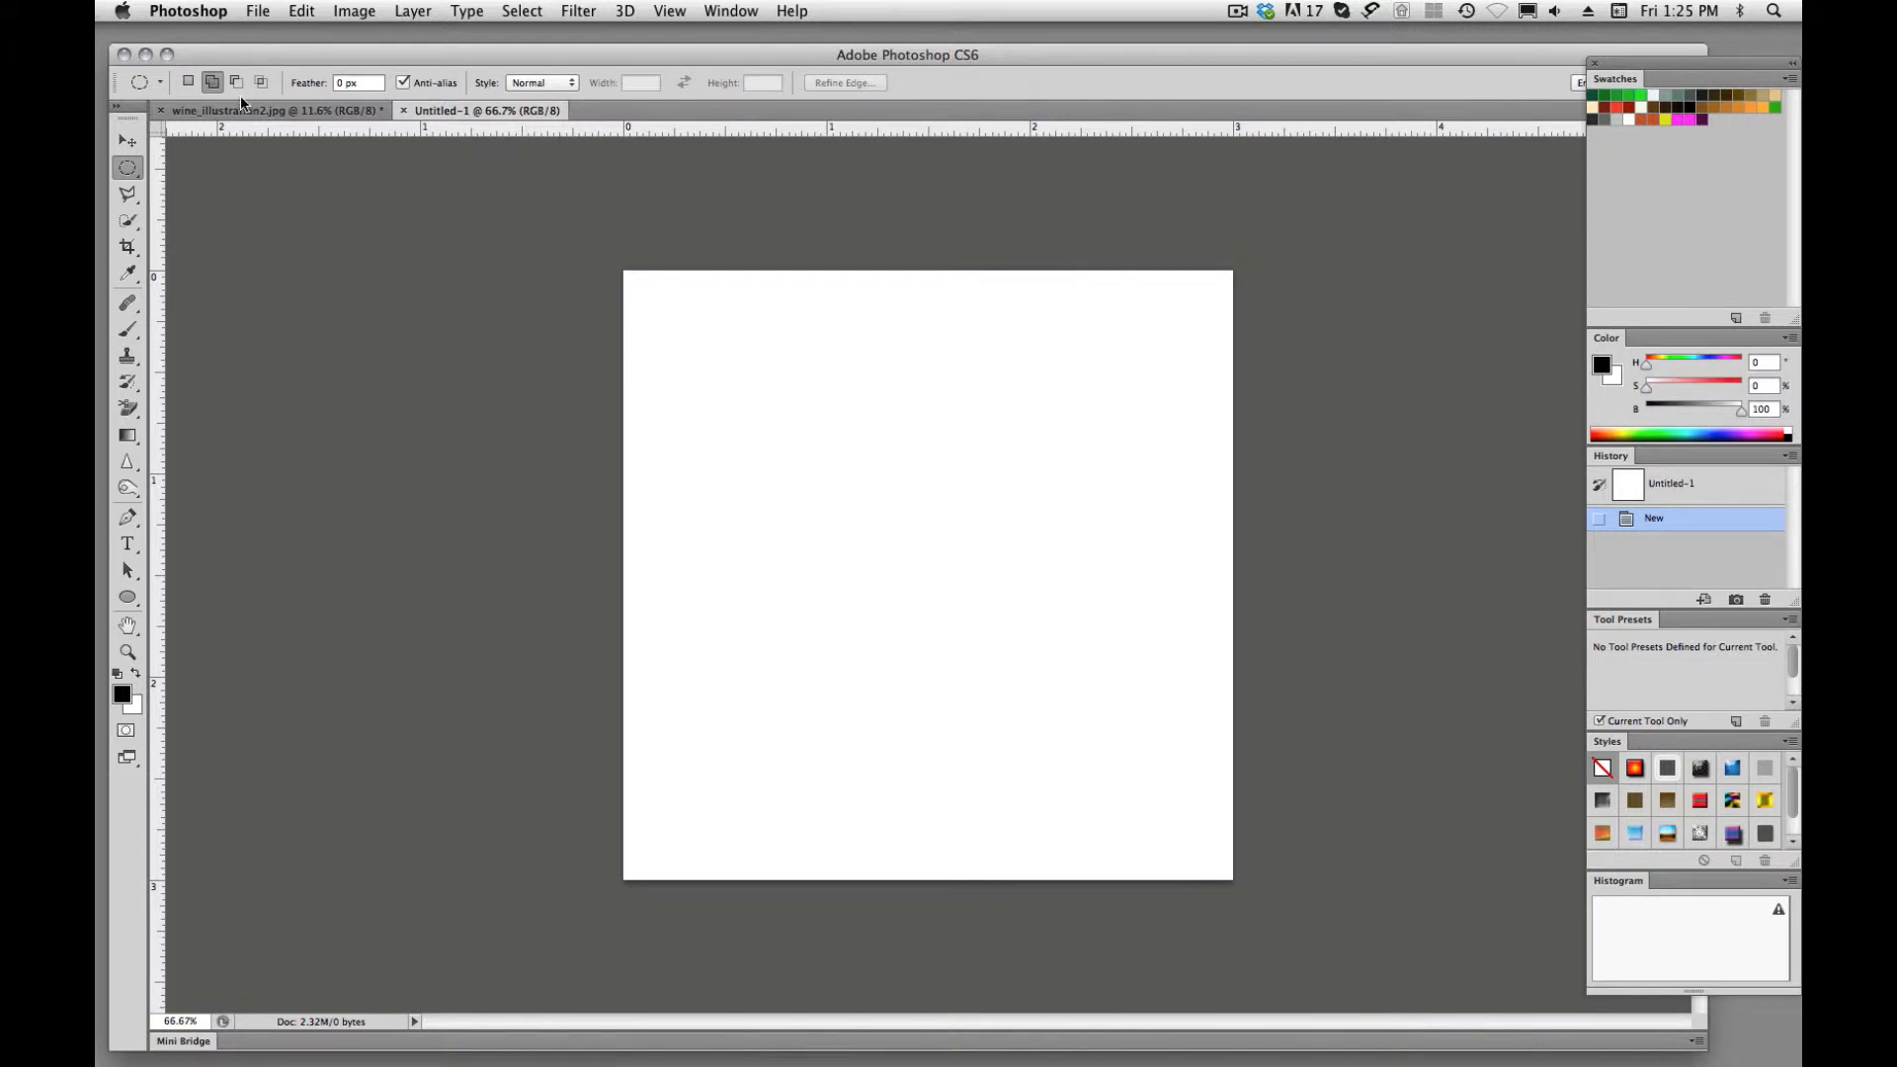
{"action": "left_click", "coordinate": [273, 110]}
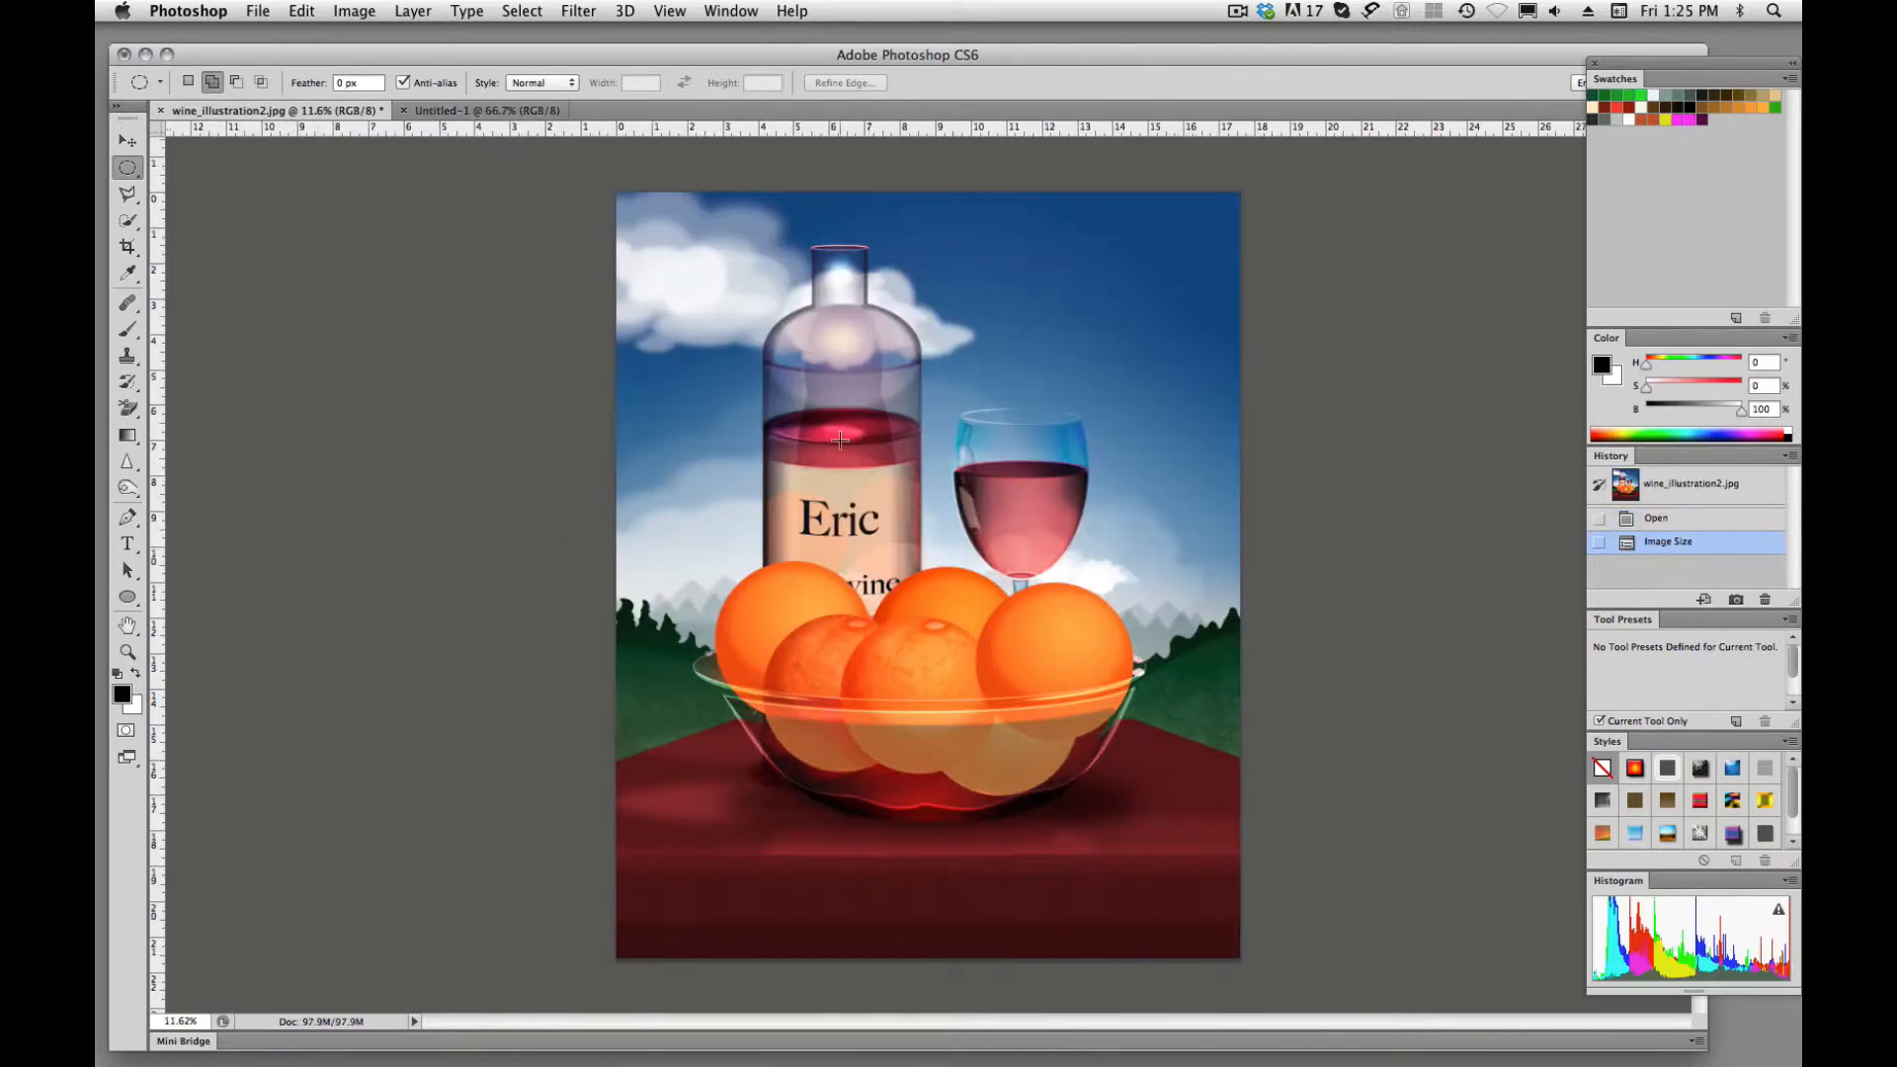
With the Move tool, drop the full-size illustration into Untitled-1 as Layer 1.
{"action": "left_click", "coordinate": [129, 138]}
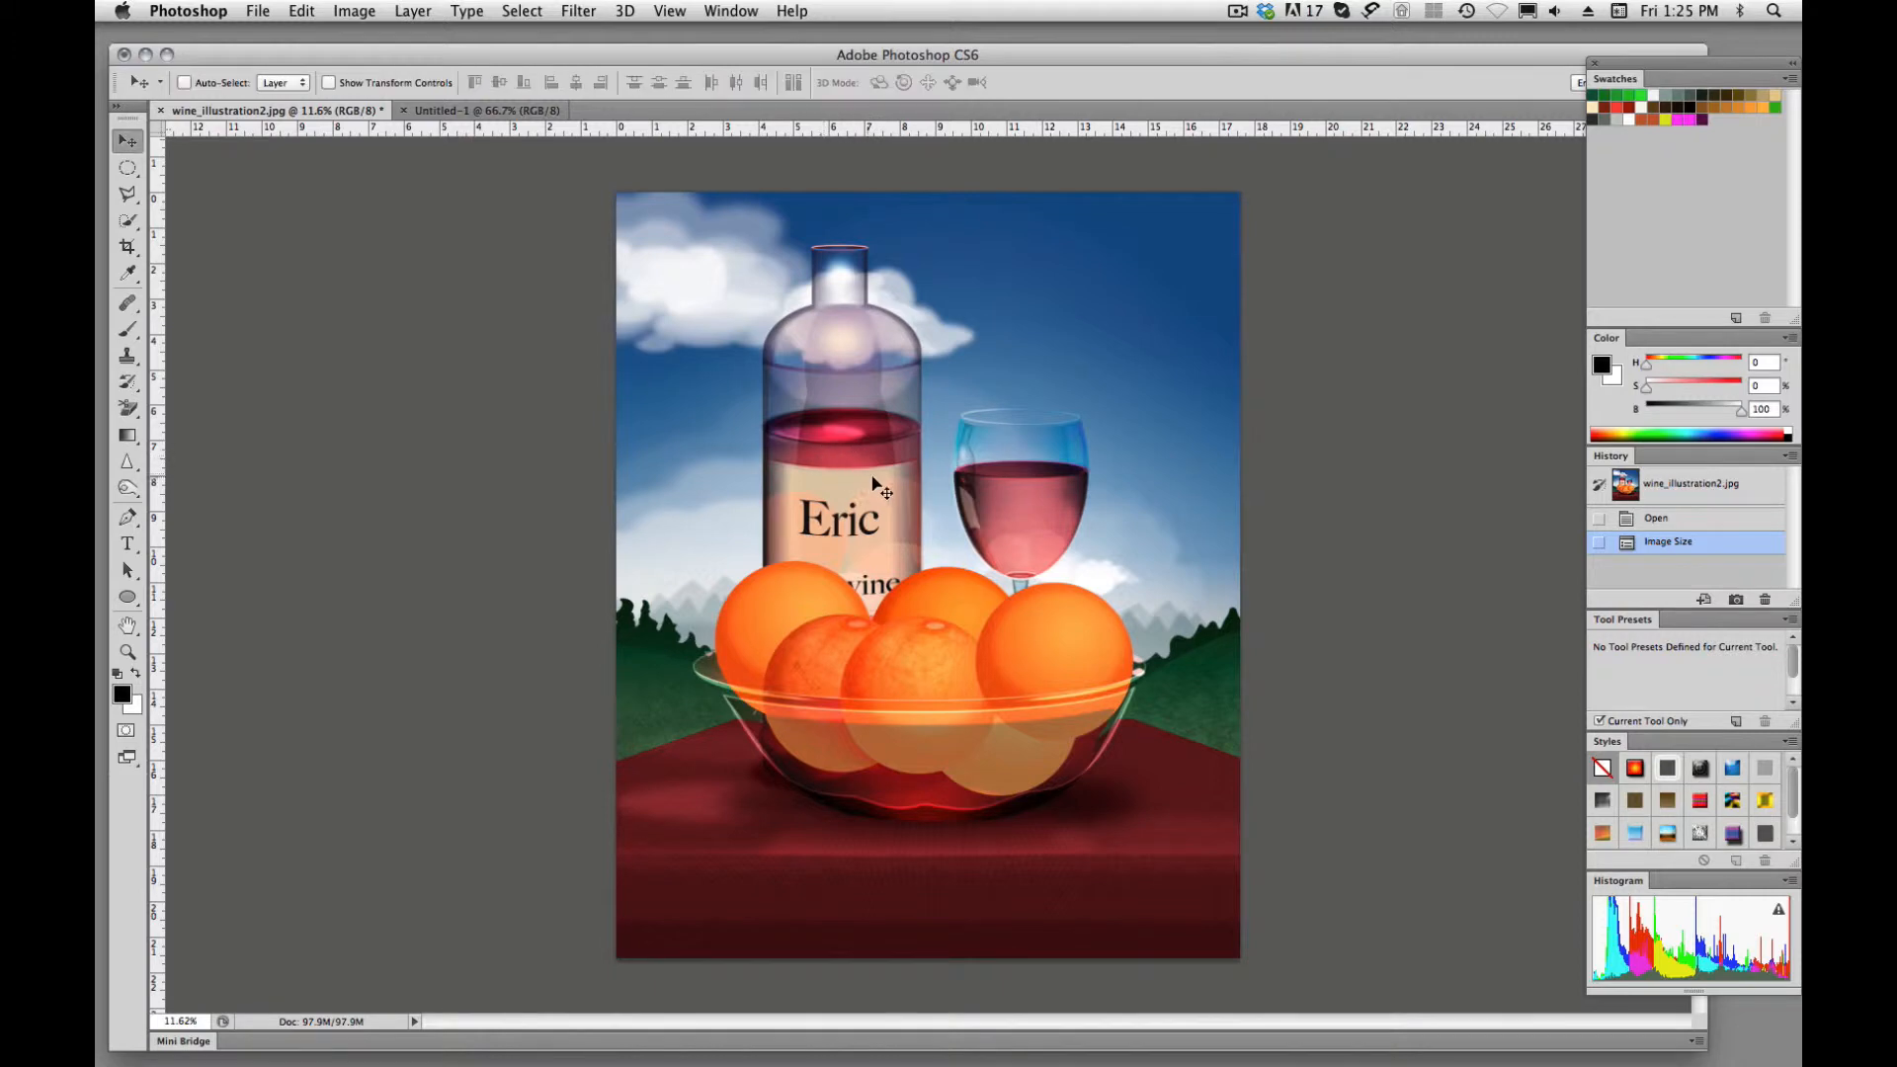
{"action": "mouse_move", "coordinate": [417, 304]}
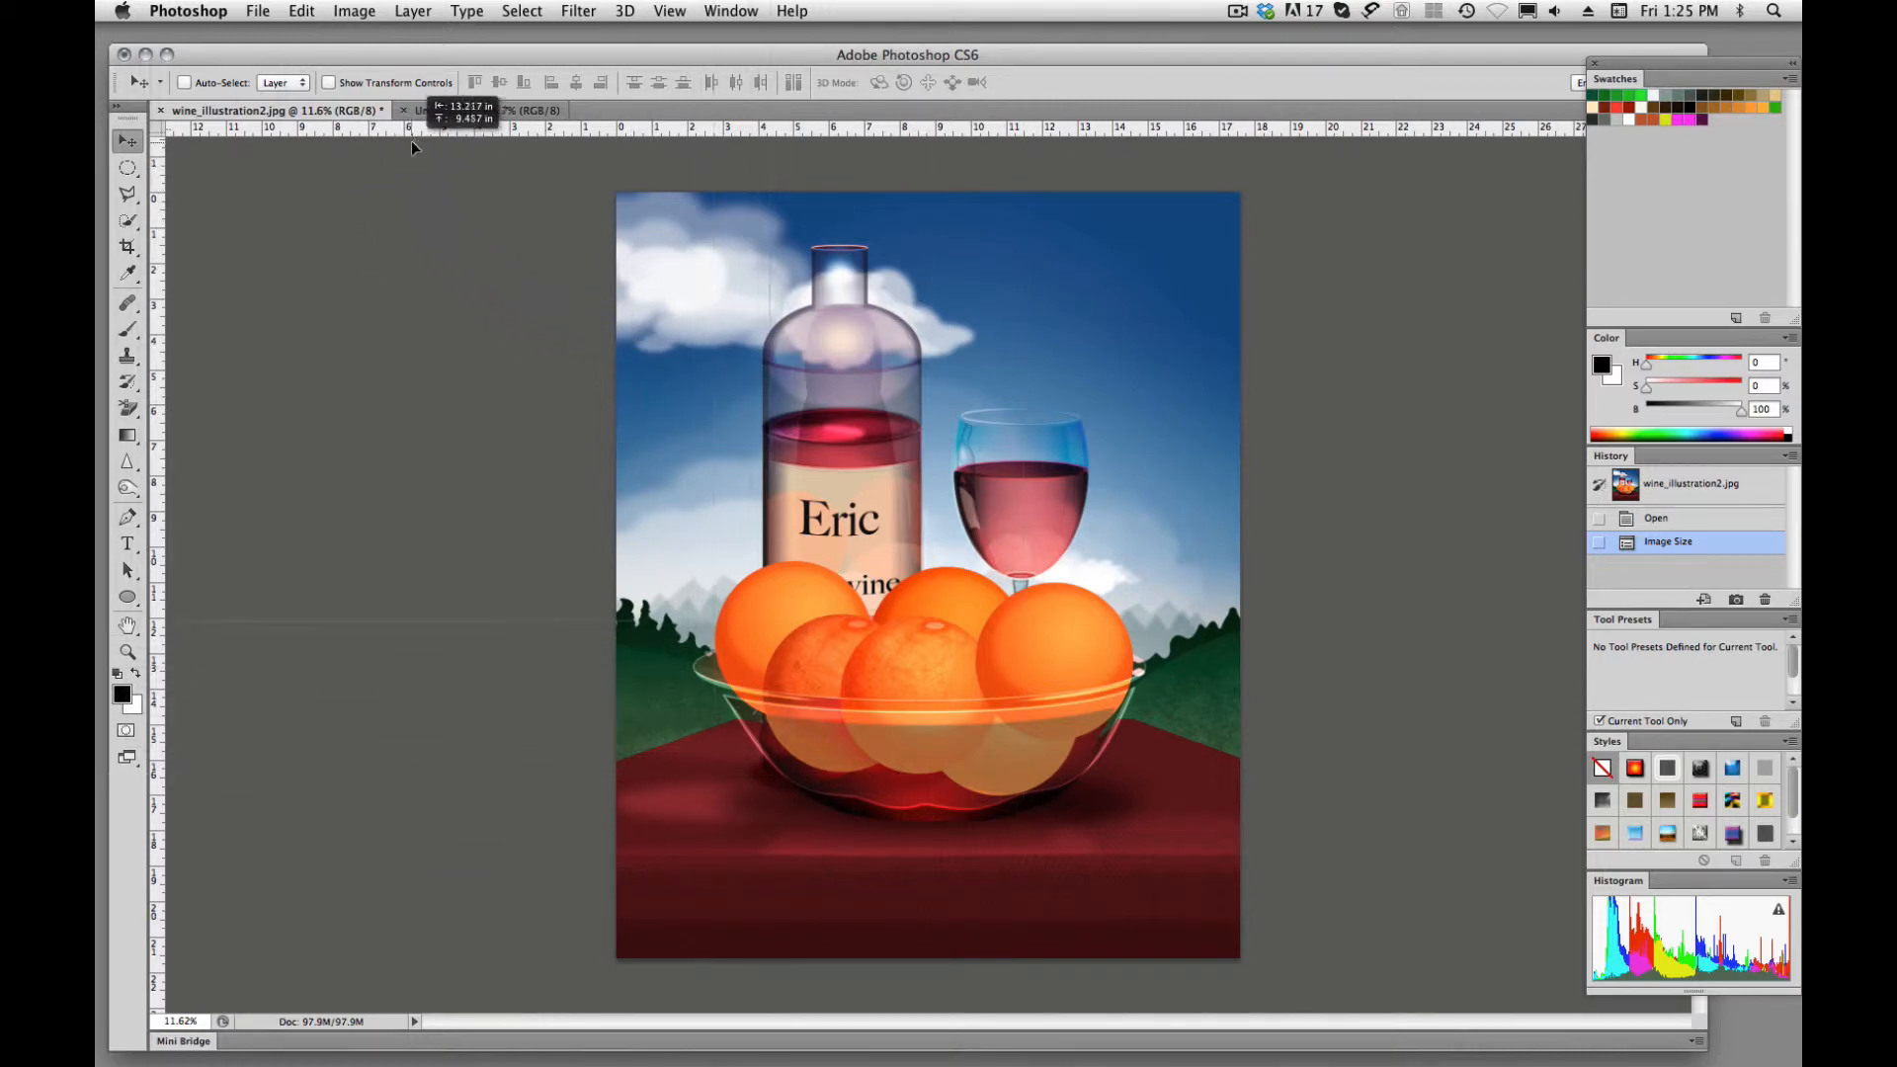
{"action": "left_click", "coordinate": [488, 111]}
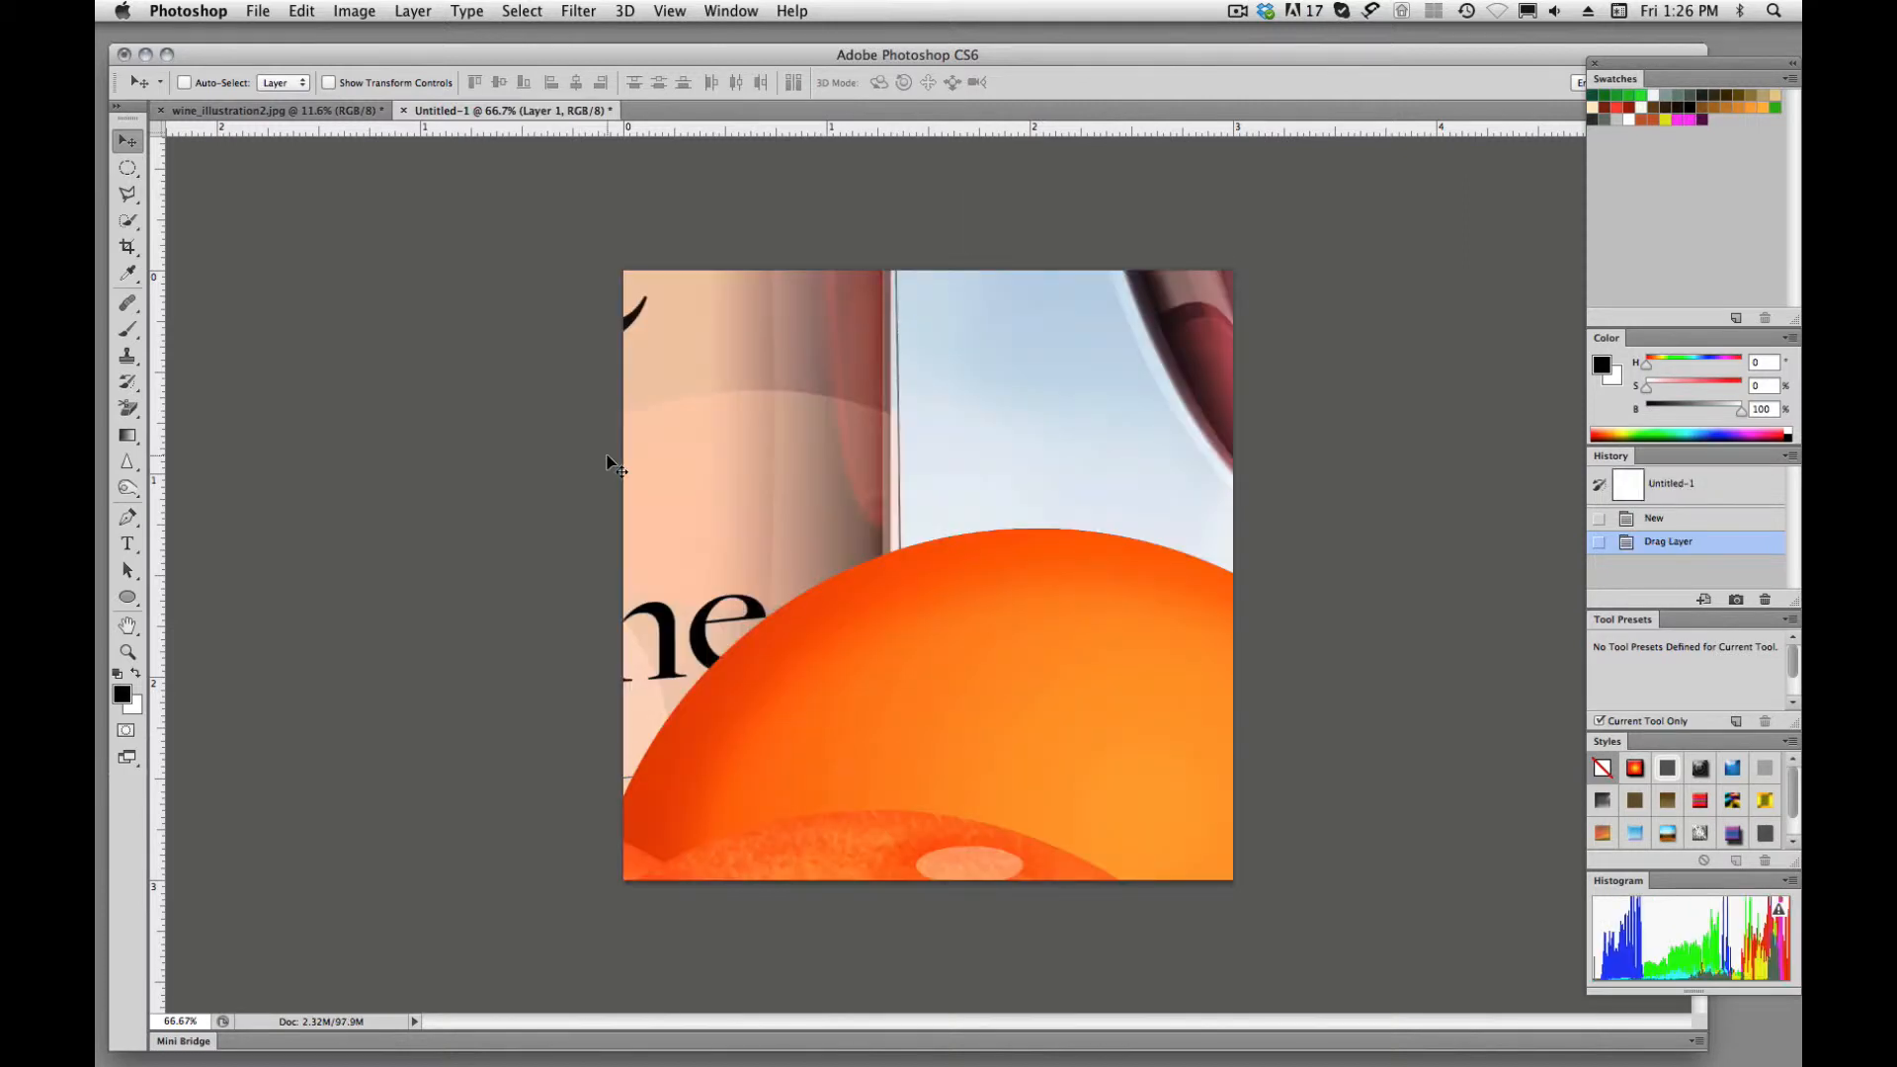
{"action": "mouse_move", "coordinate": [1131, 602]}
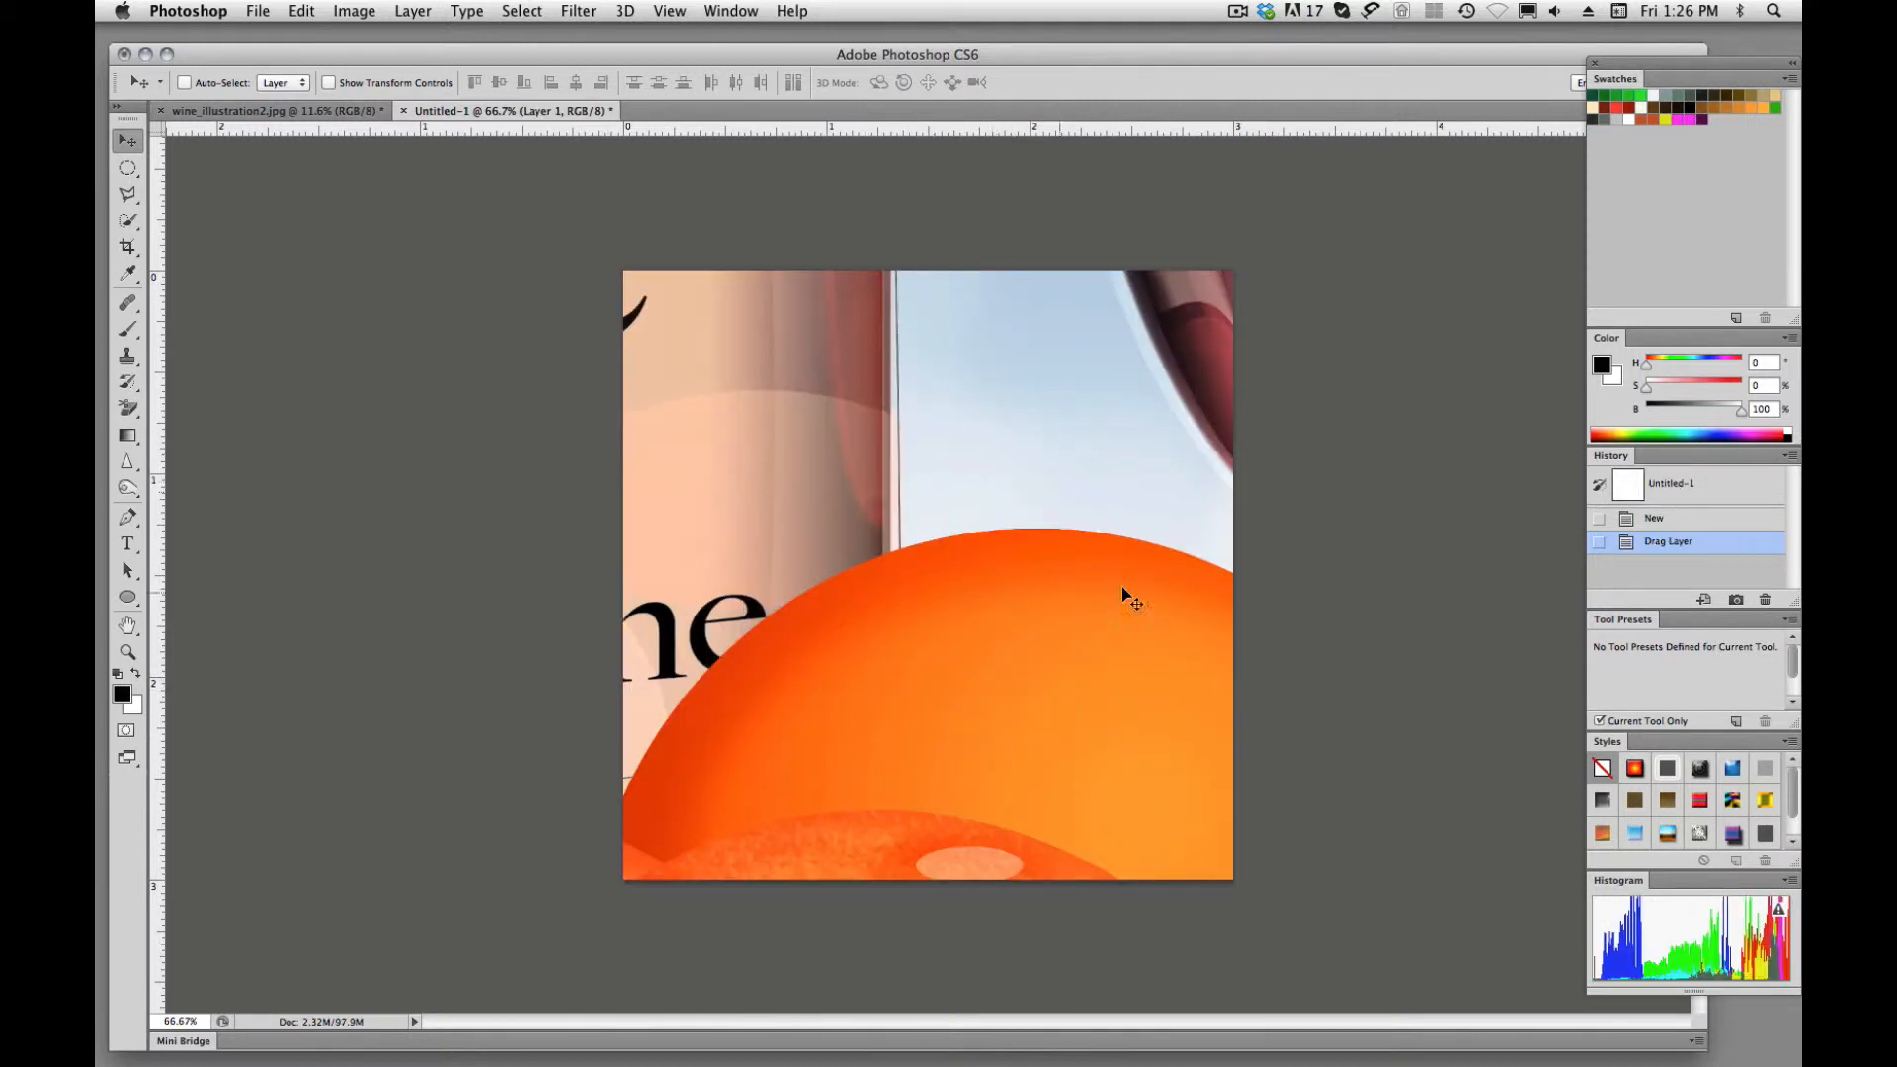
{"action": "mouse_move", "coordinate": [1228, 474]}
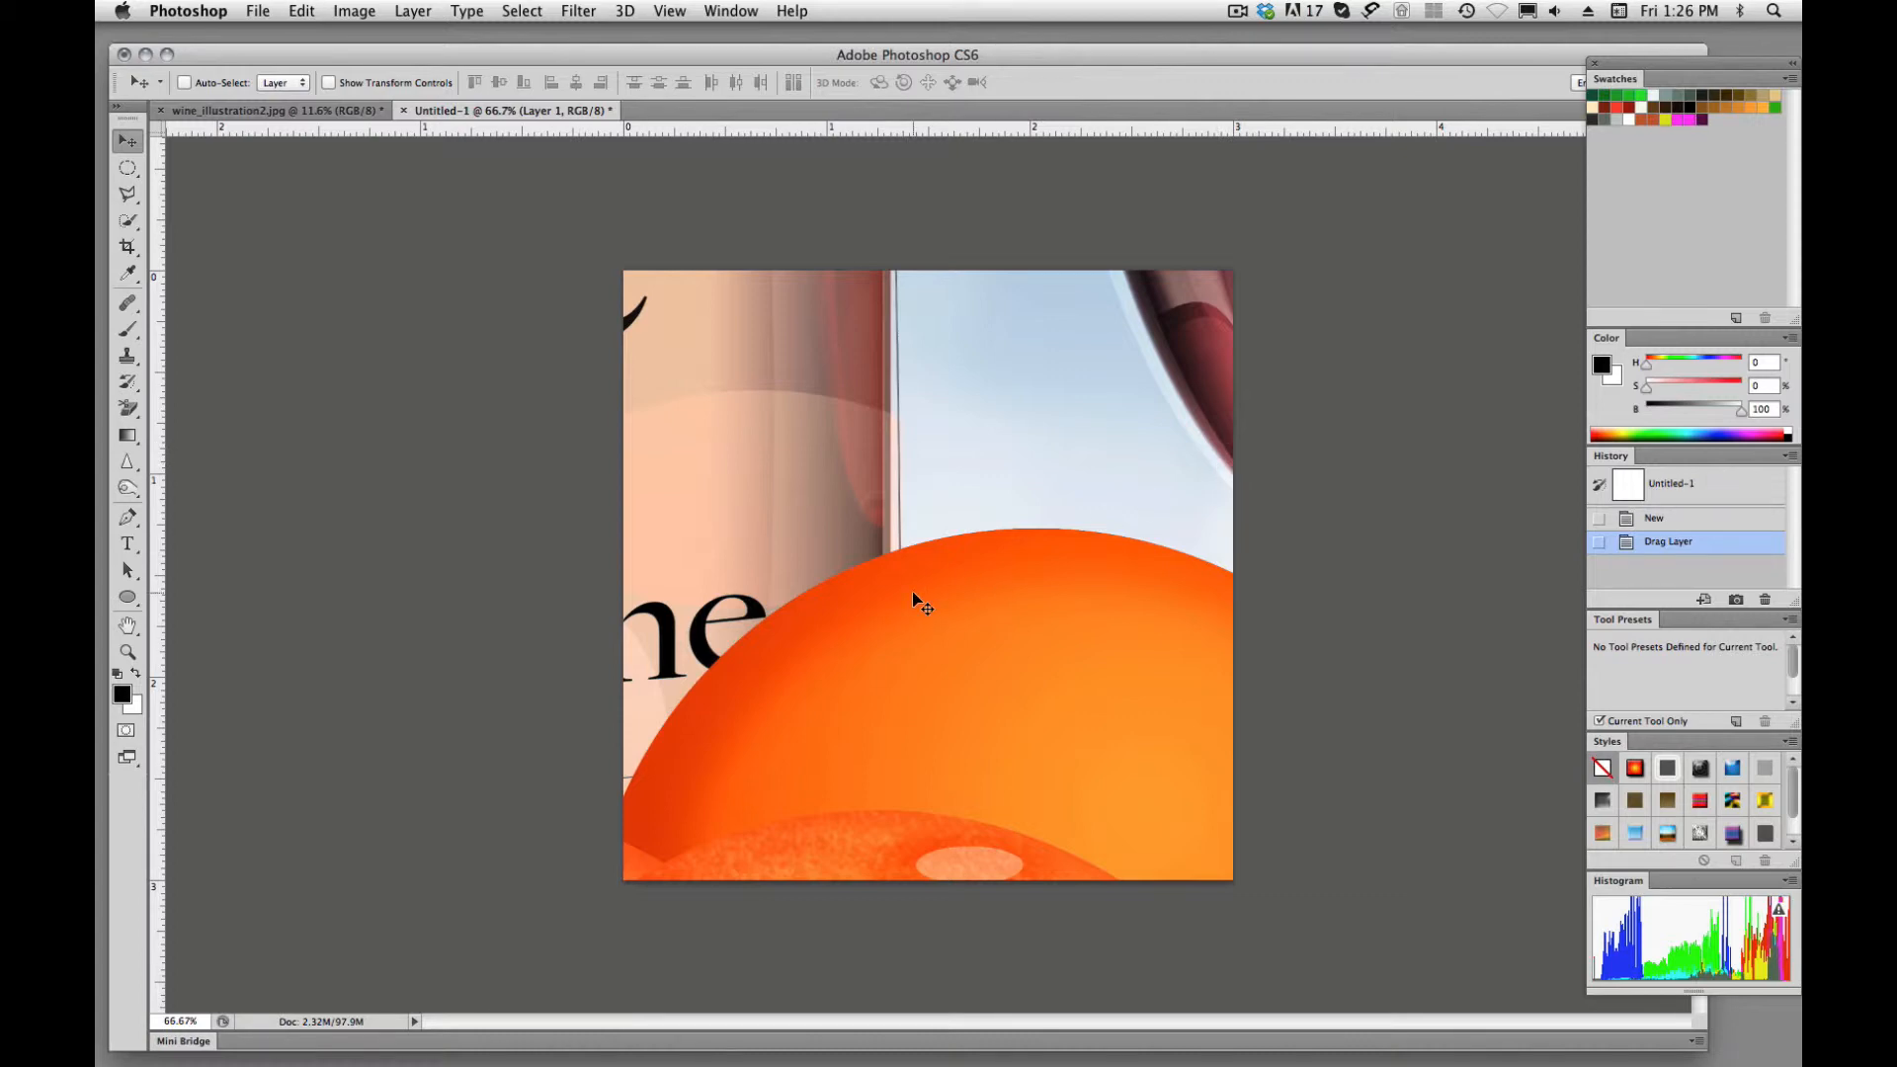
{"action": "mouse_move", "coordinate": [913, 559]}
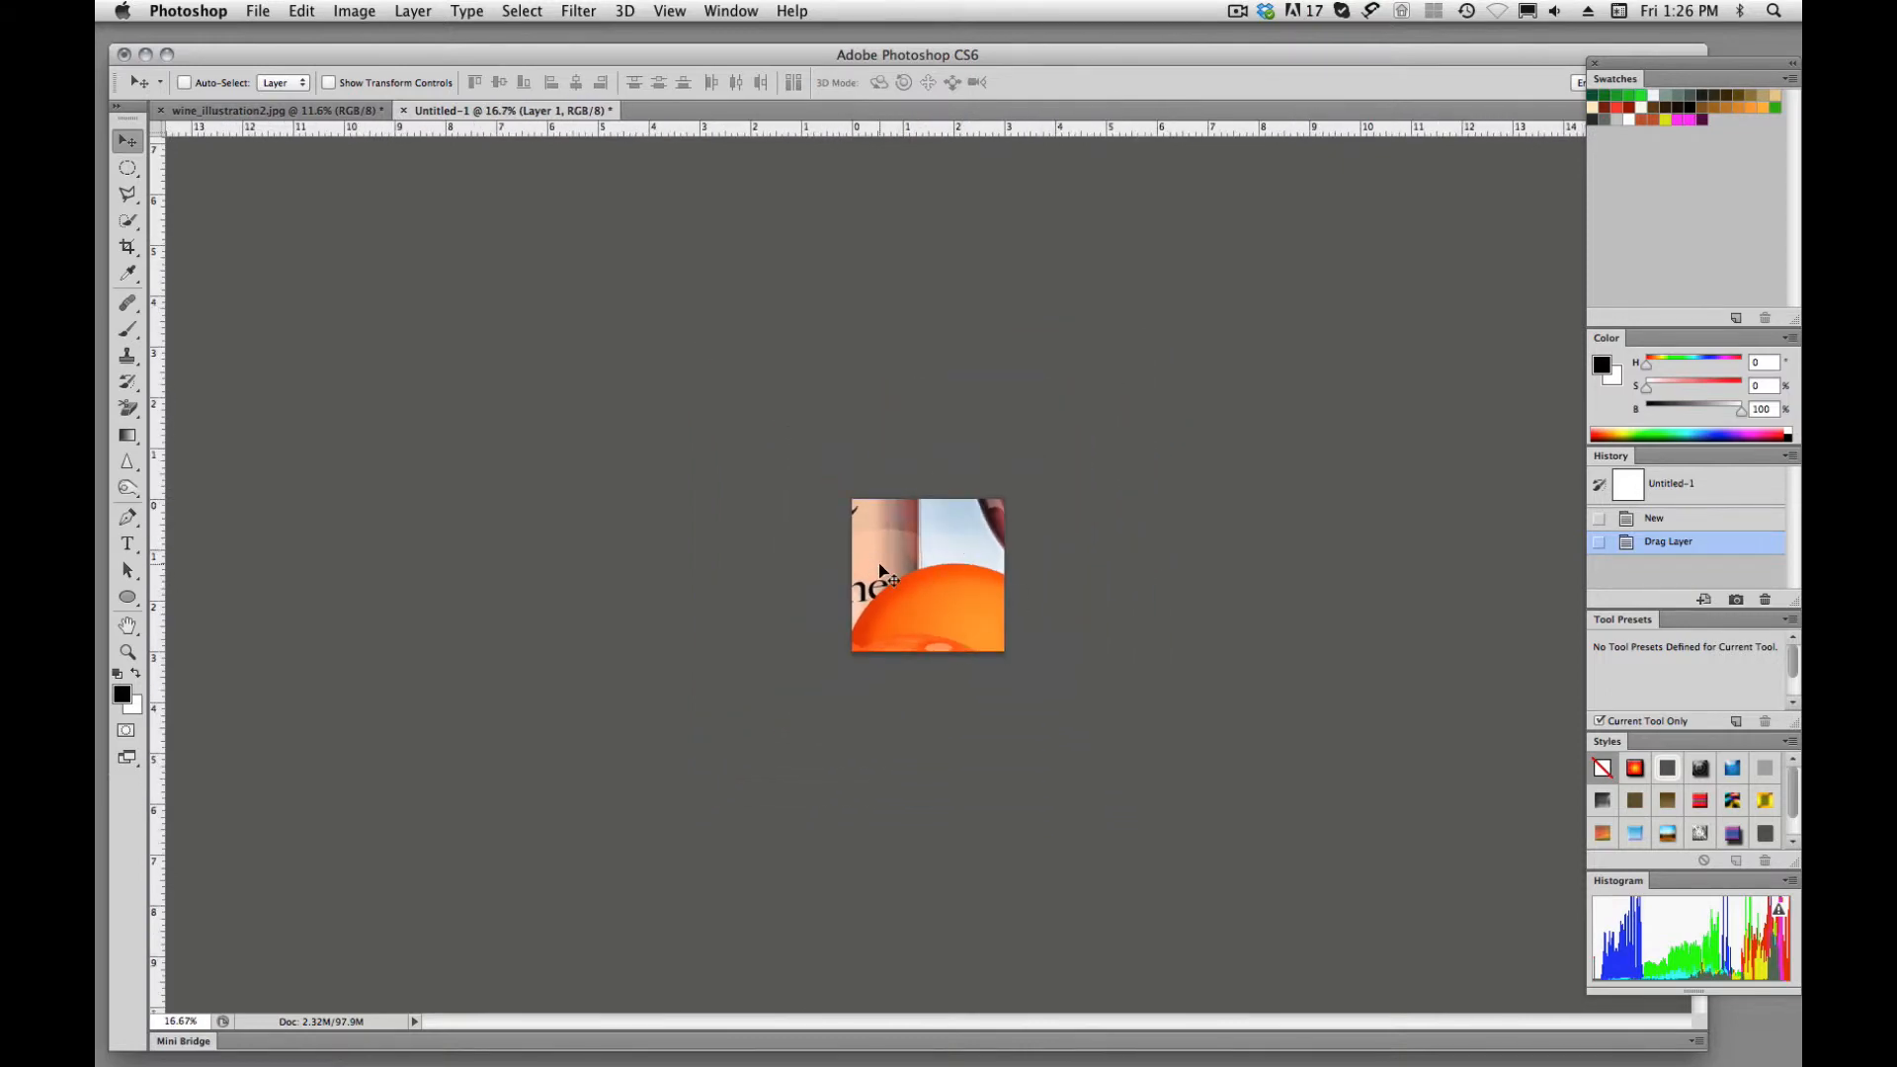
{"action": "mouse_move", "coordinate": [925, 589]}
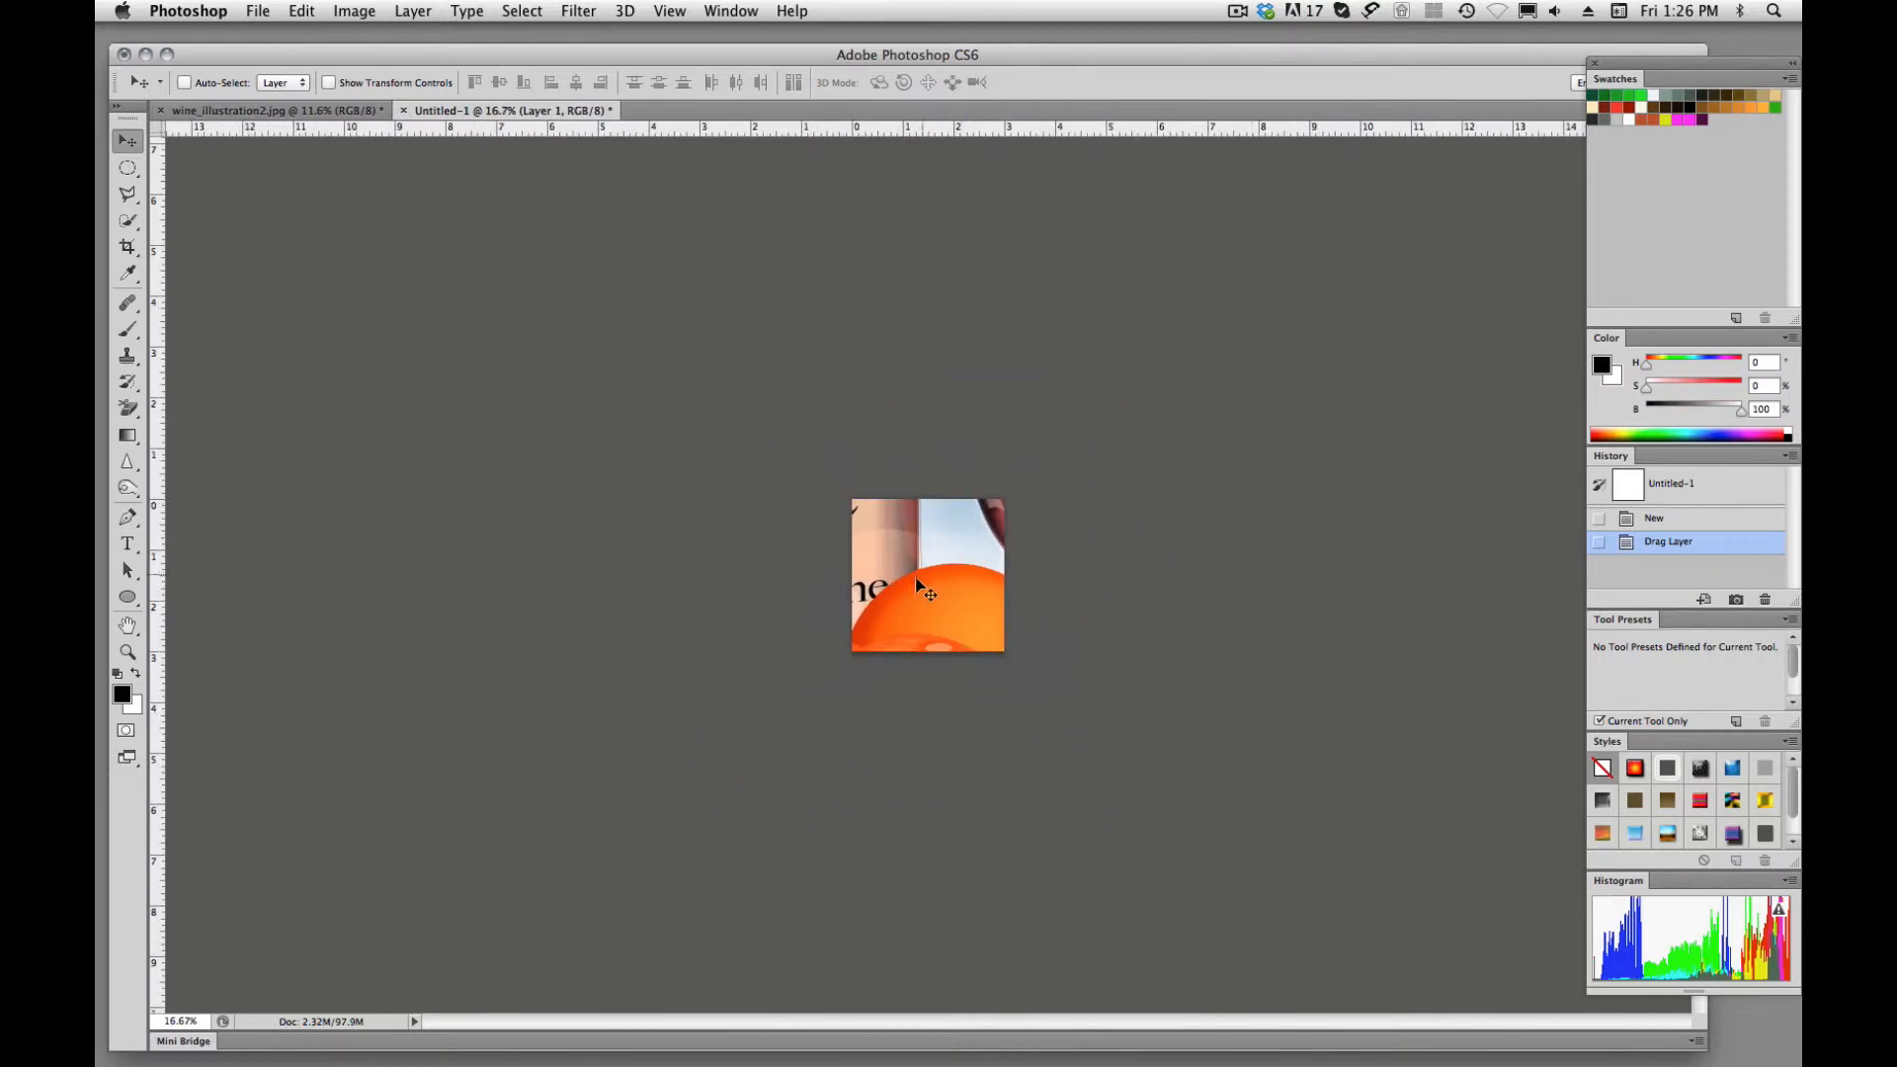
Zoom out around Untitled-1 and put the oversized illustration layer into Free Transform (Cmd+T).
{"action": "right_click", "coordinate": [919, 579]}
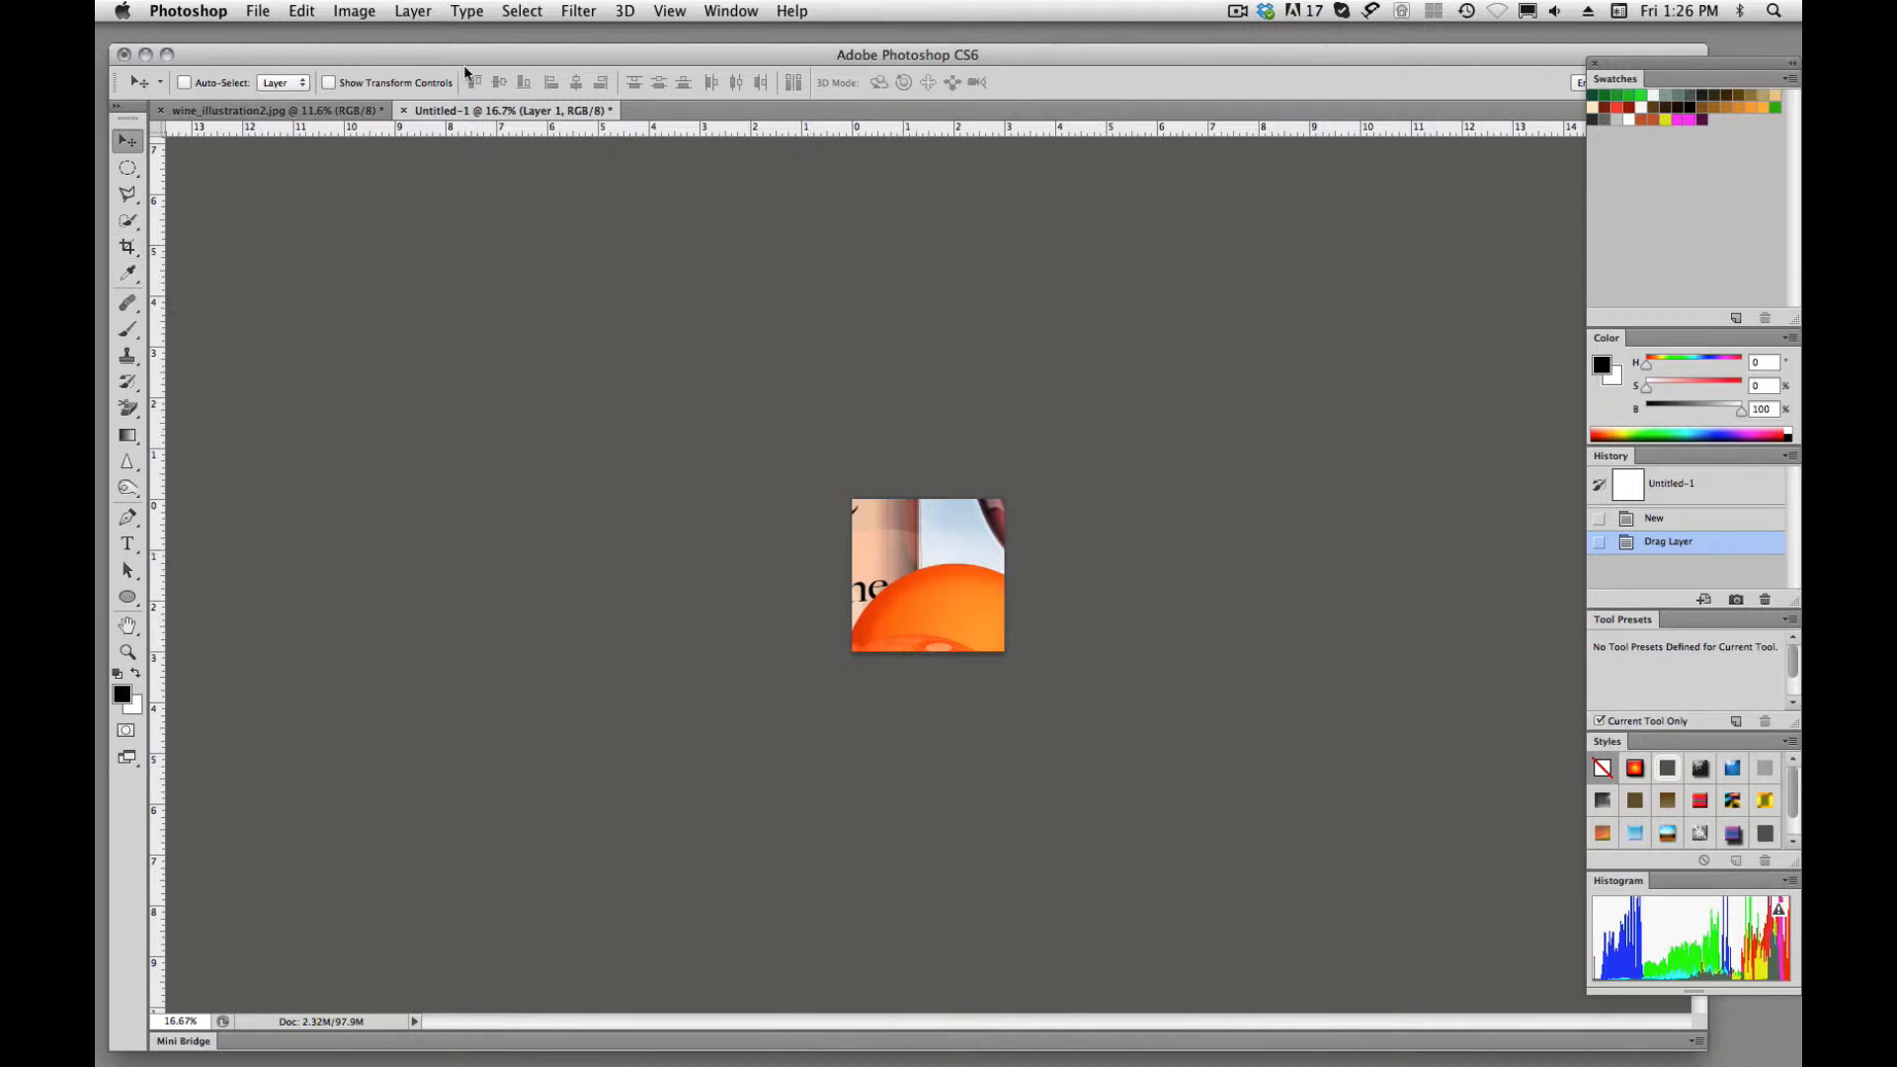
{"action": "key", "text": "cmd+t"}
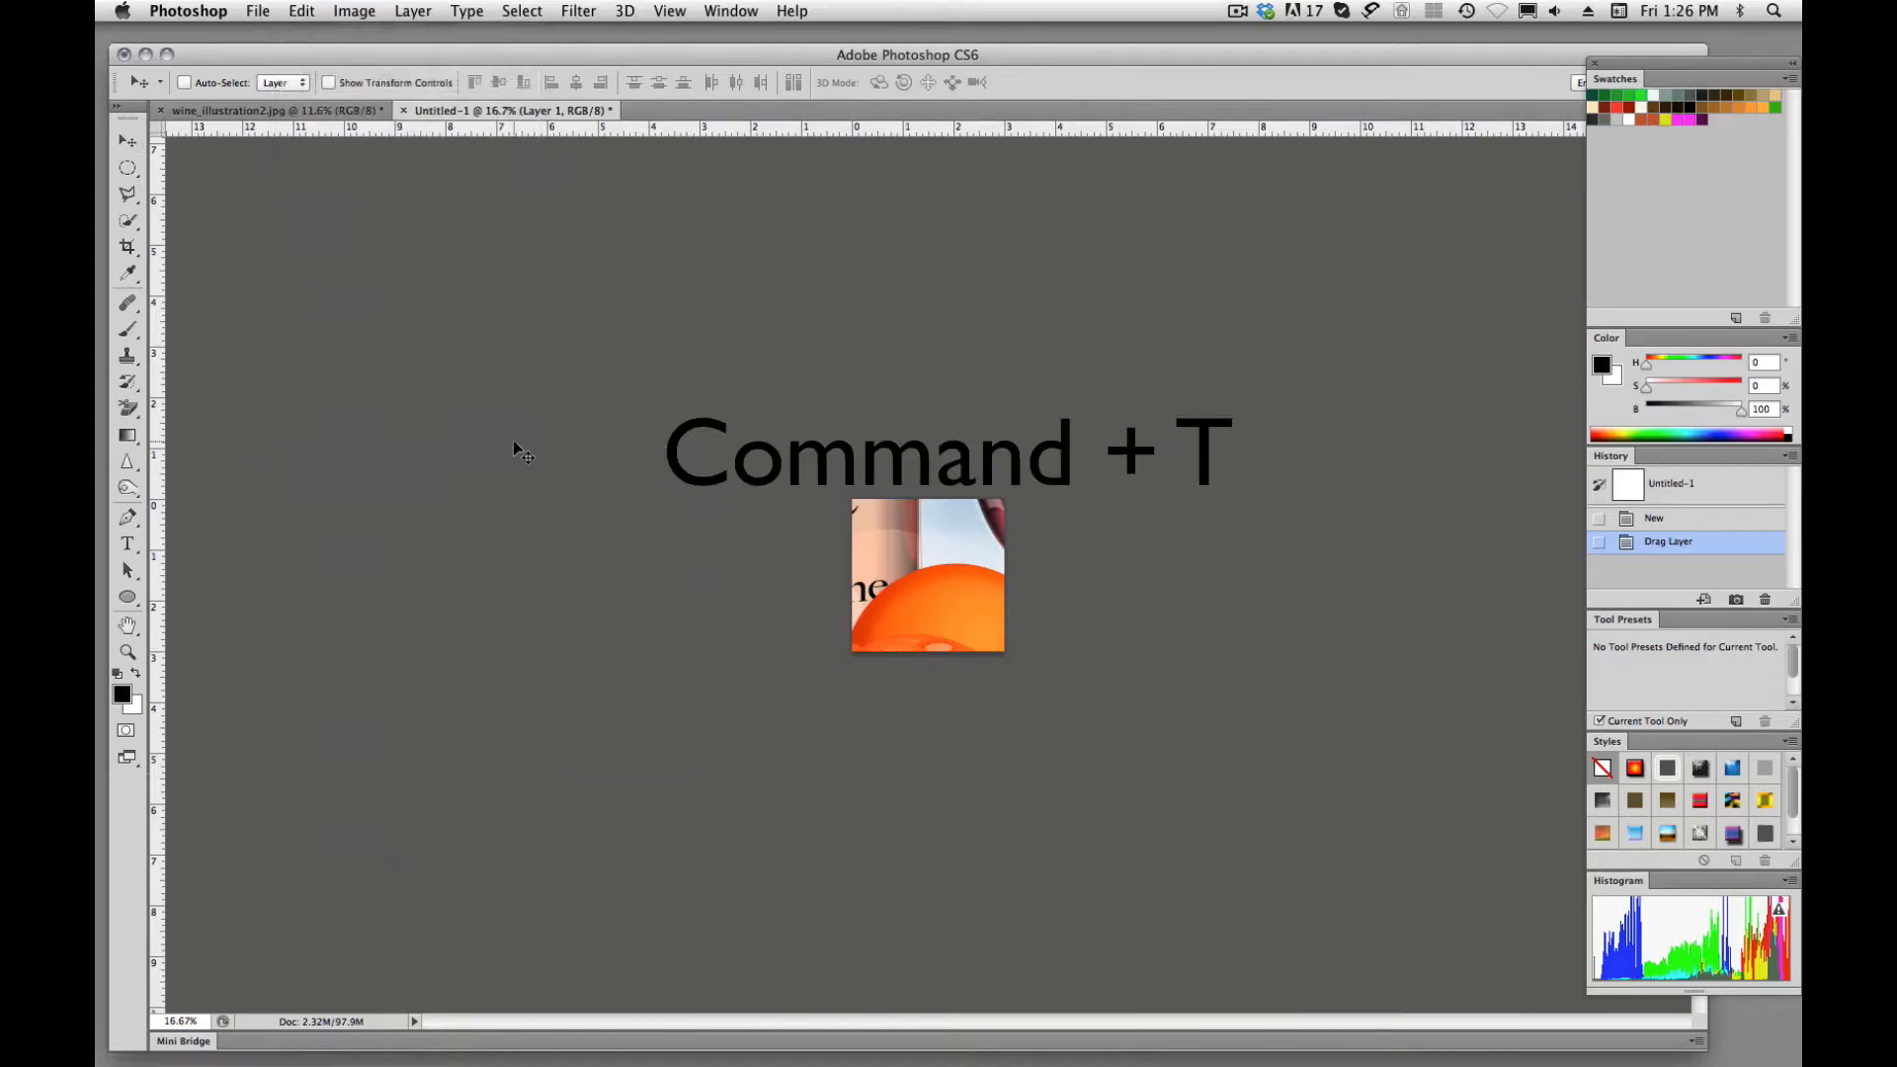
{"action": "key", "text": "cmd+t"}
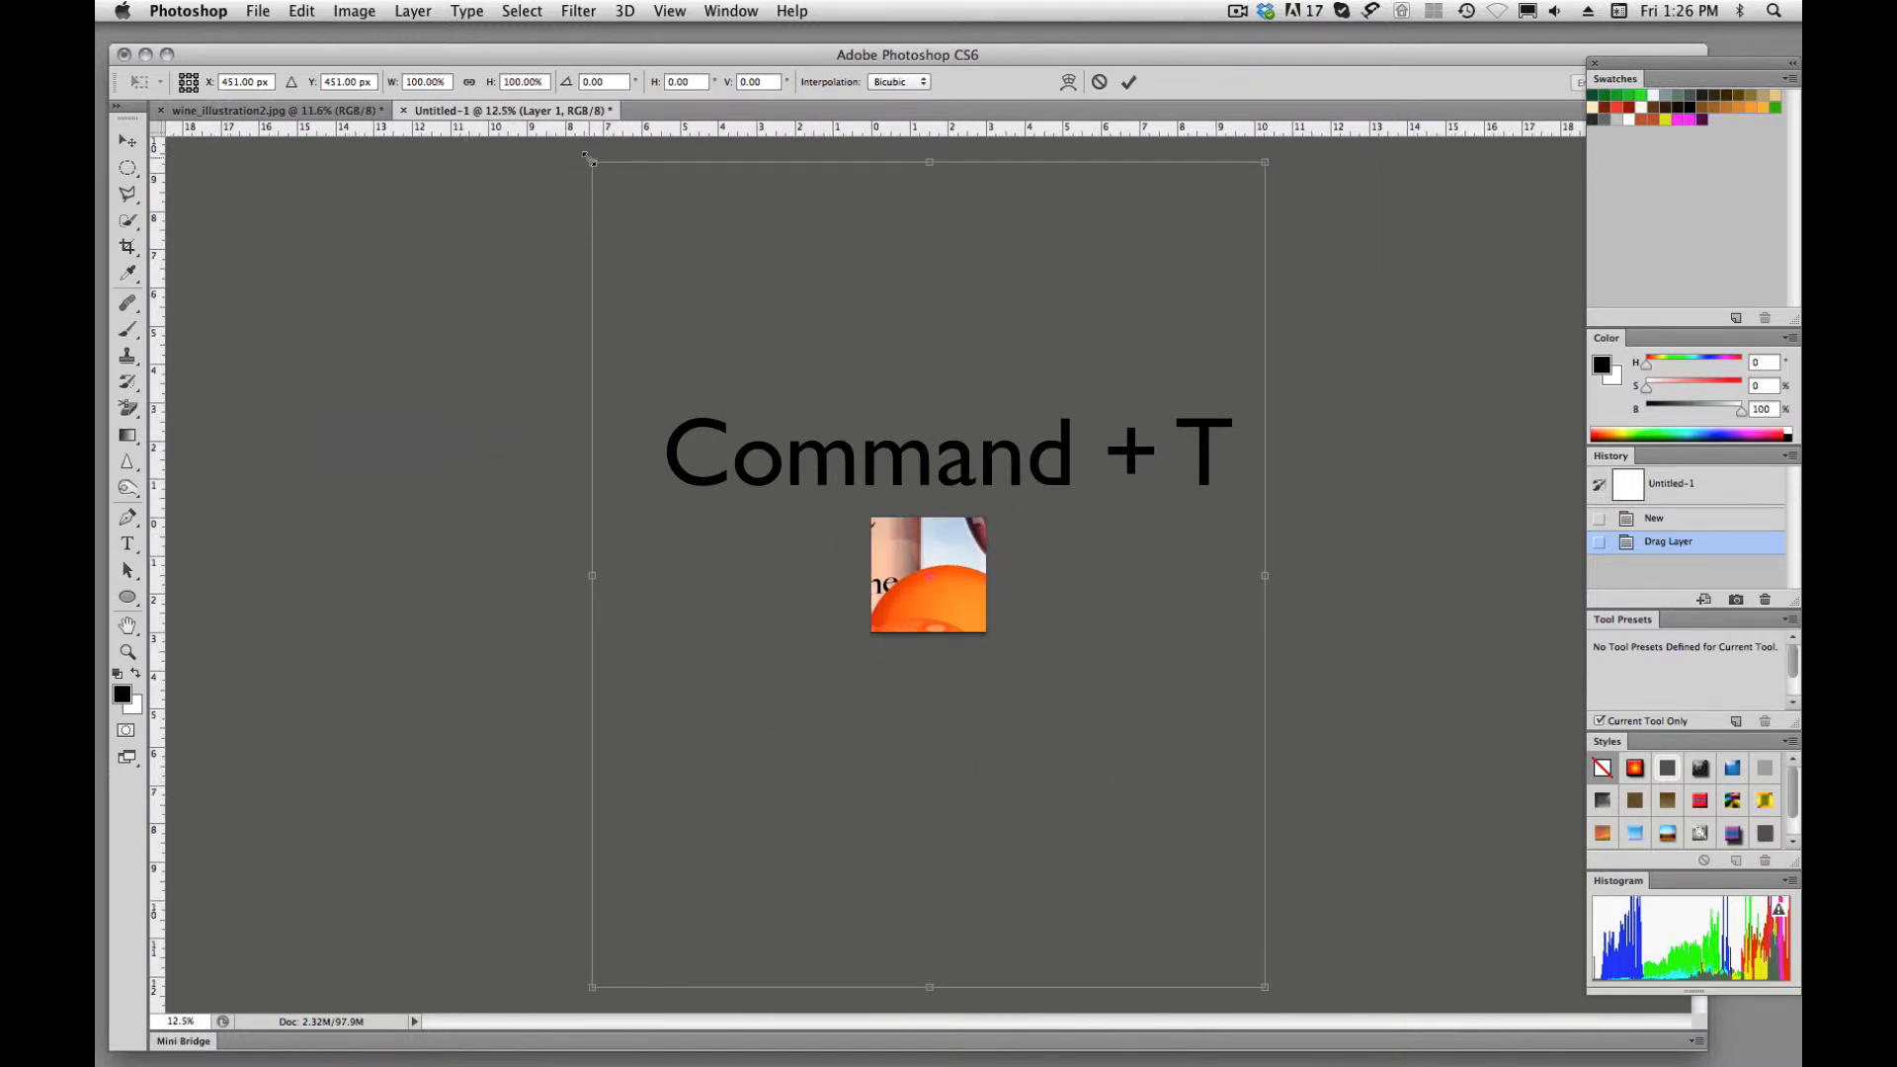
Shift-Option-drag a corner handle inward until the layer is about 18%, roughly filling the canvas.
{"action": "left_click_drag", "start_coordinate": [591, 160], "coordinate": [654, 235]}
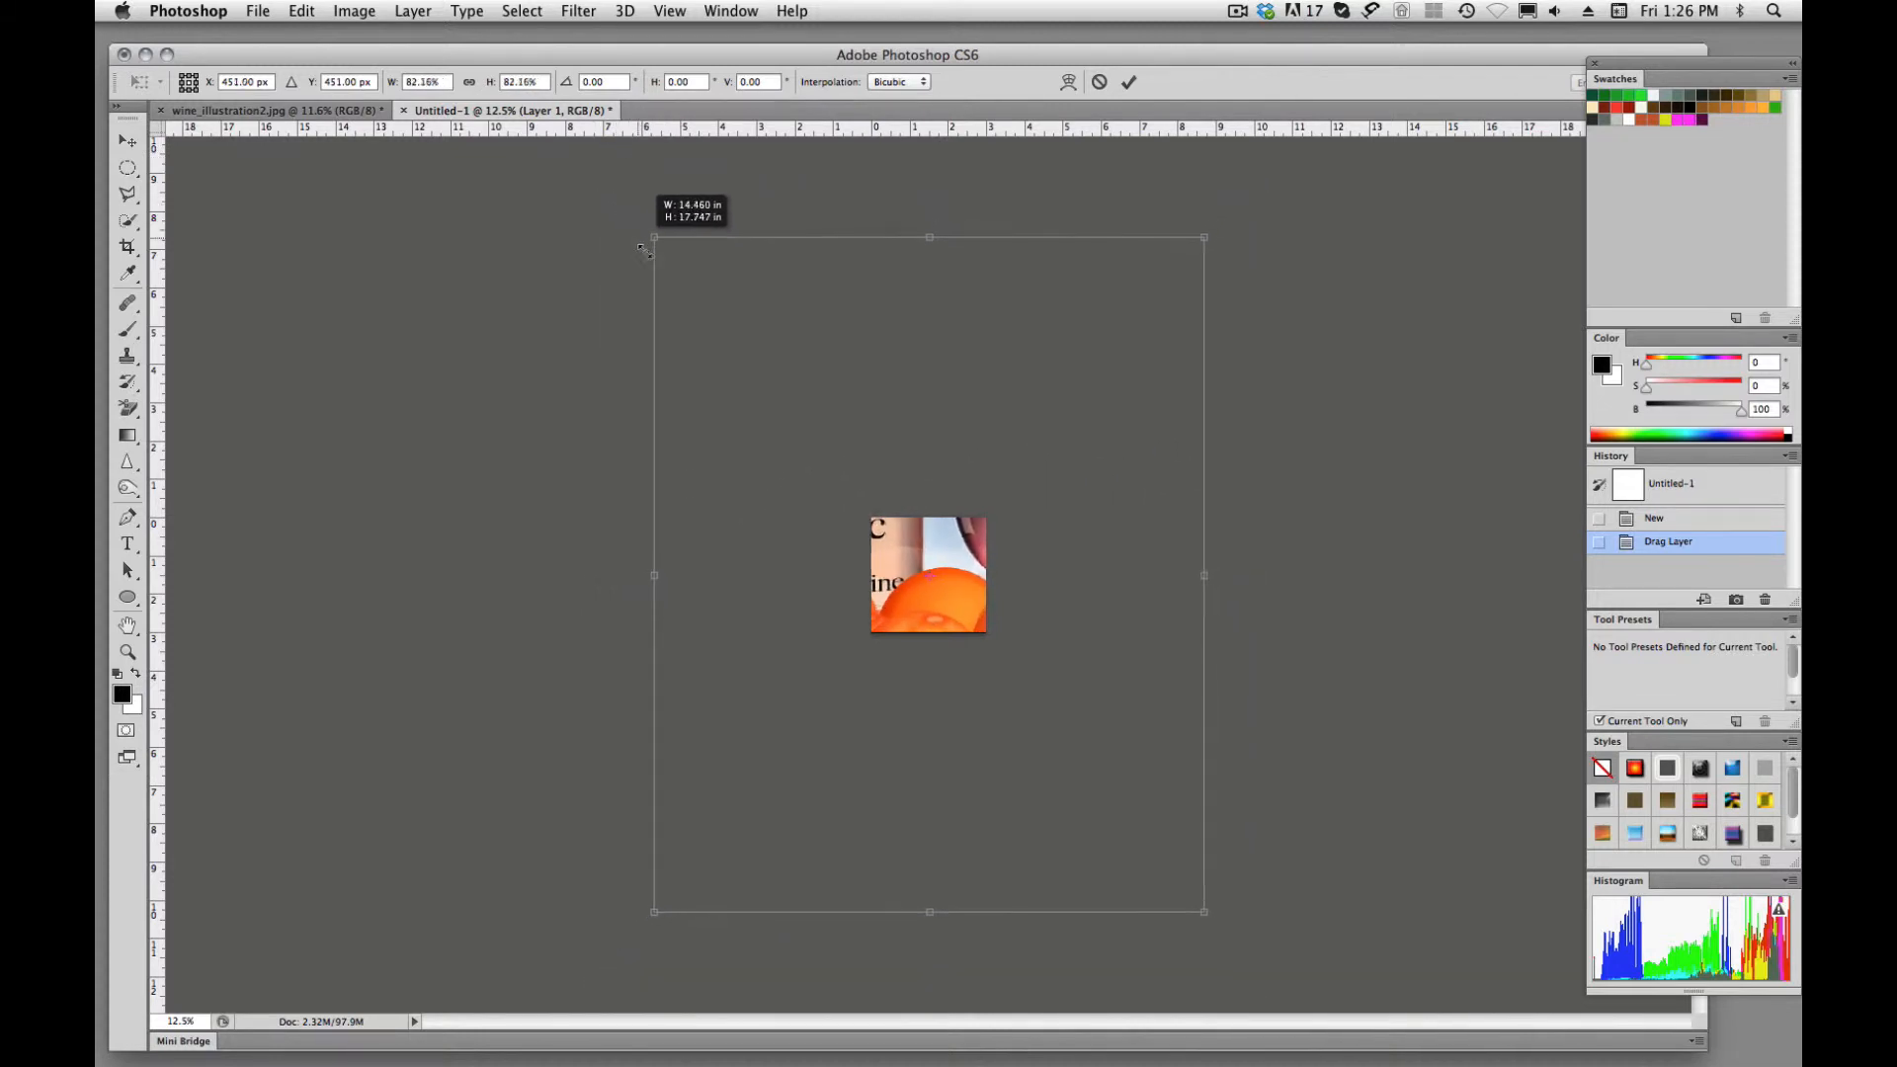
{"action": "left_click_drag", "start_coordinate": [654, 237], "coordinate": [758, 370]}
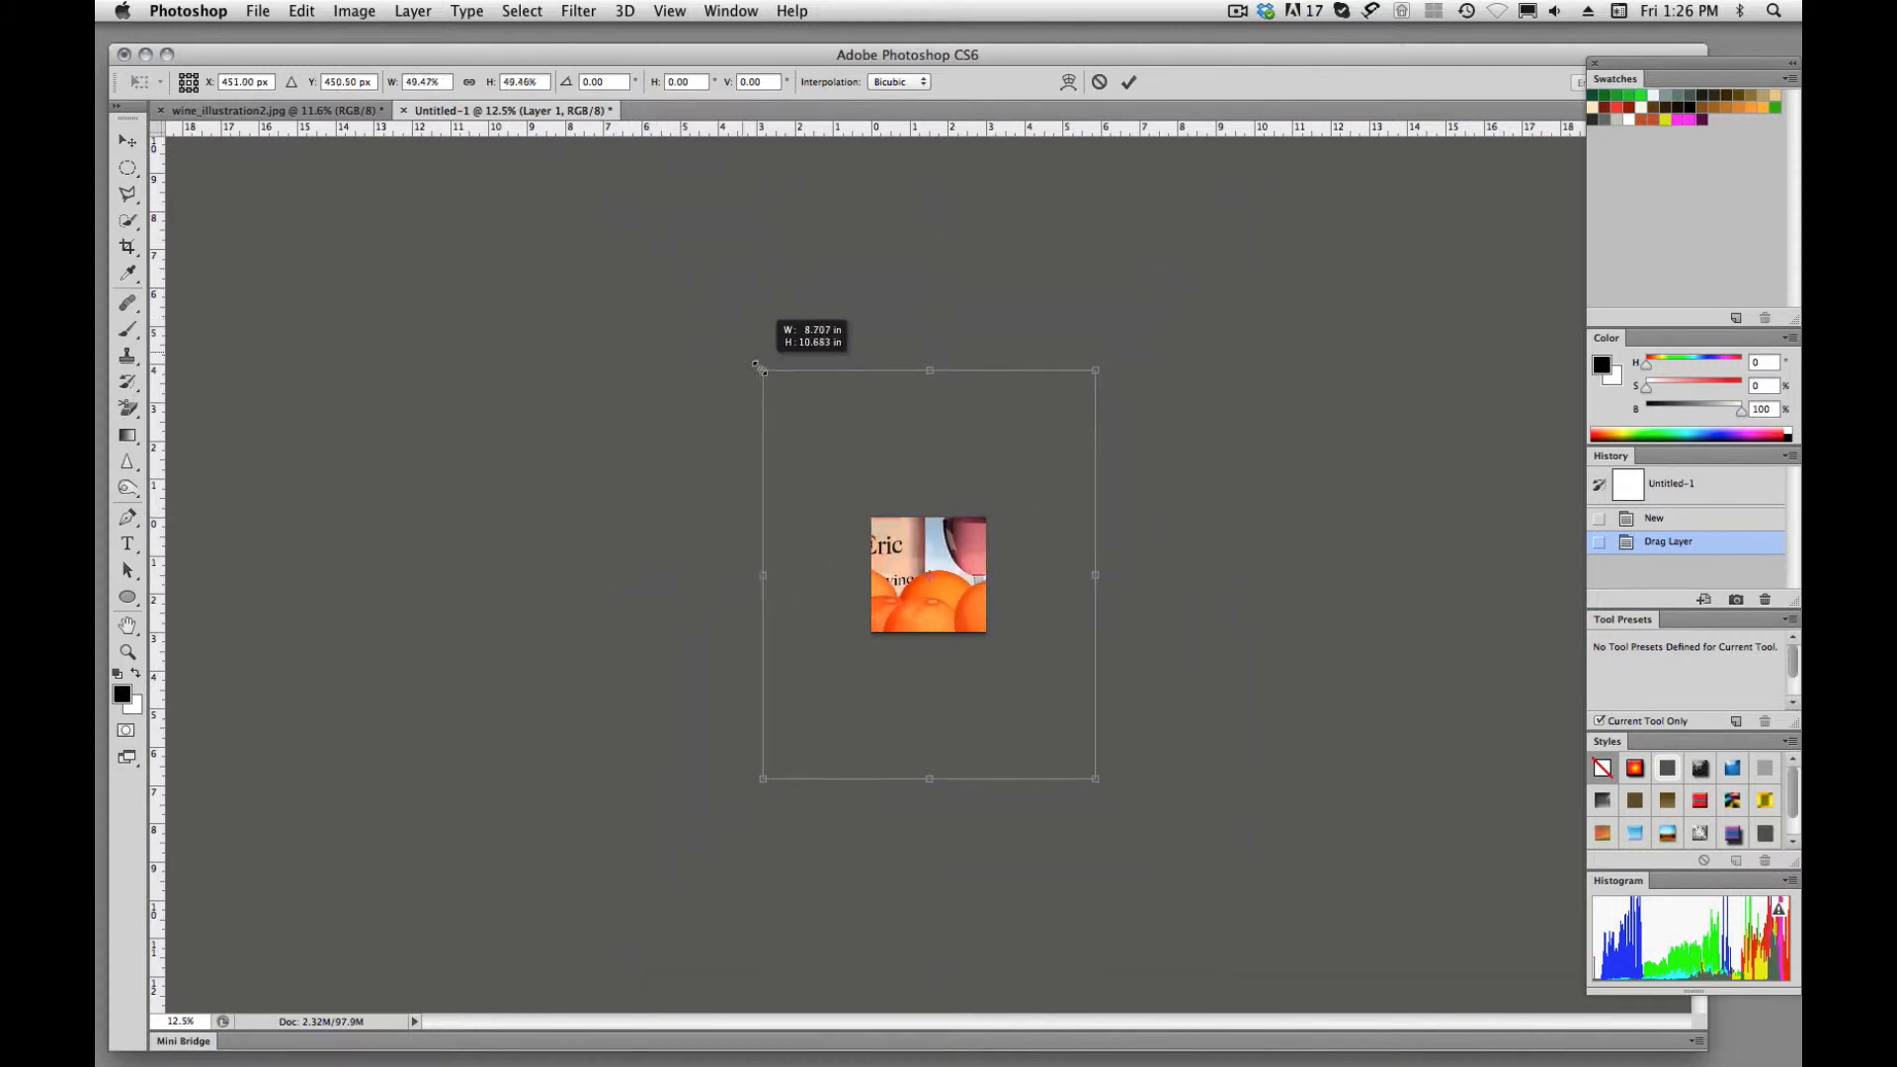
{"action": "left_click_drag", "start_coordinate": [759, 369], "coordinate": [826, 451]}
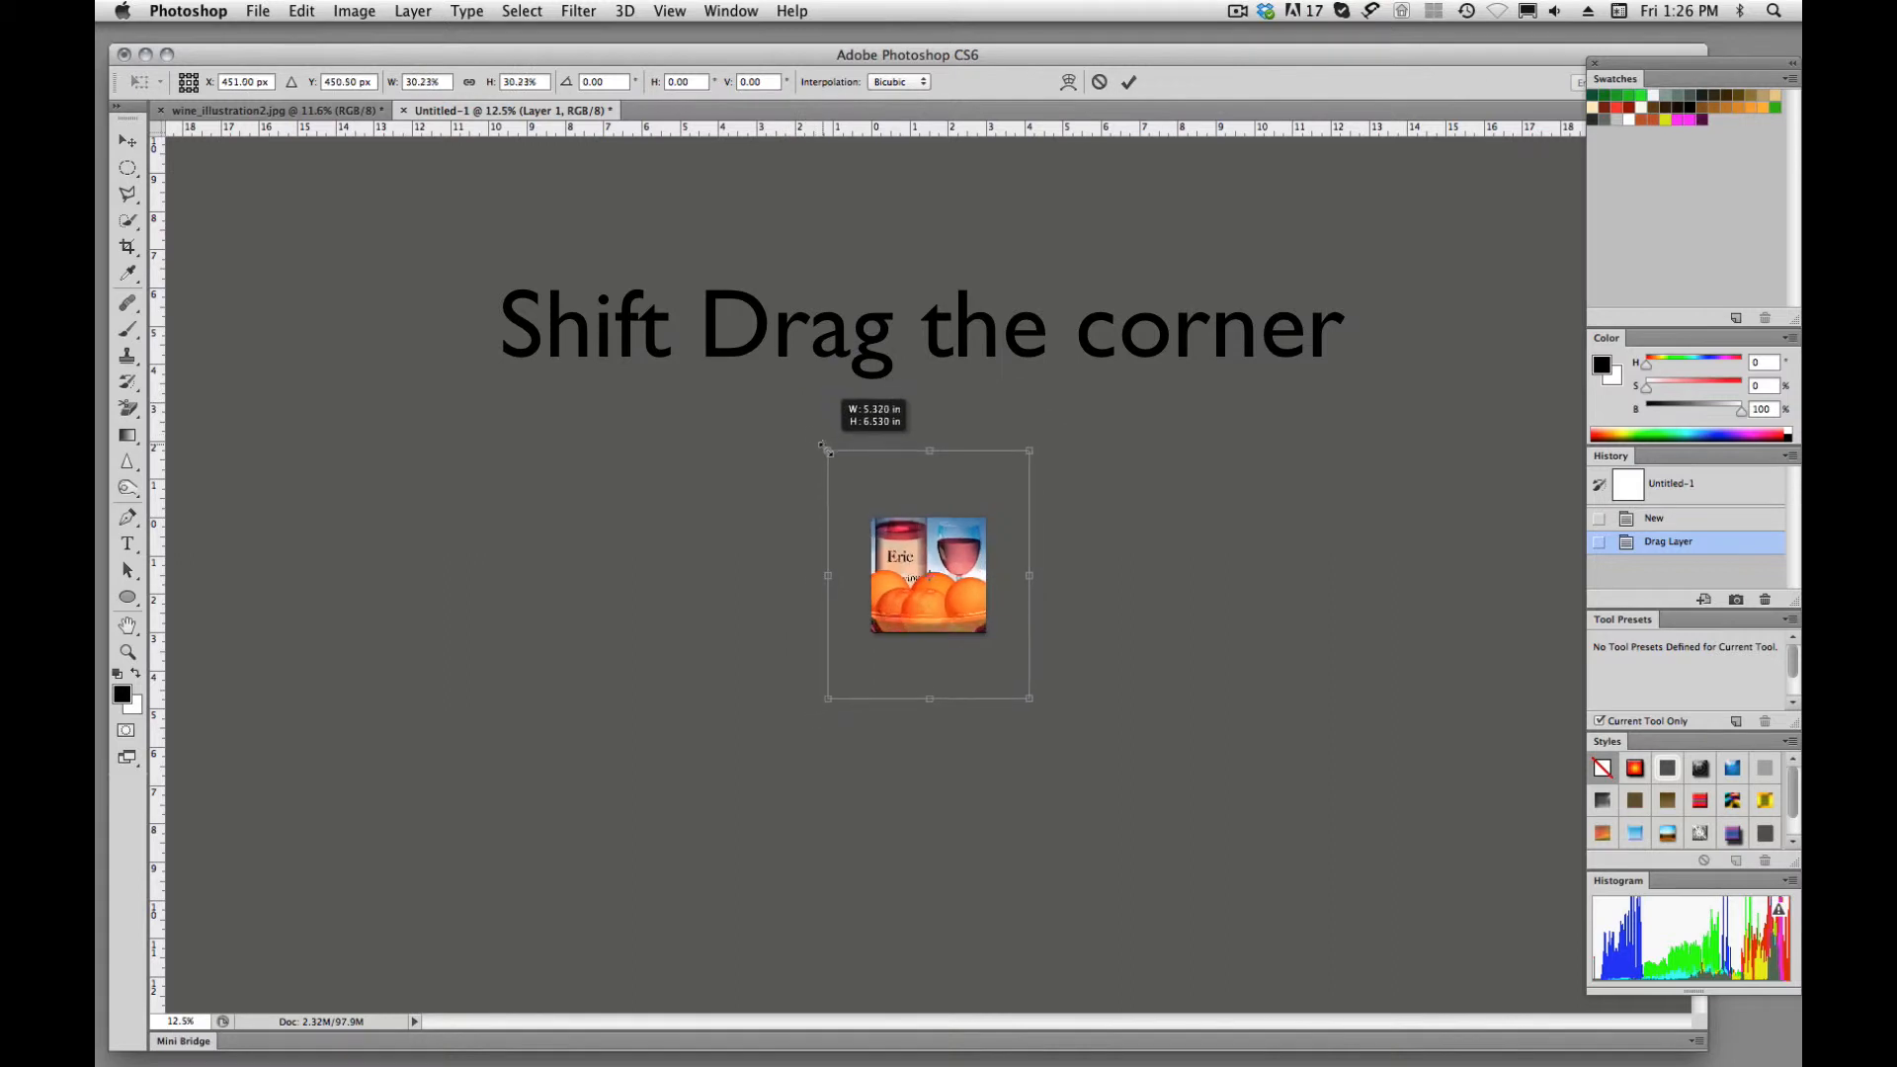
{"action": "left_click_drag", "start_coordinate": [826, 451], "coordinate": [844, 473]}
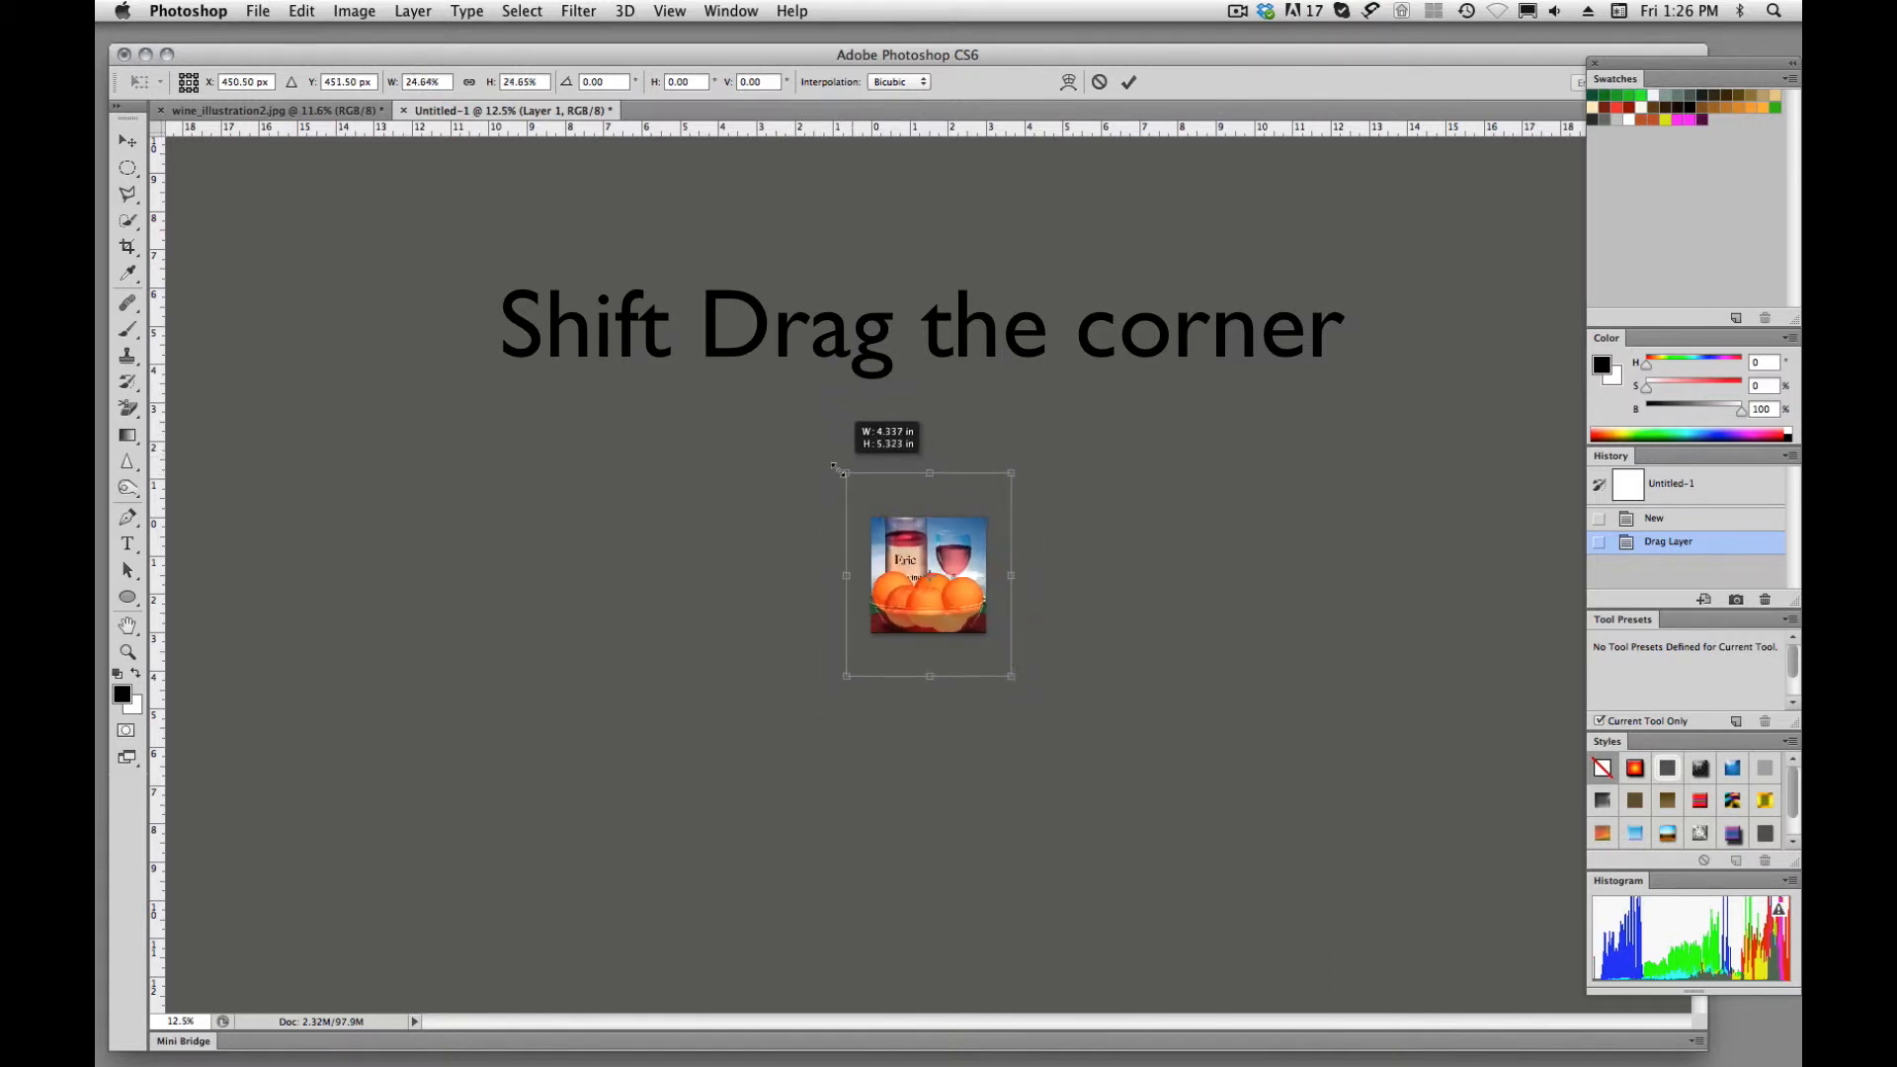
{"action": "left_click_drag", "start_coordinate": [844, 473], "coordinate": [792, 407]}
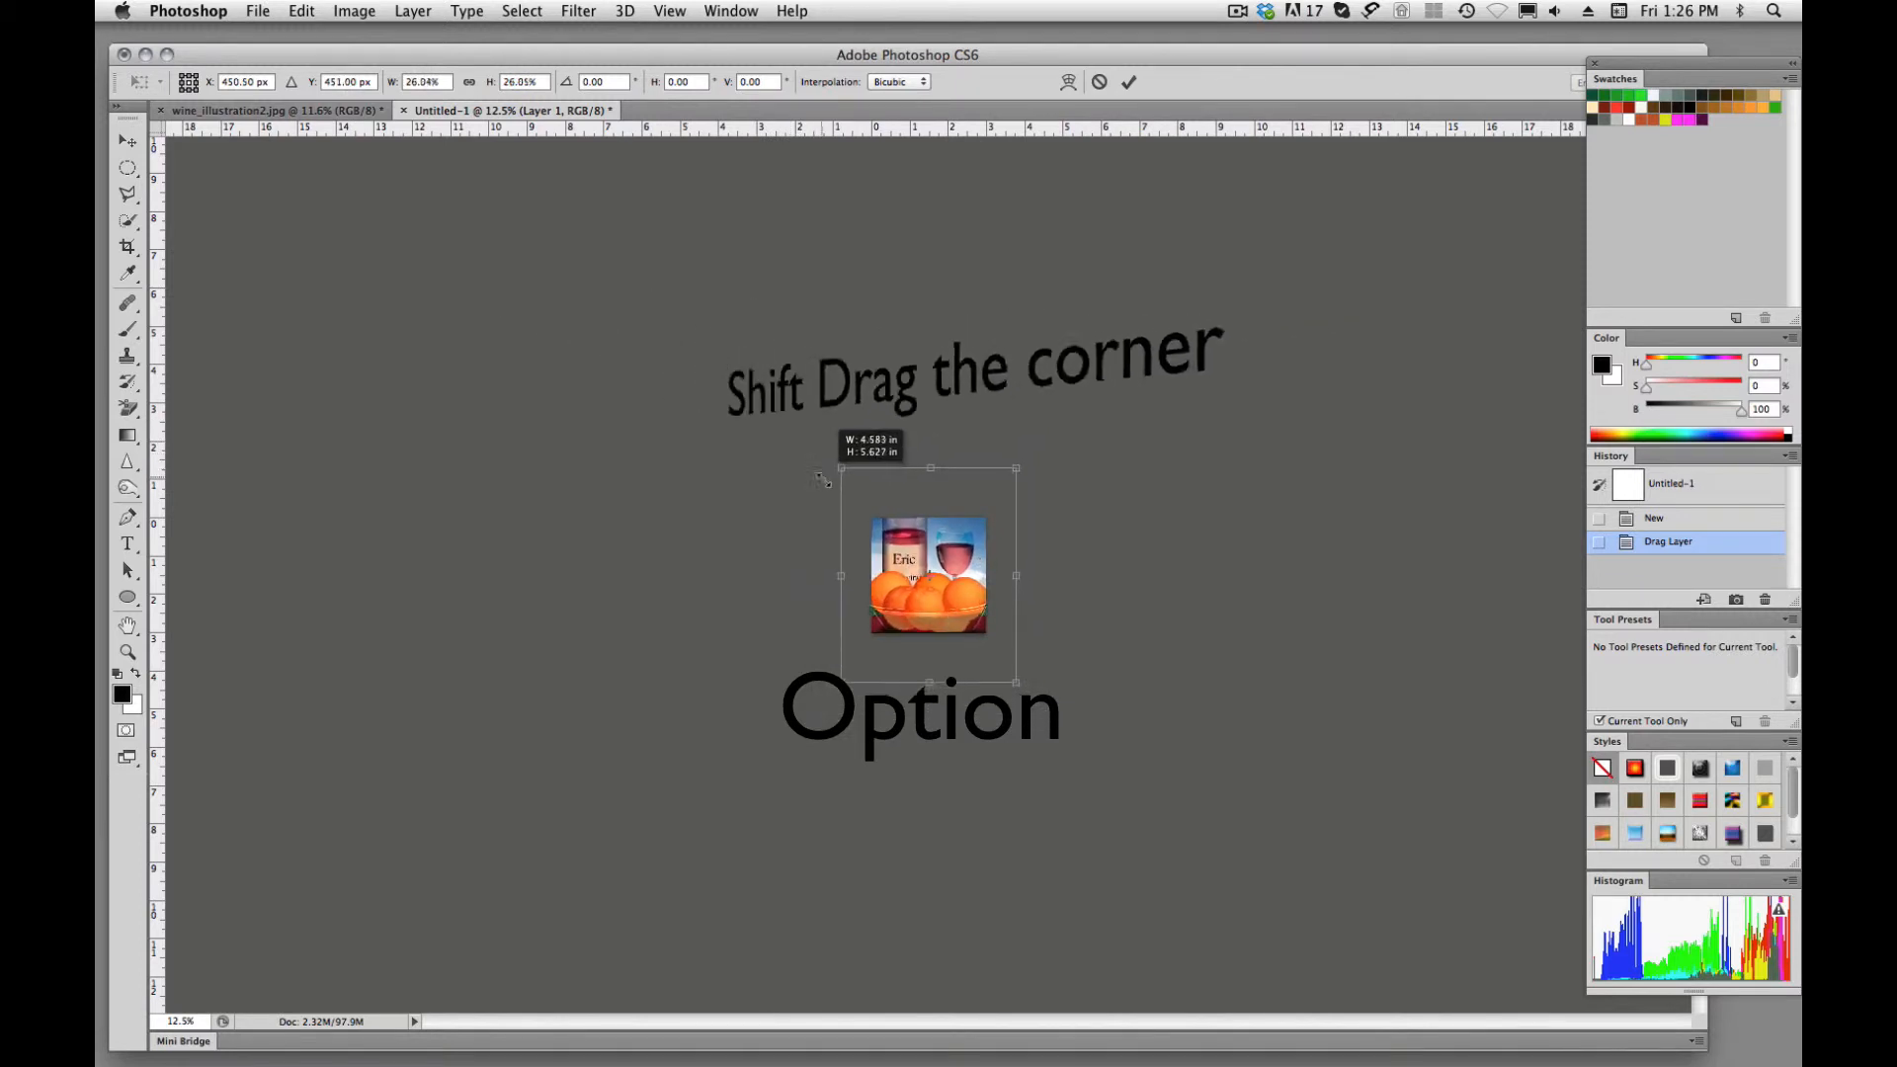
{"action": "left_click_drag", "start_coordinate": [842, 468], "coordinate": [866, 500]}
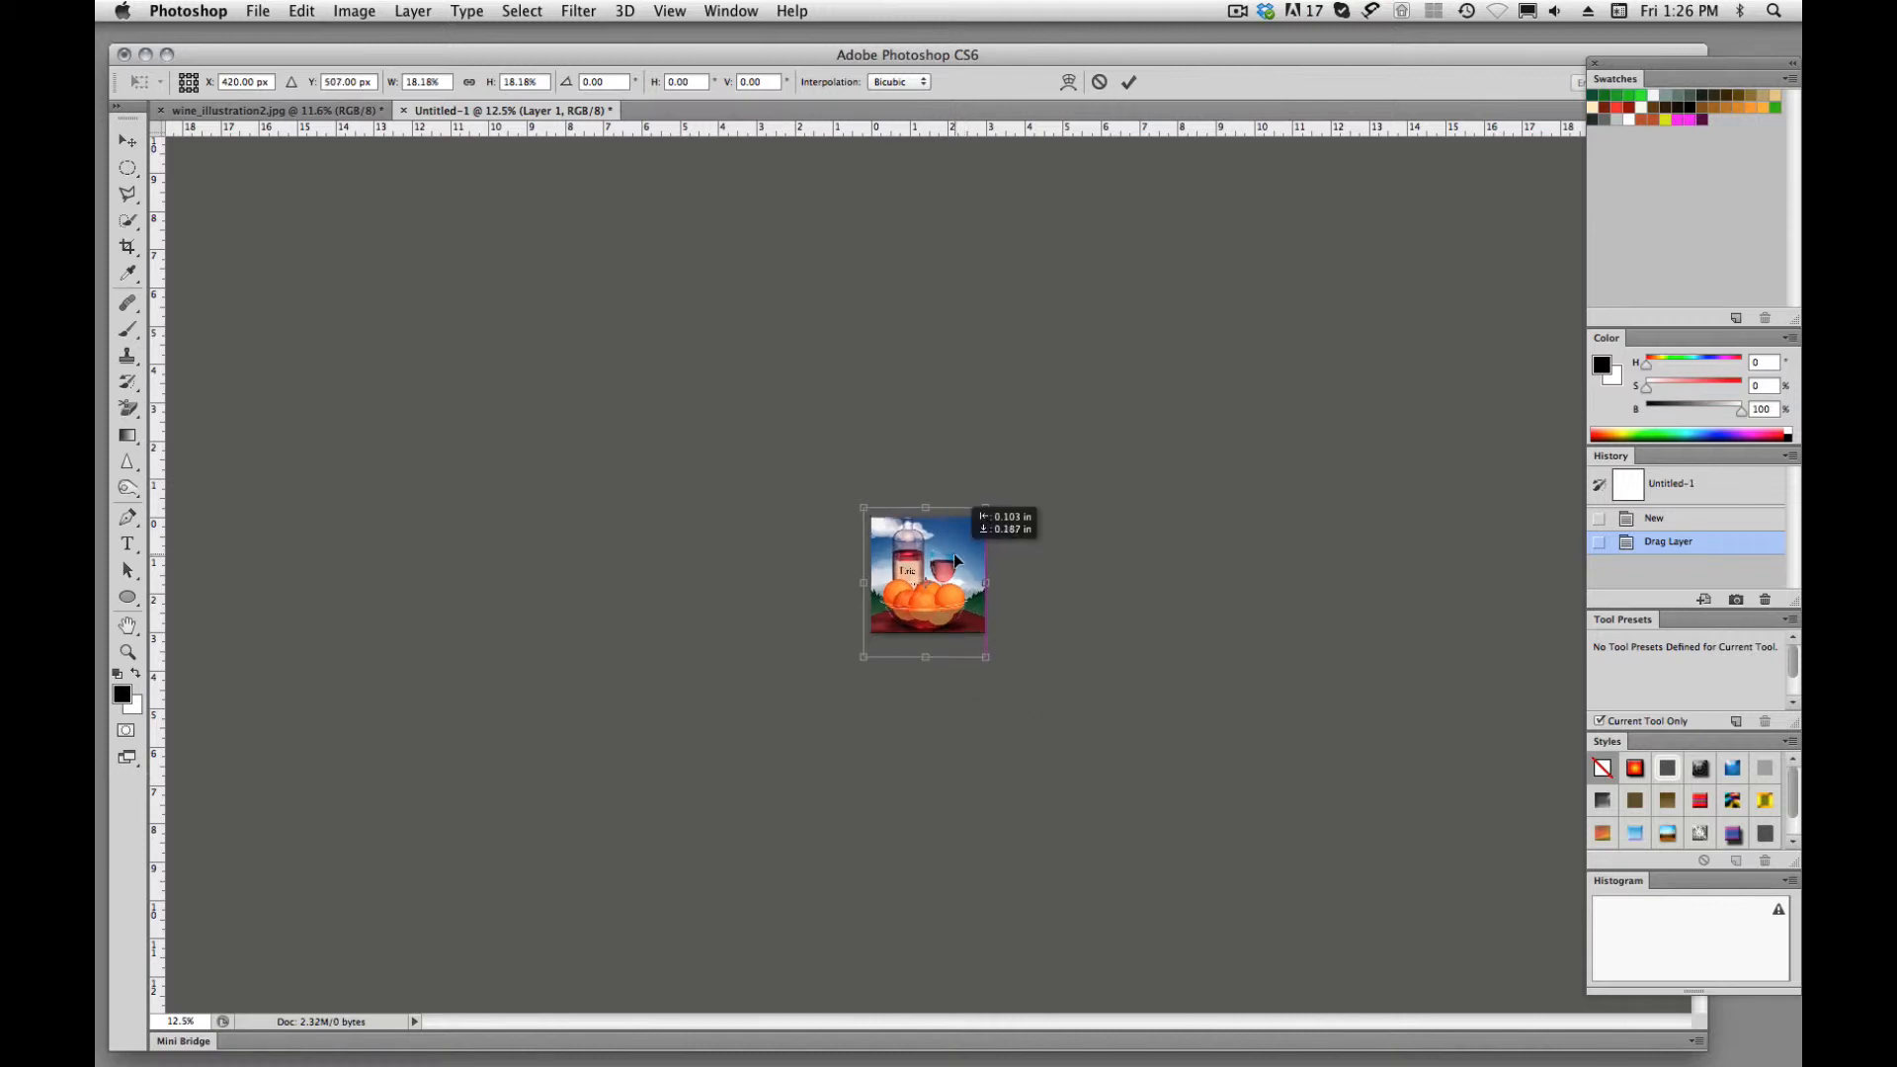
Nudge the shrunken illustration so it is centred over the 3-inch canvas.
{"action": "left_click_drag", "start_coordinate": [925, 569], "coordinate": [925, 589]}
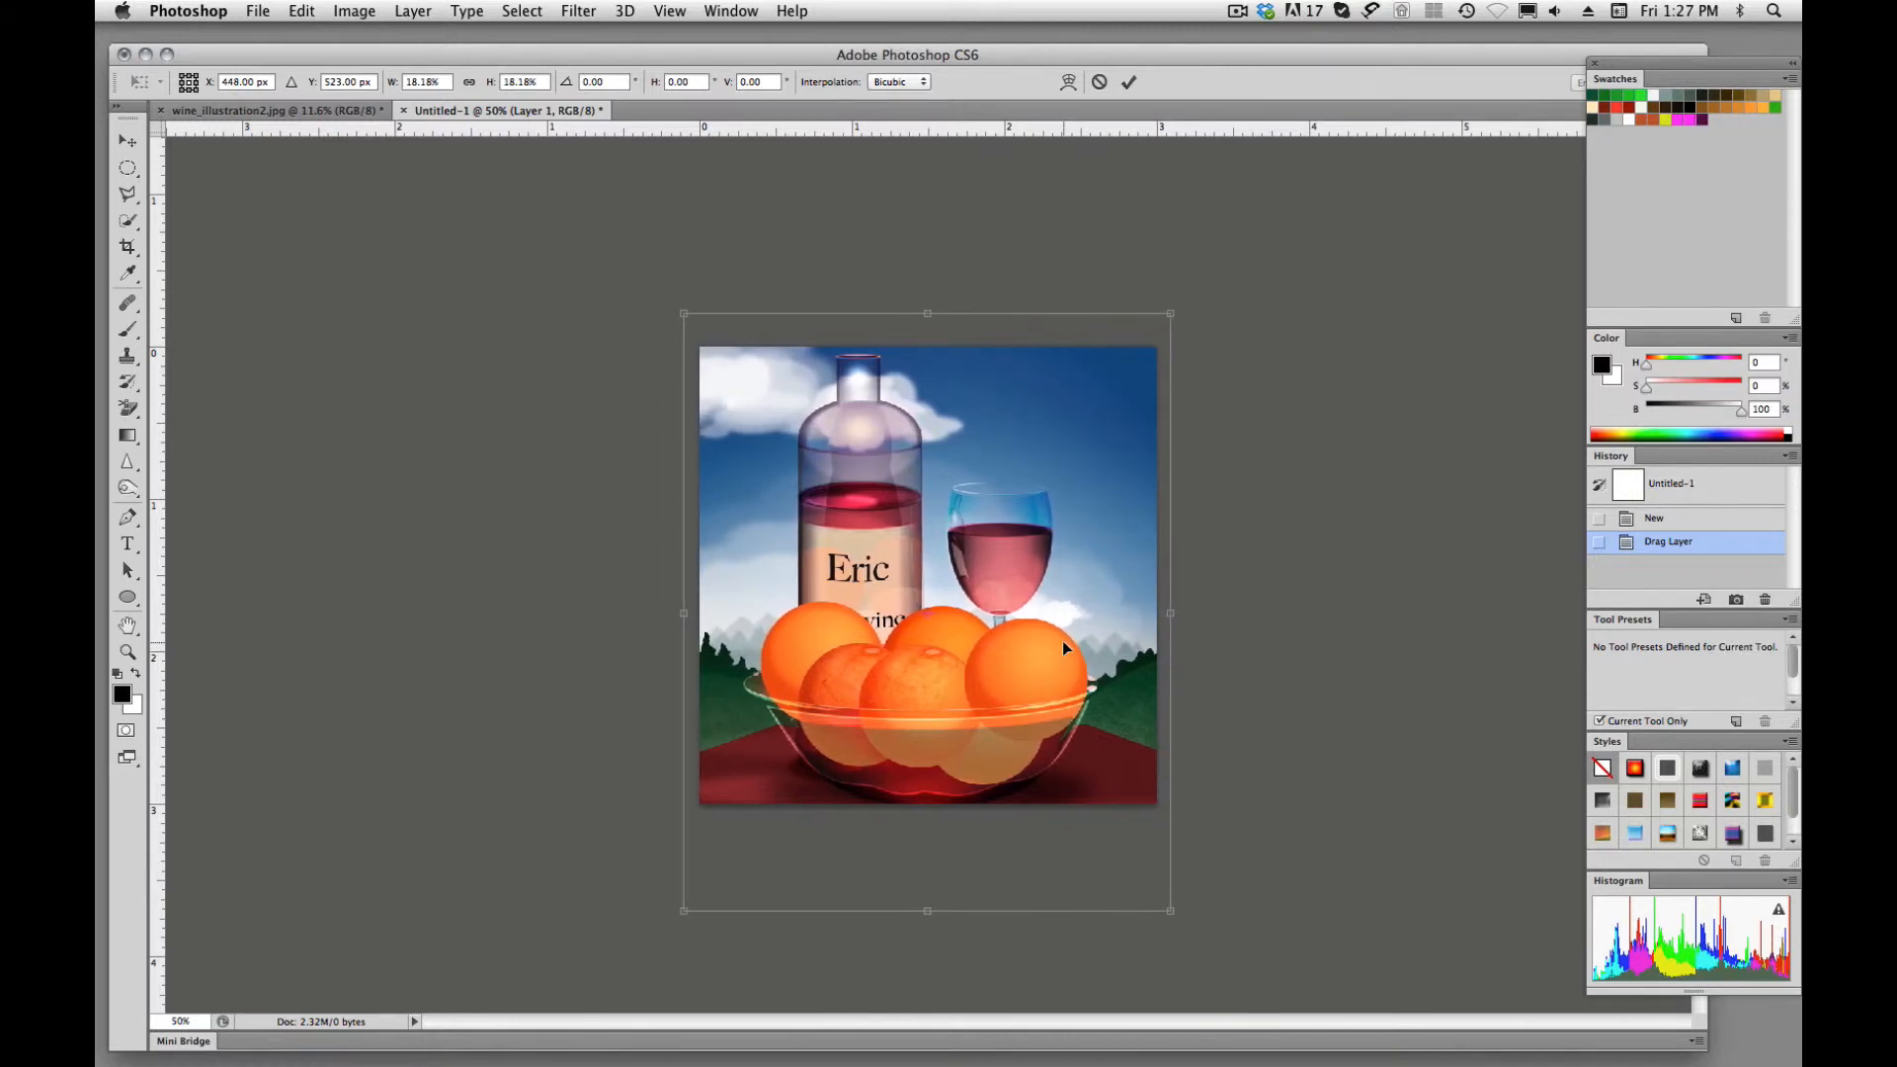
{"action": "mouse_move", "coordinate": [1085, 639]}
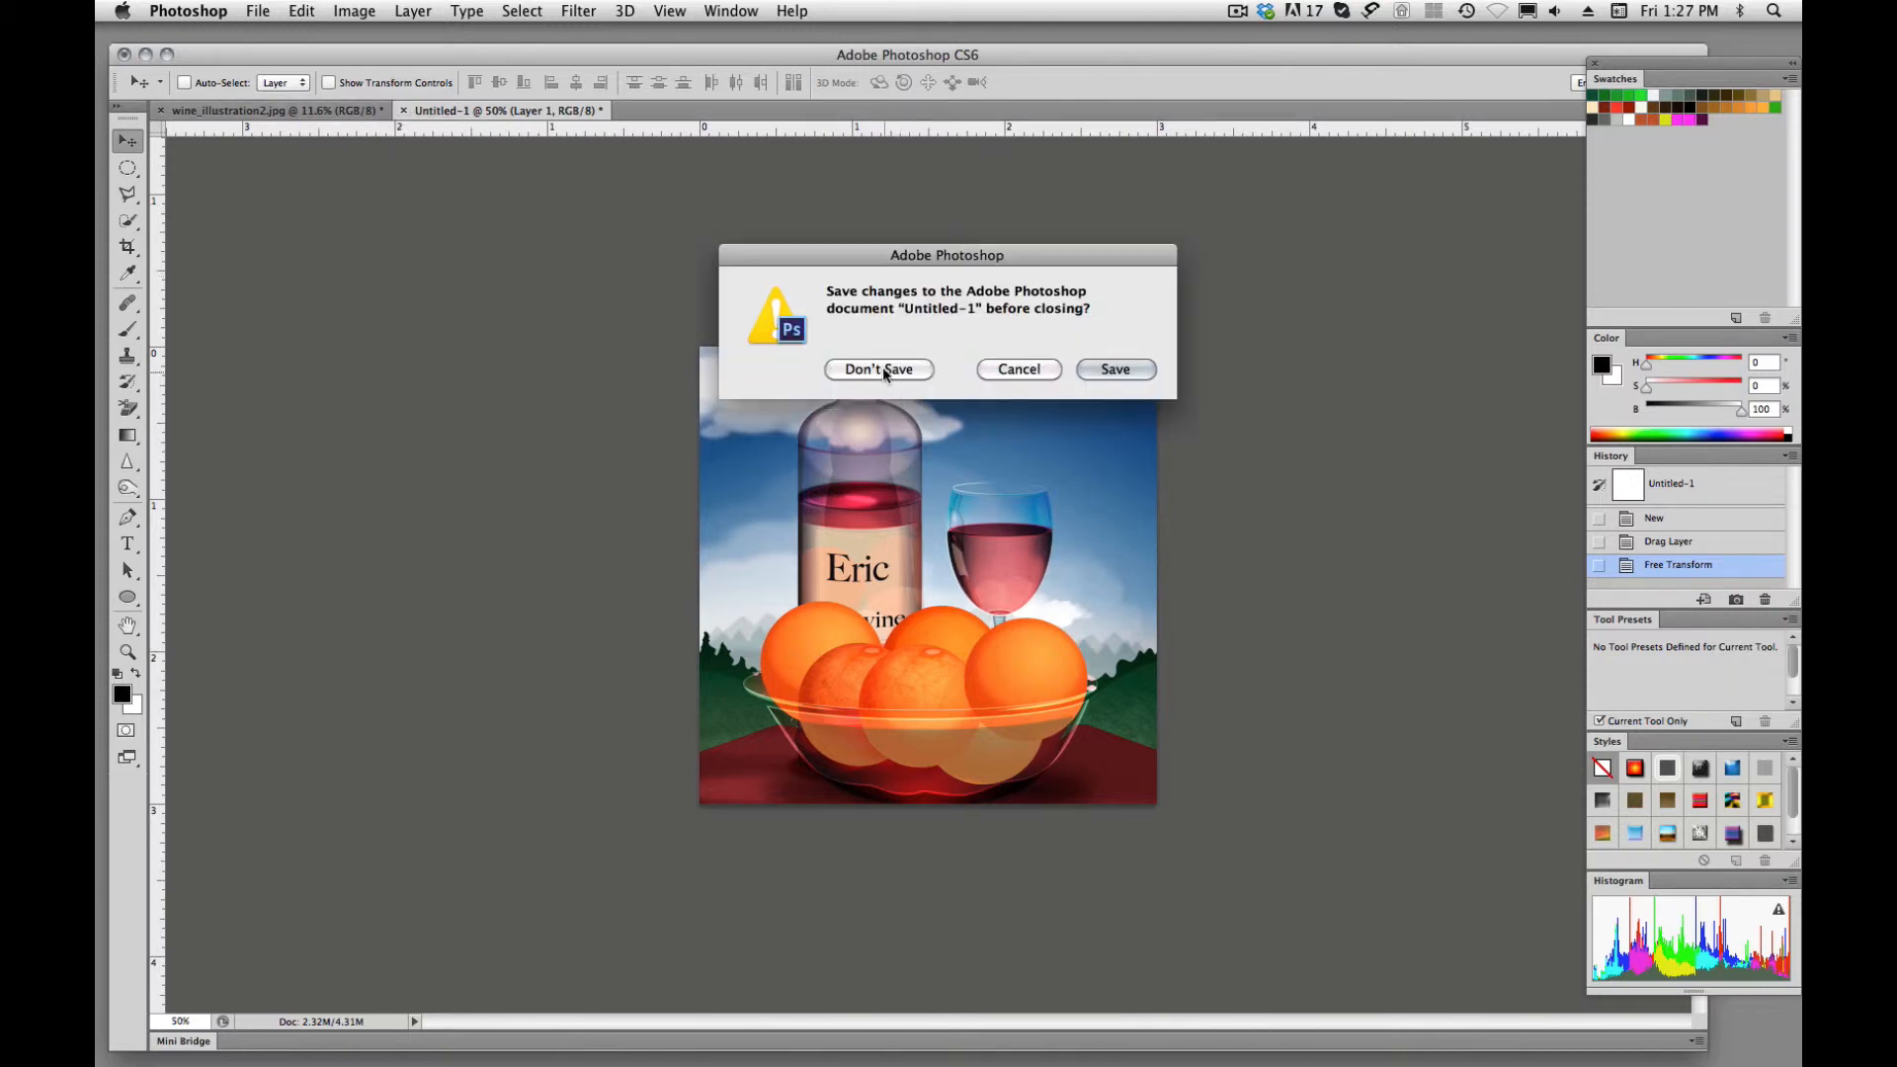
Close Untitled-1 without saving, leaving only the original wine illustration open.
{"action": "left_click", "coordinate": [877, 370]}
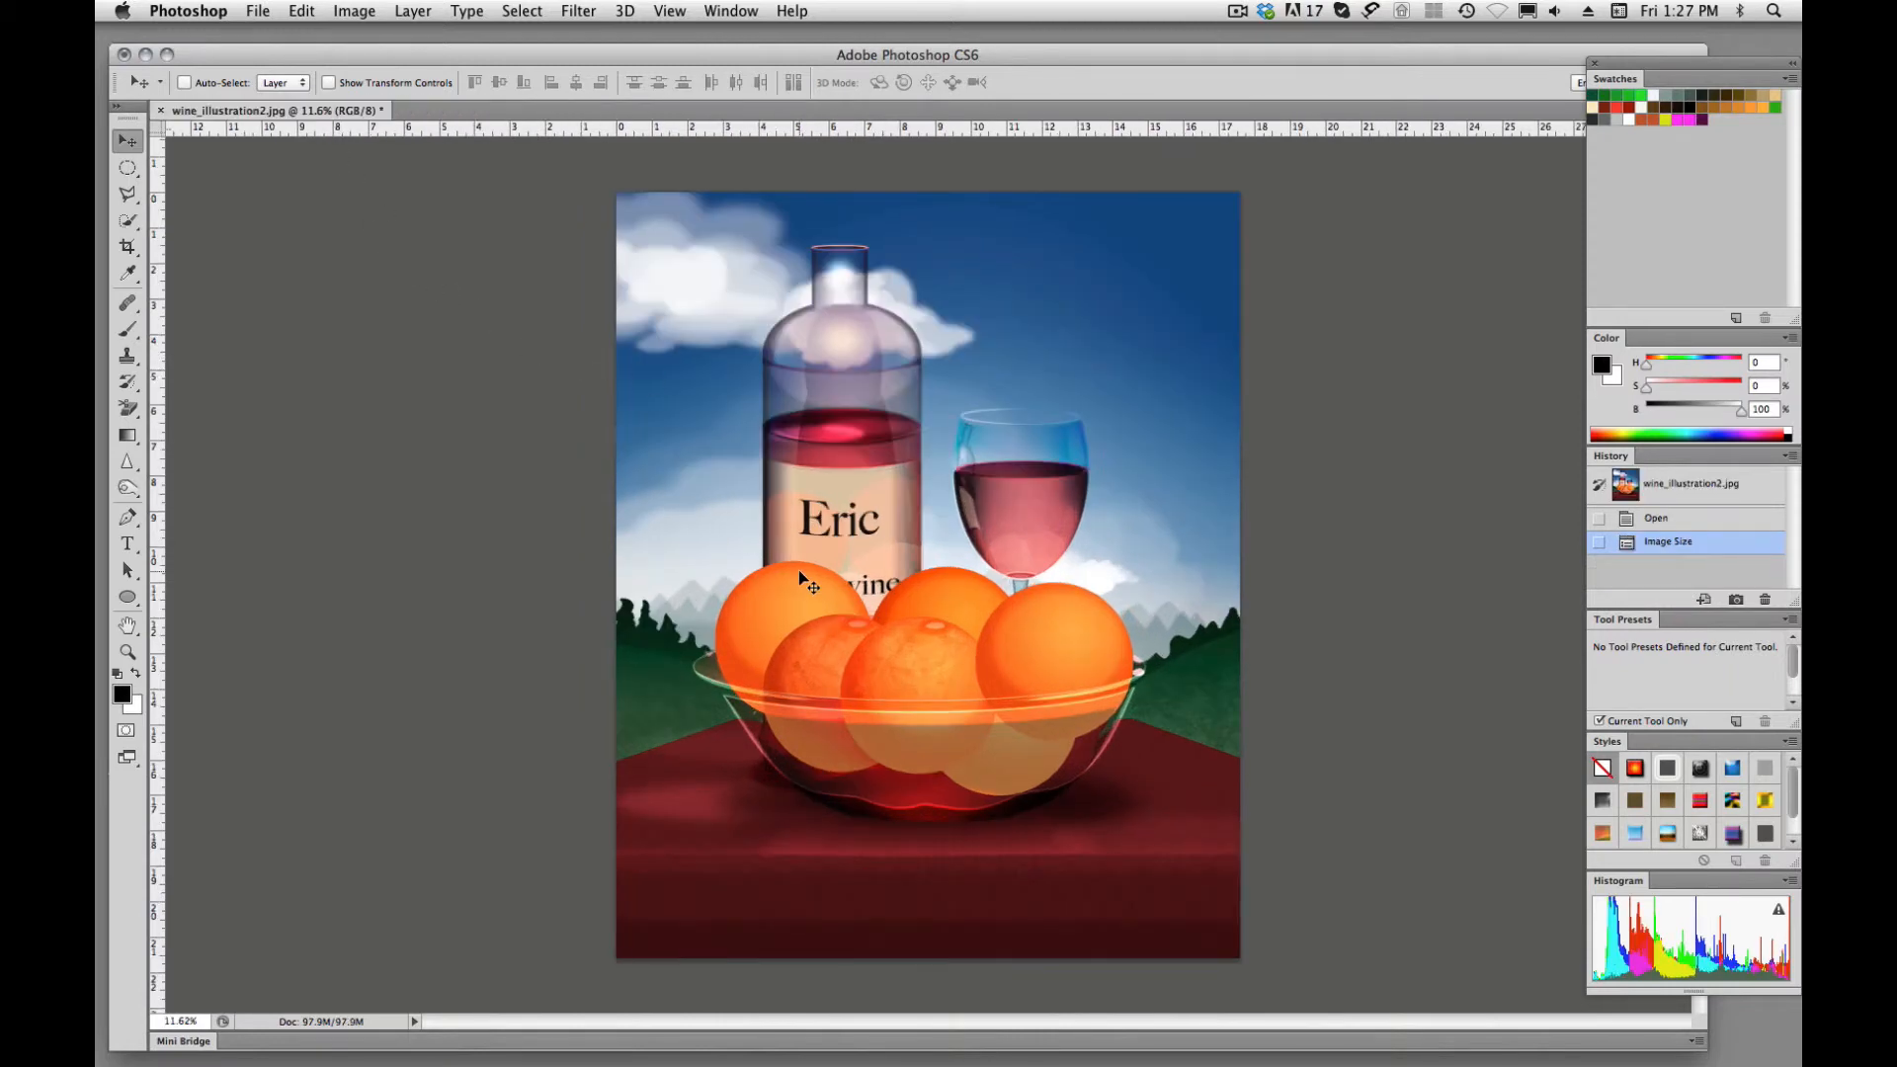
{"action": "mouse_move", "coordinate": [797, 379]}
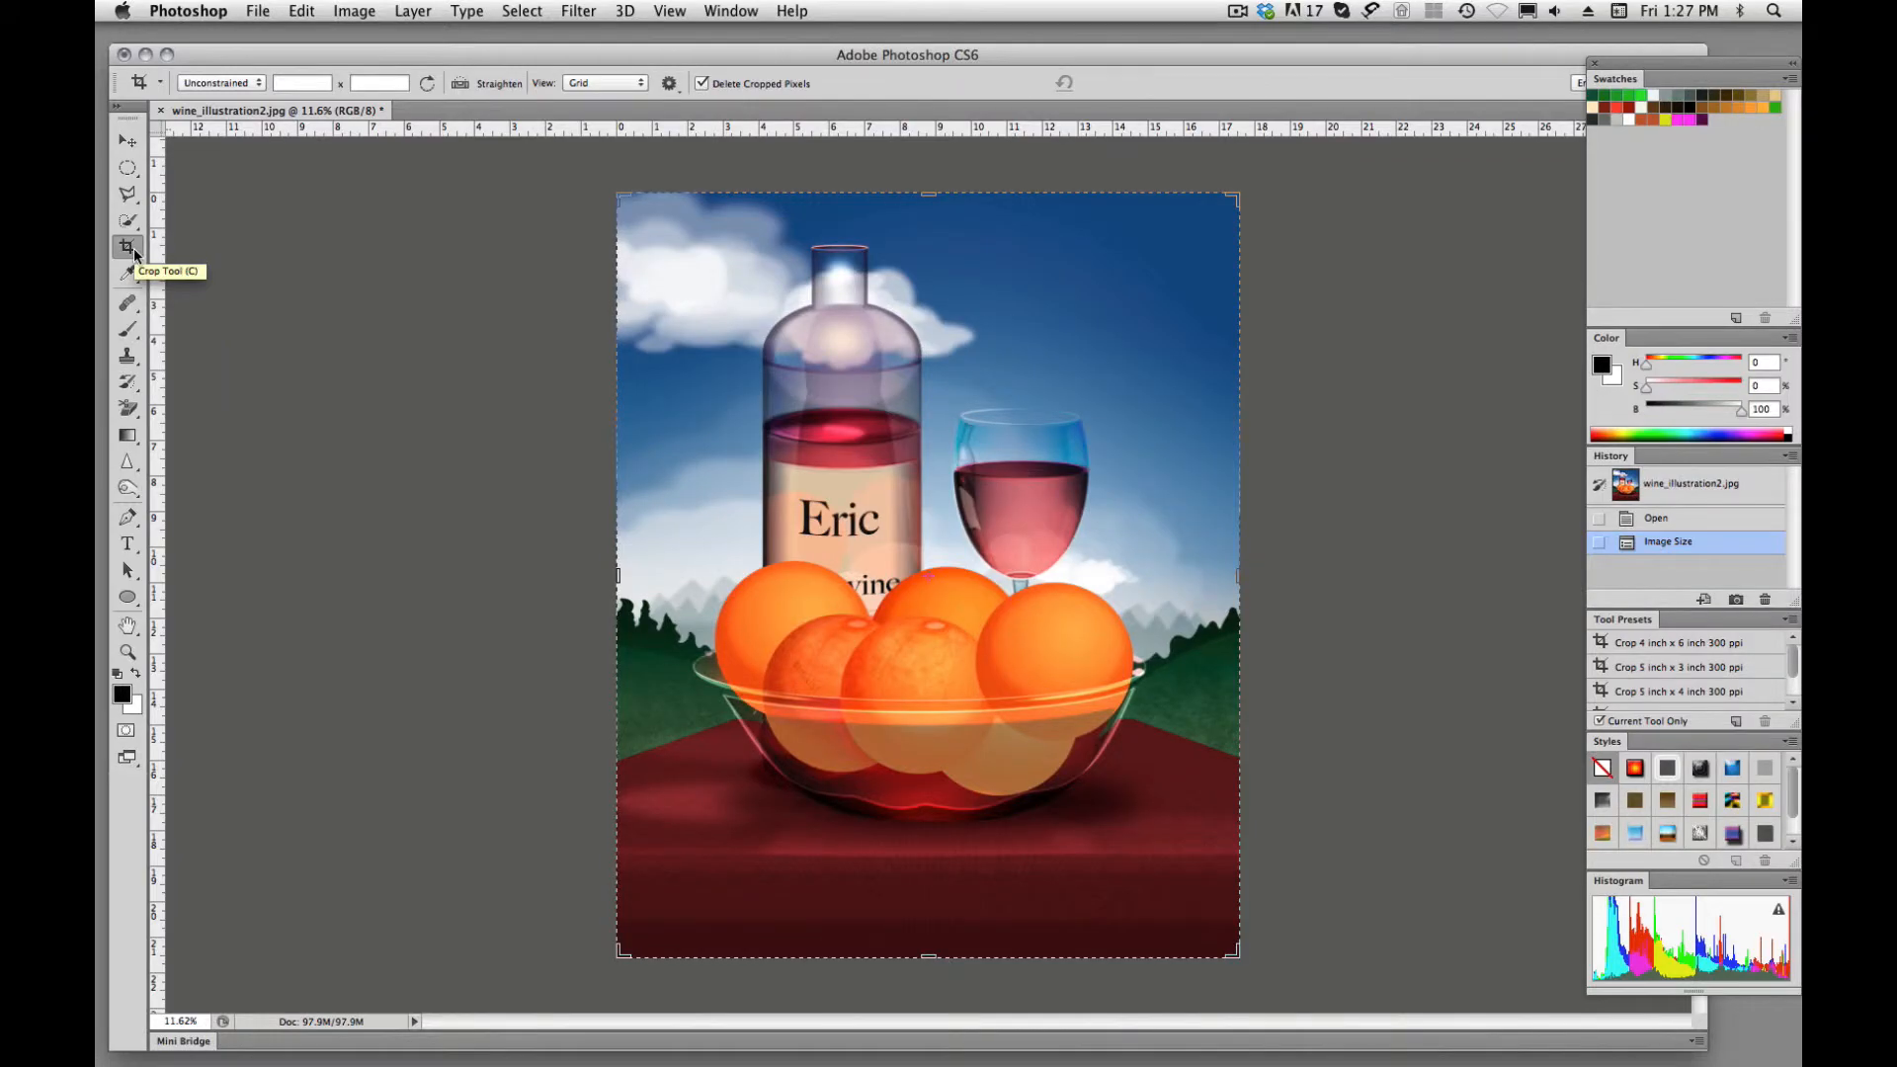
{"action": "mouse_move", "coordinate": [530, 575]}
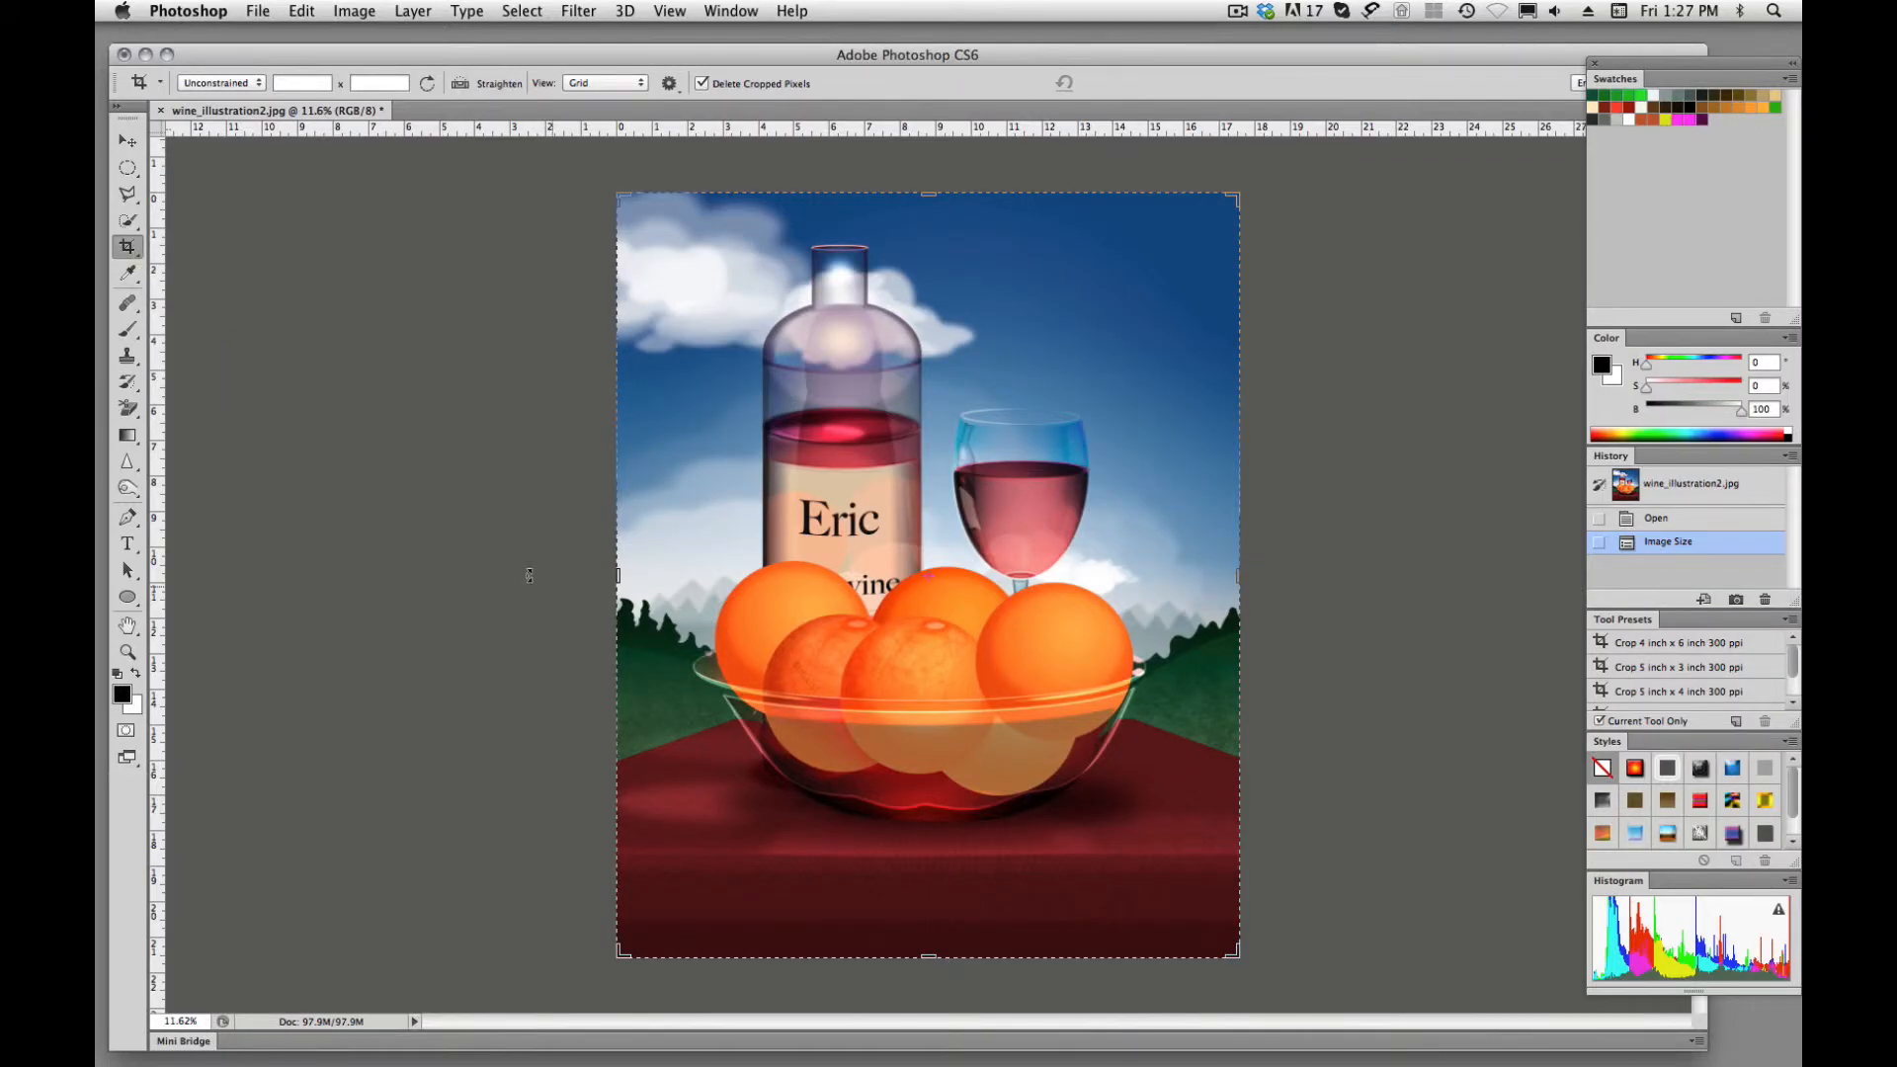
Set the Crop tool to Size & Resolution: 3 in × 3 in at 300 Pixels/Inch.
{"action": "left_click", "coordinate": [222, 83]}
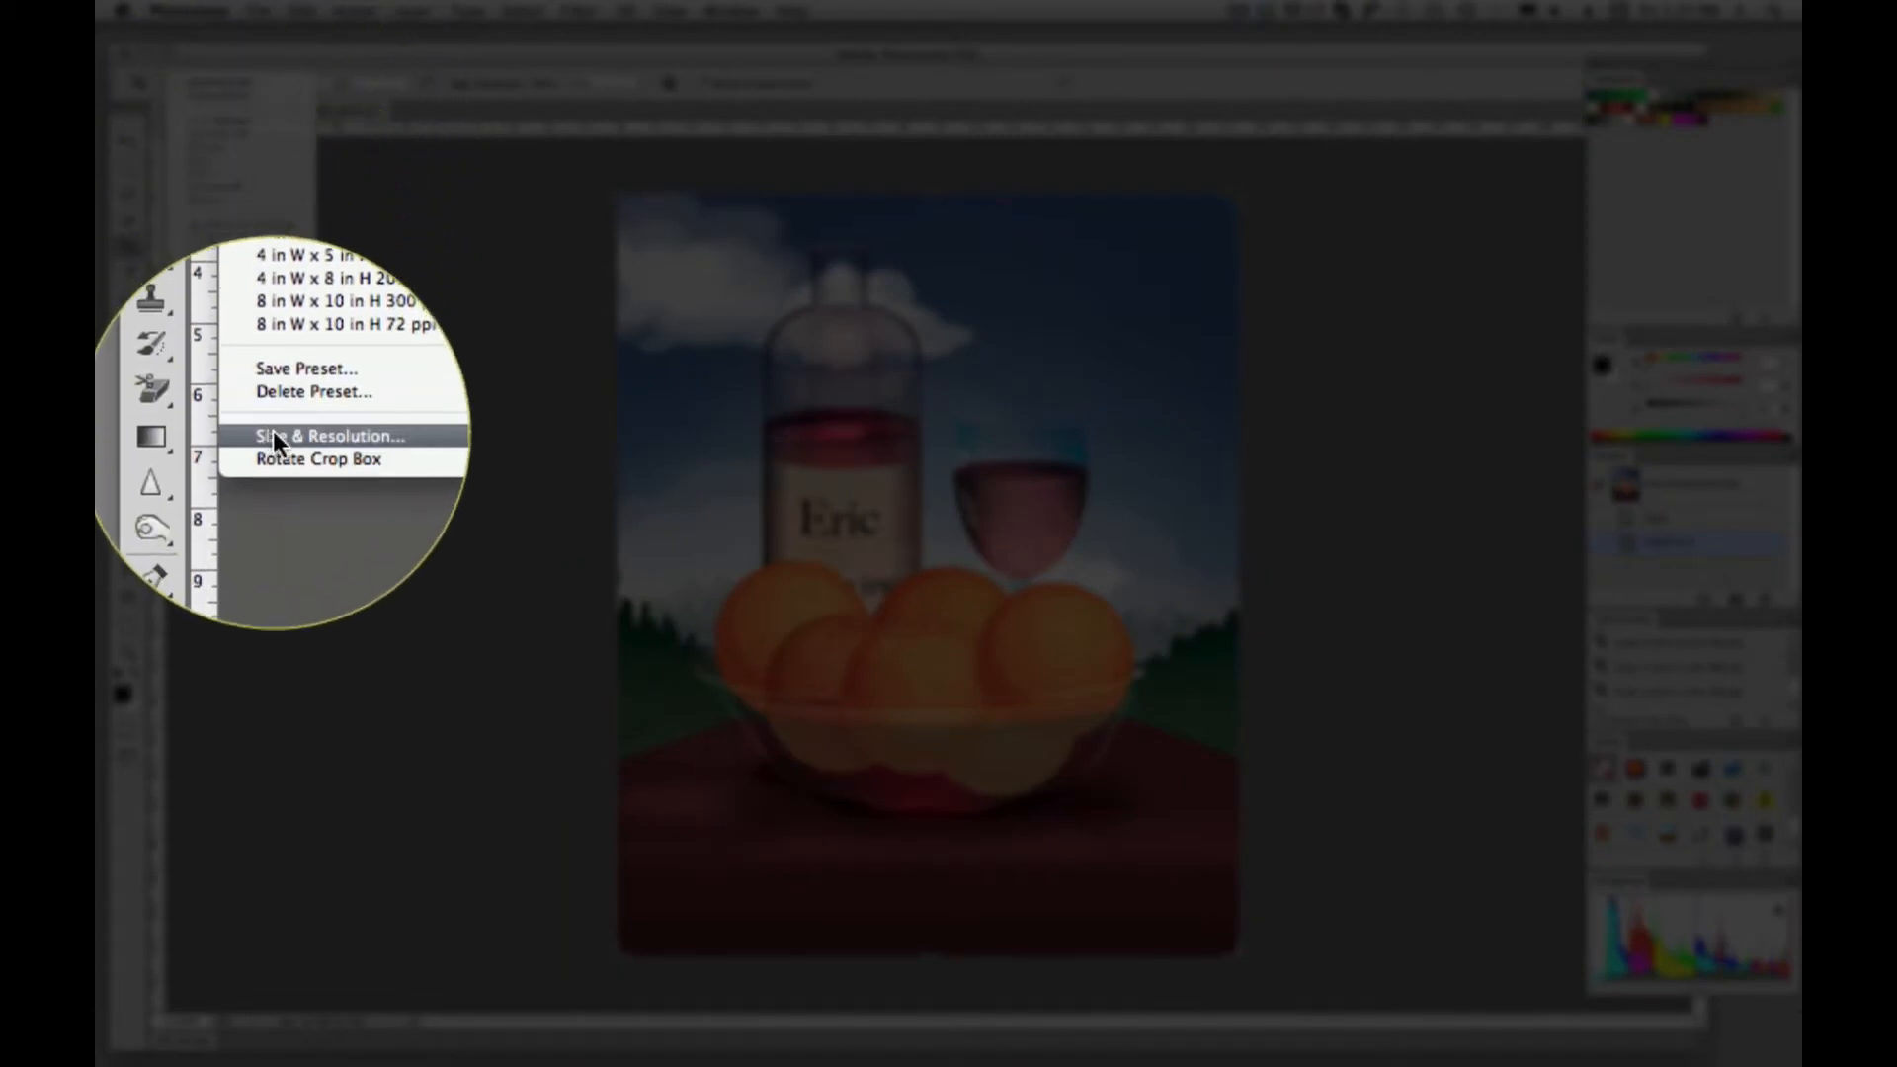
{"action": "left_click", "coordinate": [318, 435]}
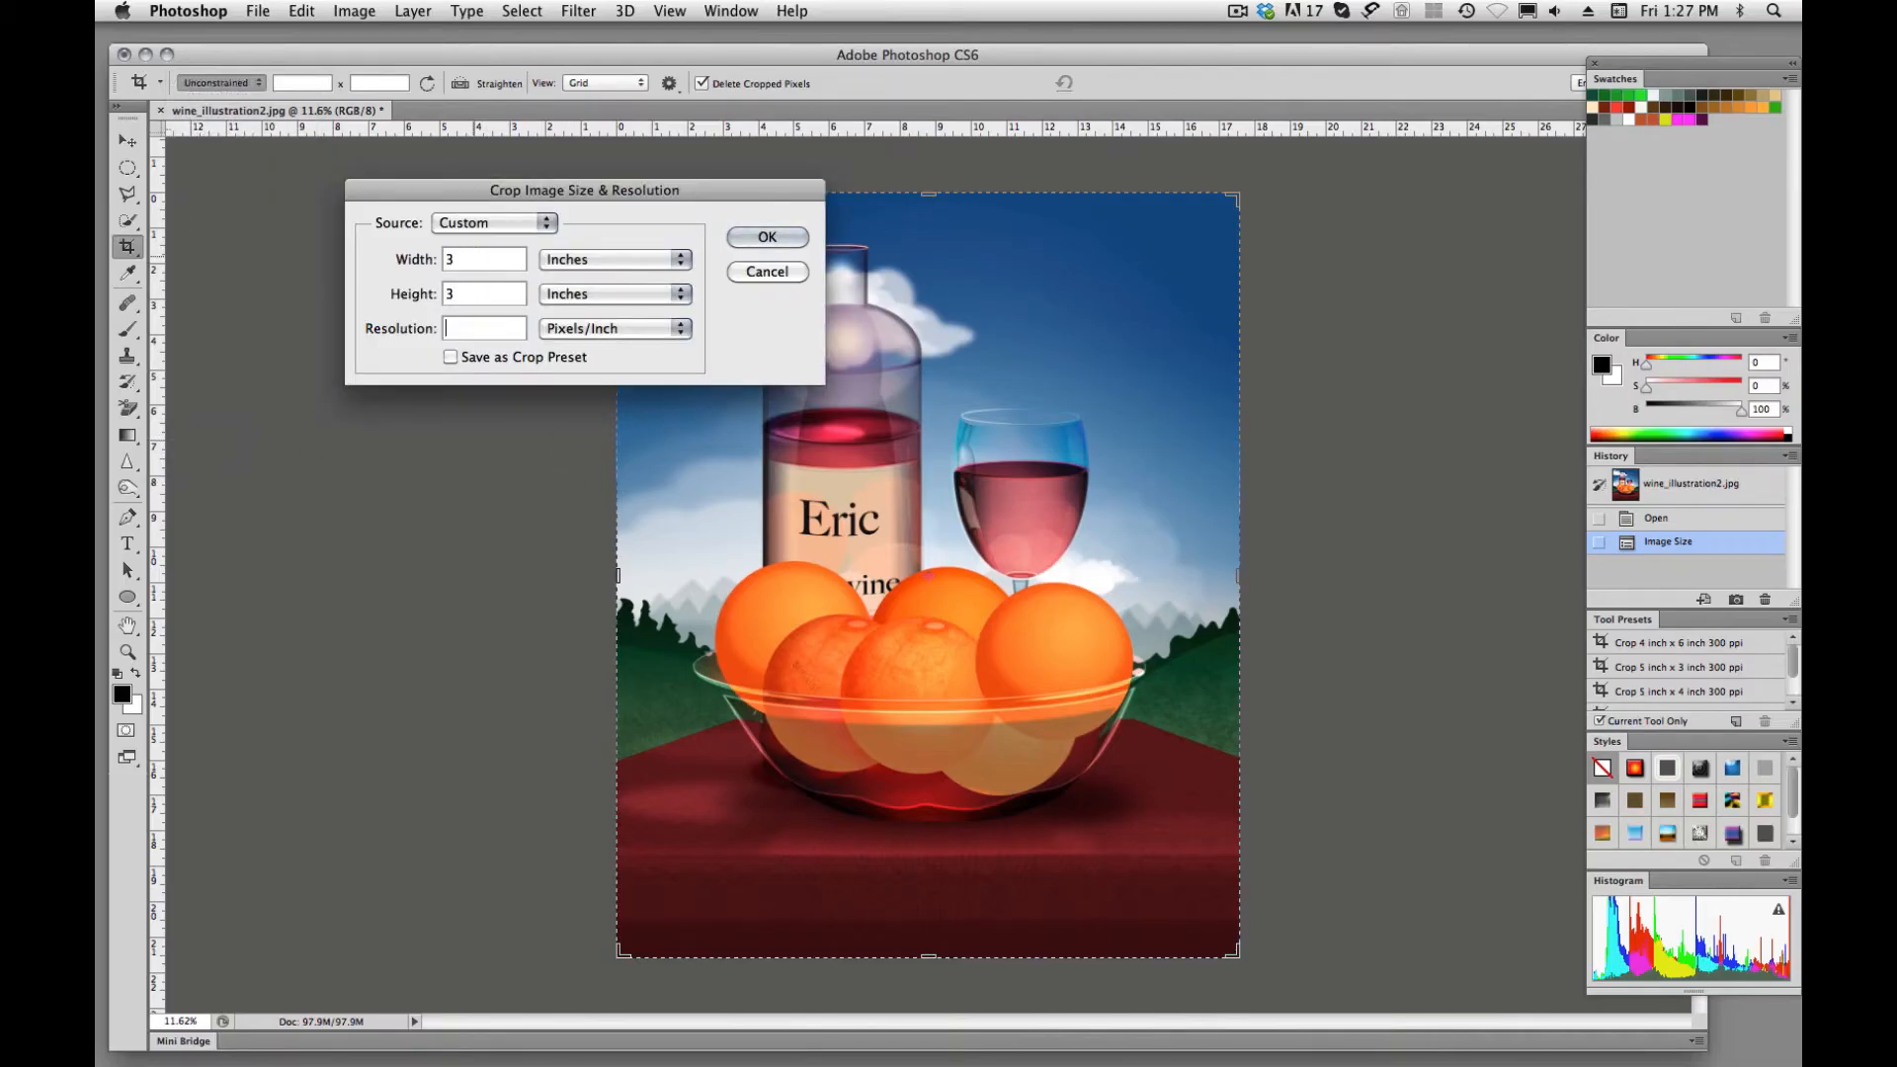
{"action": "type", "text": "300"}
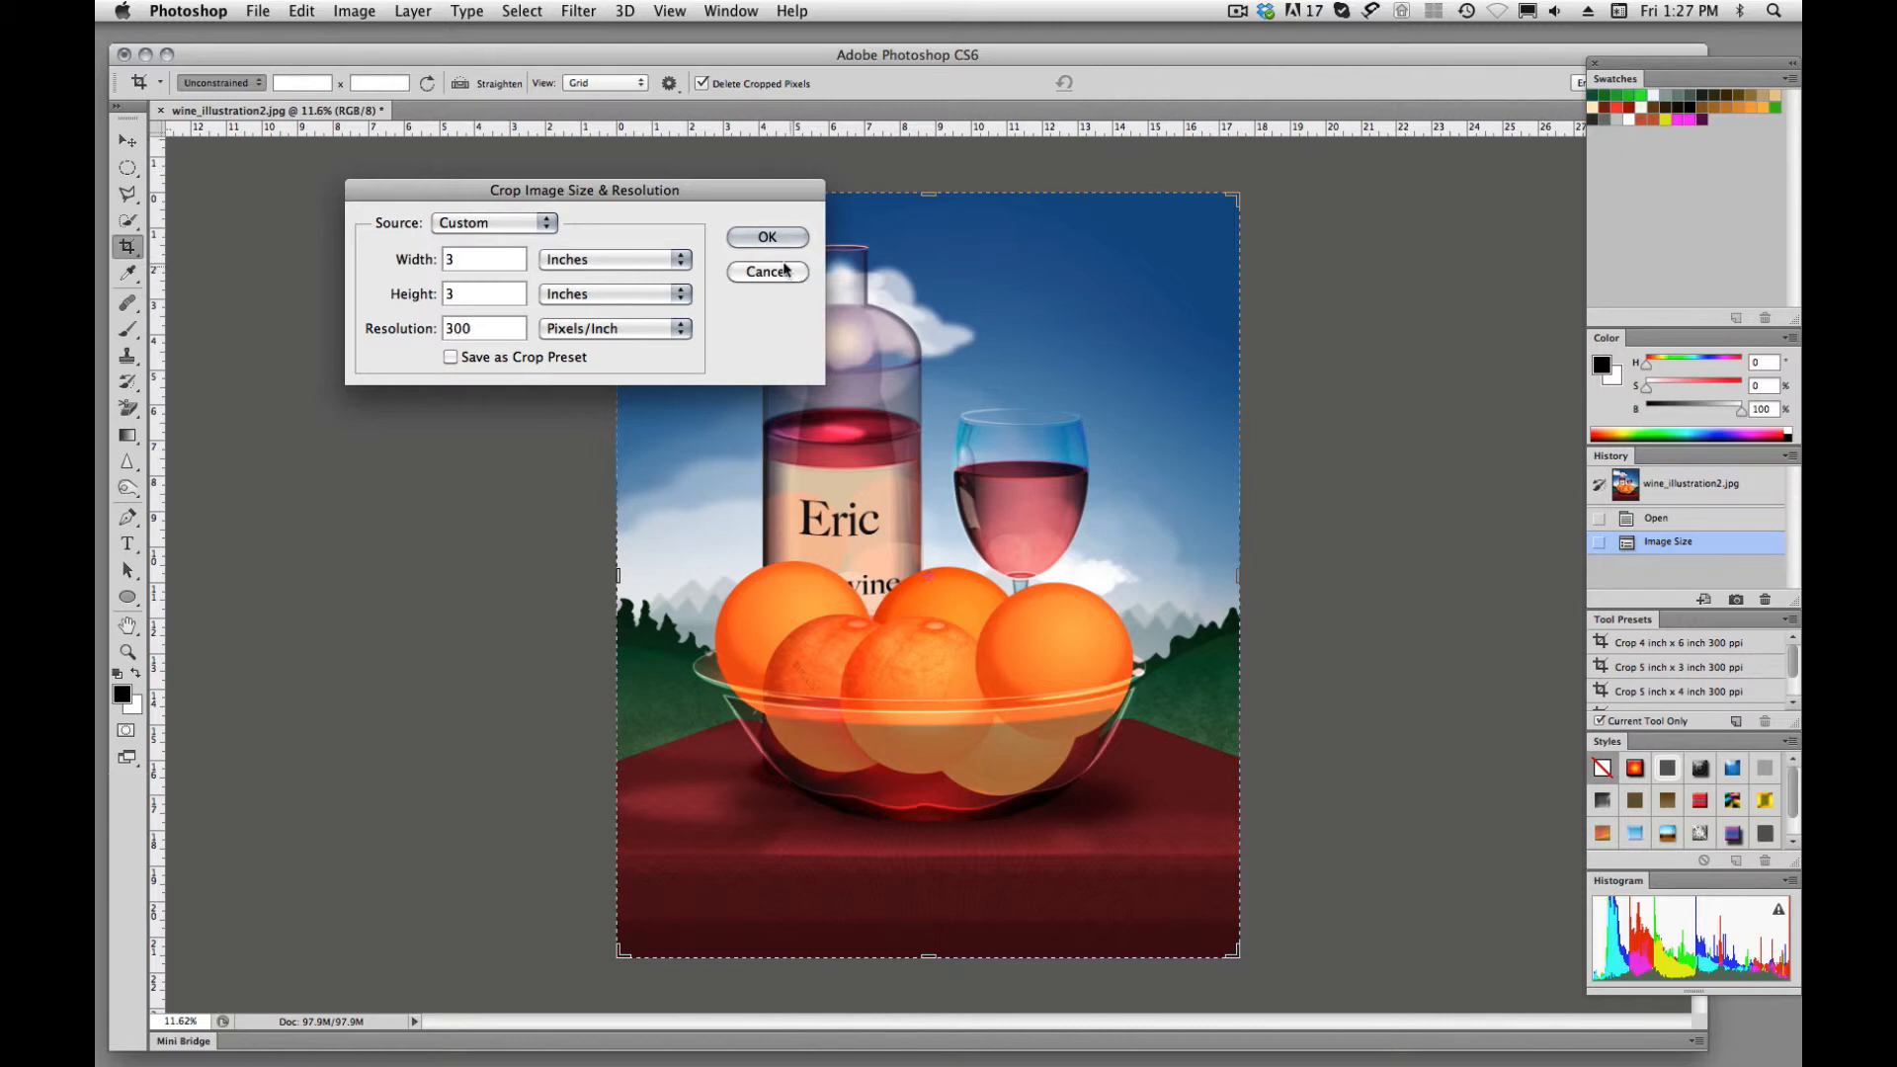
{"action": "left_click", "coordinate": [767, 237]}
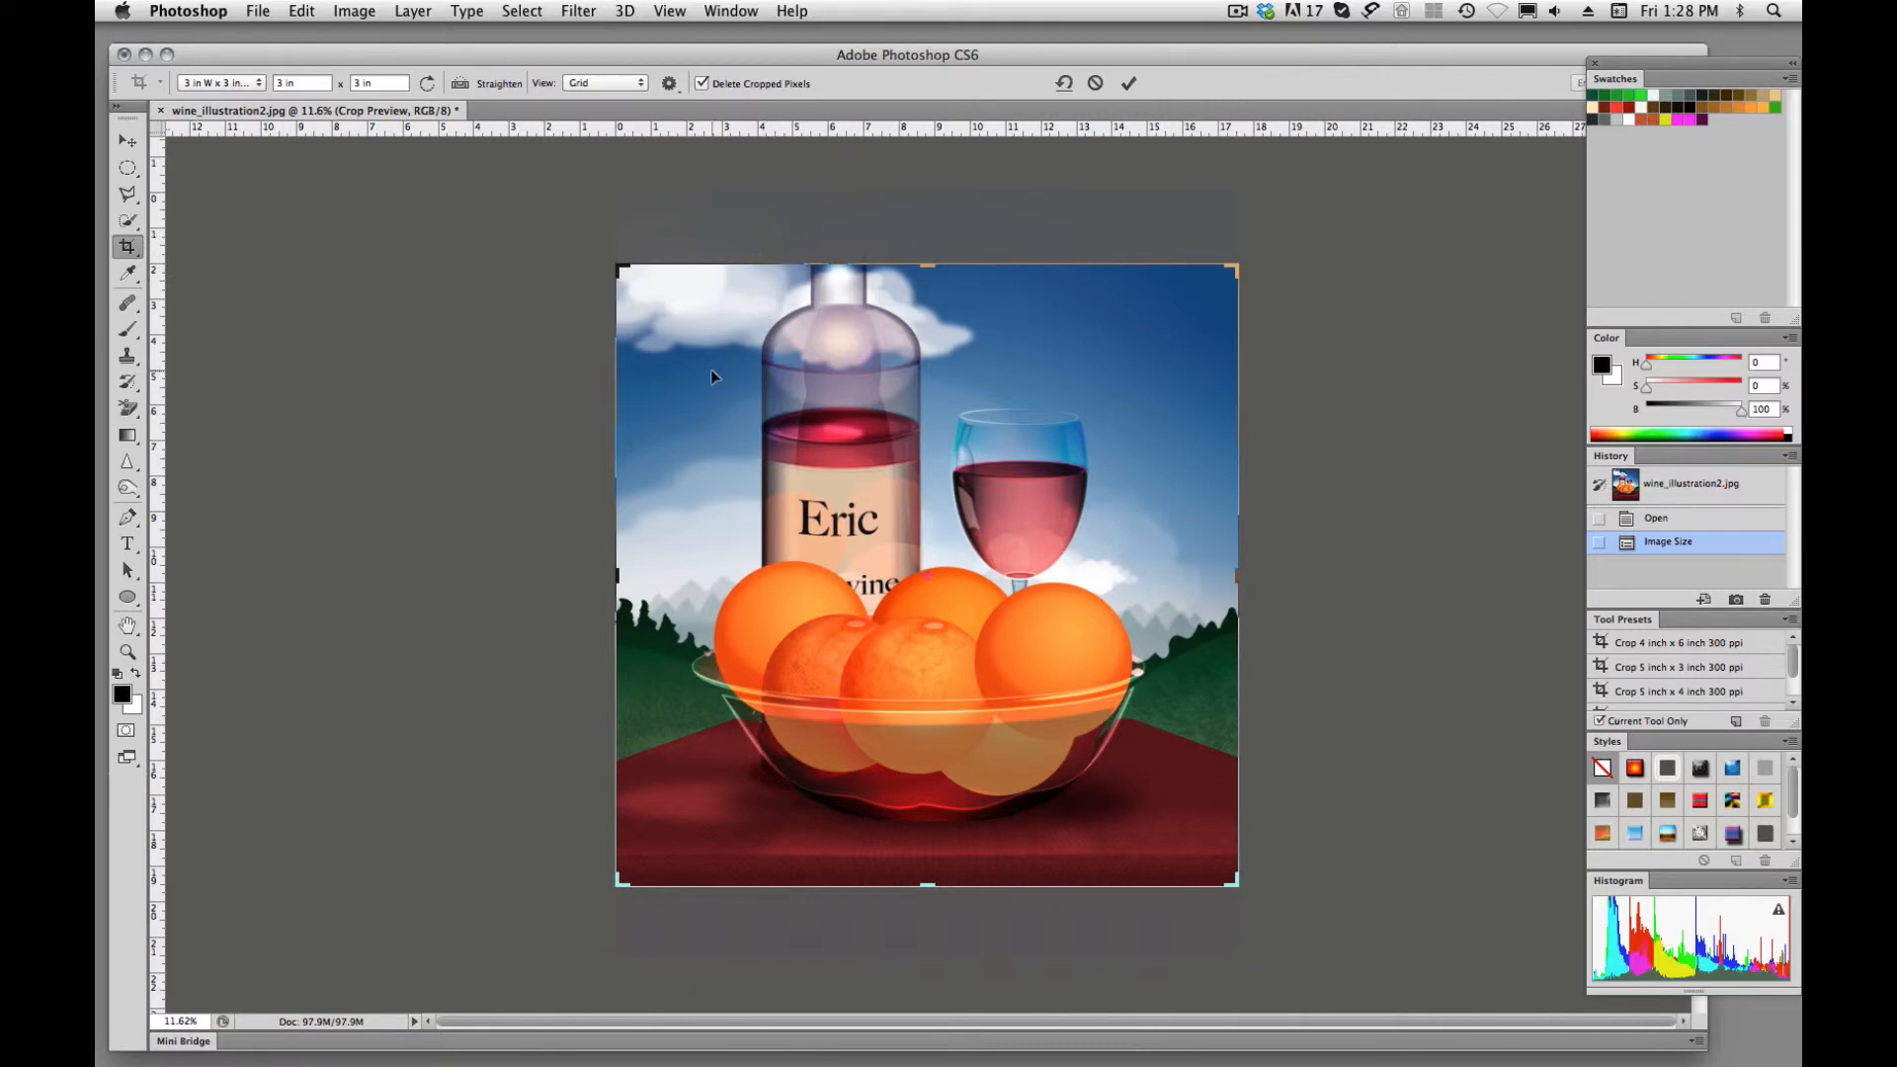
{"action": "mouse_move", "coordinate": [601, 342]}
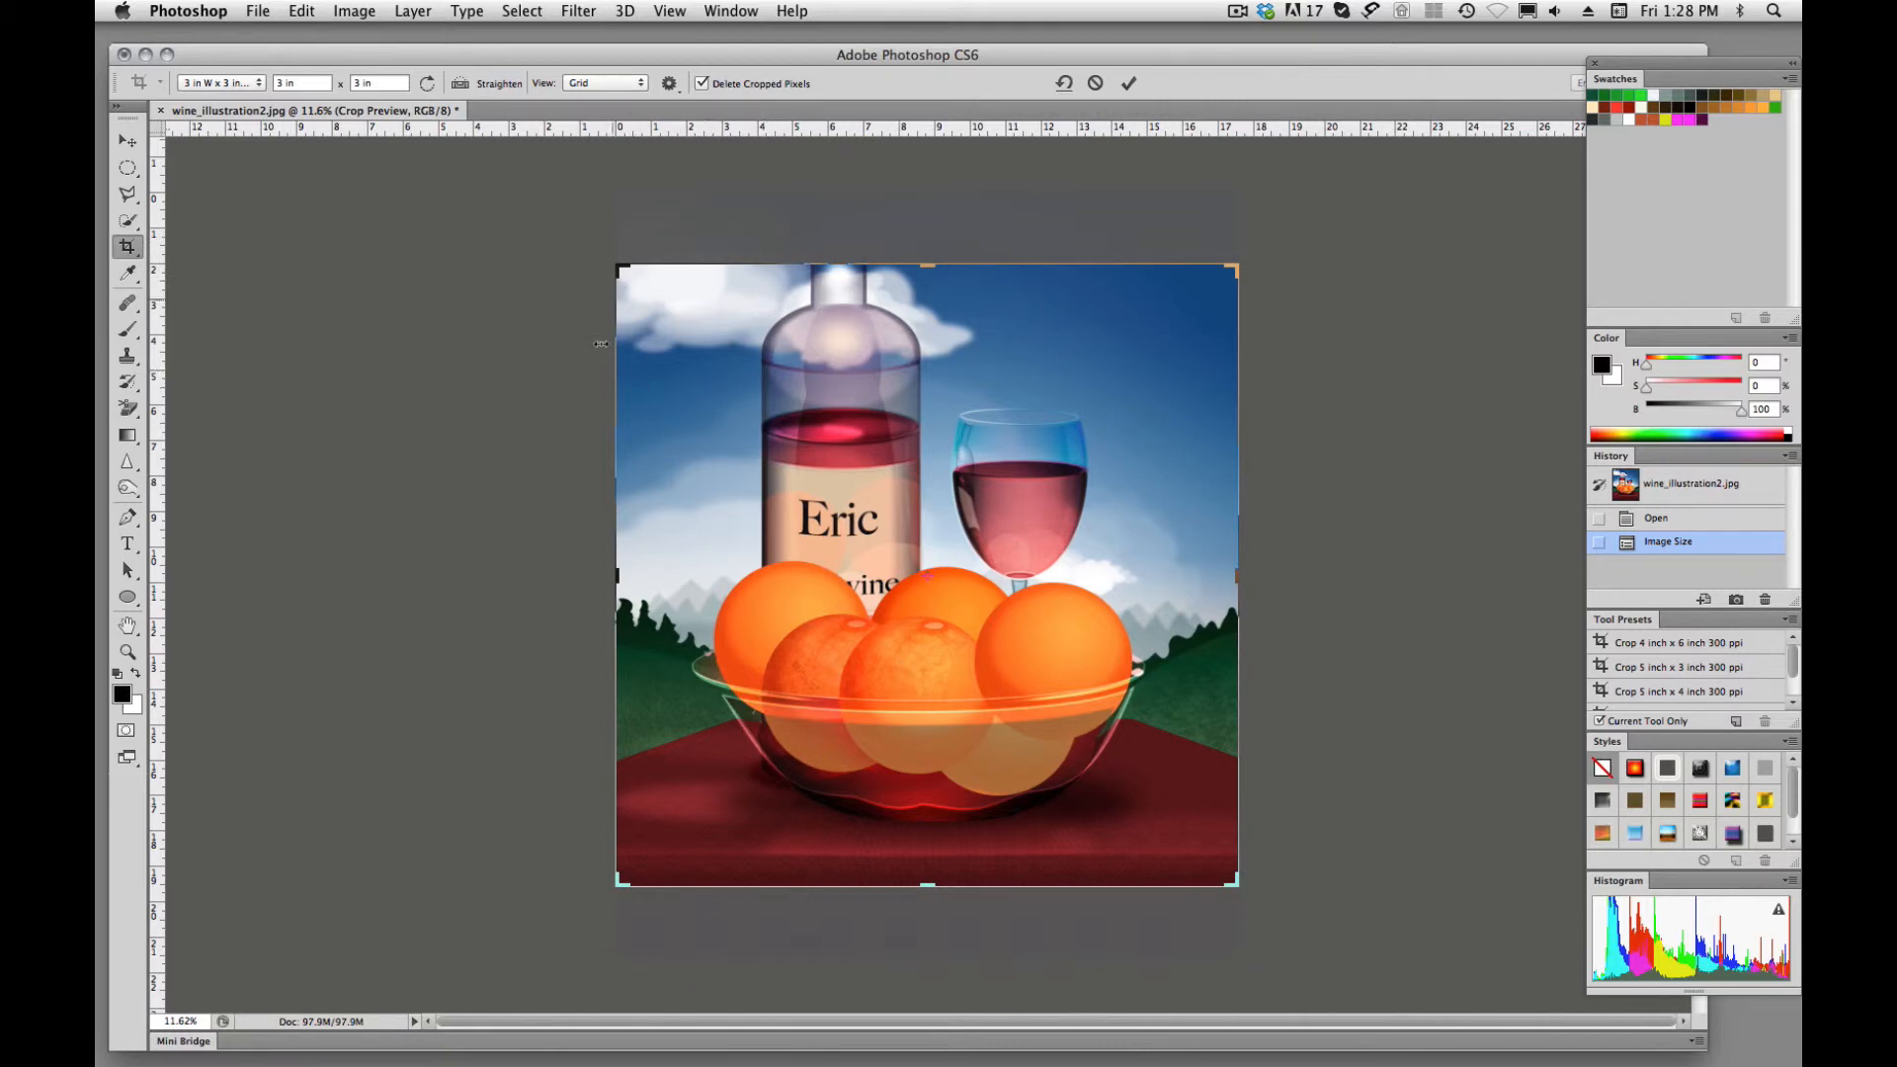
{"action": "mouse_move", "coordinate": [777, 433]}
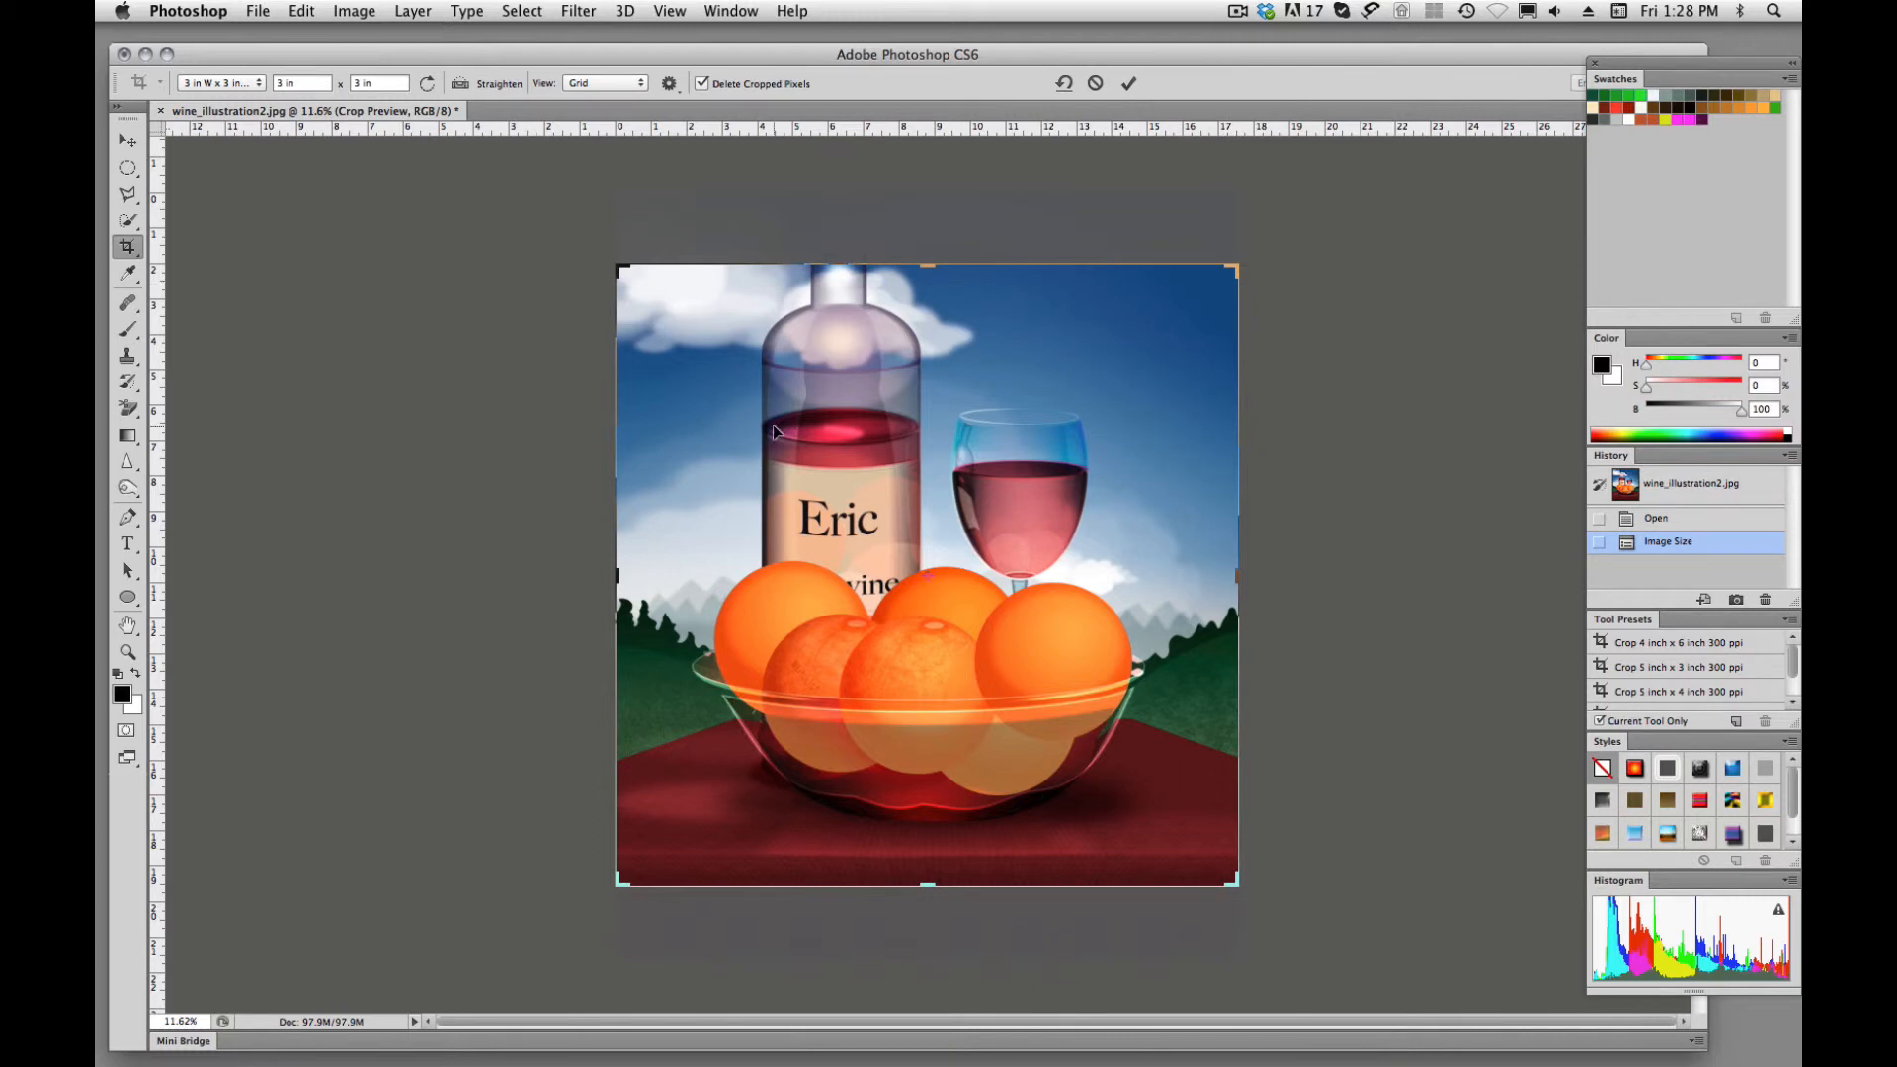
{"action": "mouse_move", "coordinate": [876, 430]}
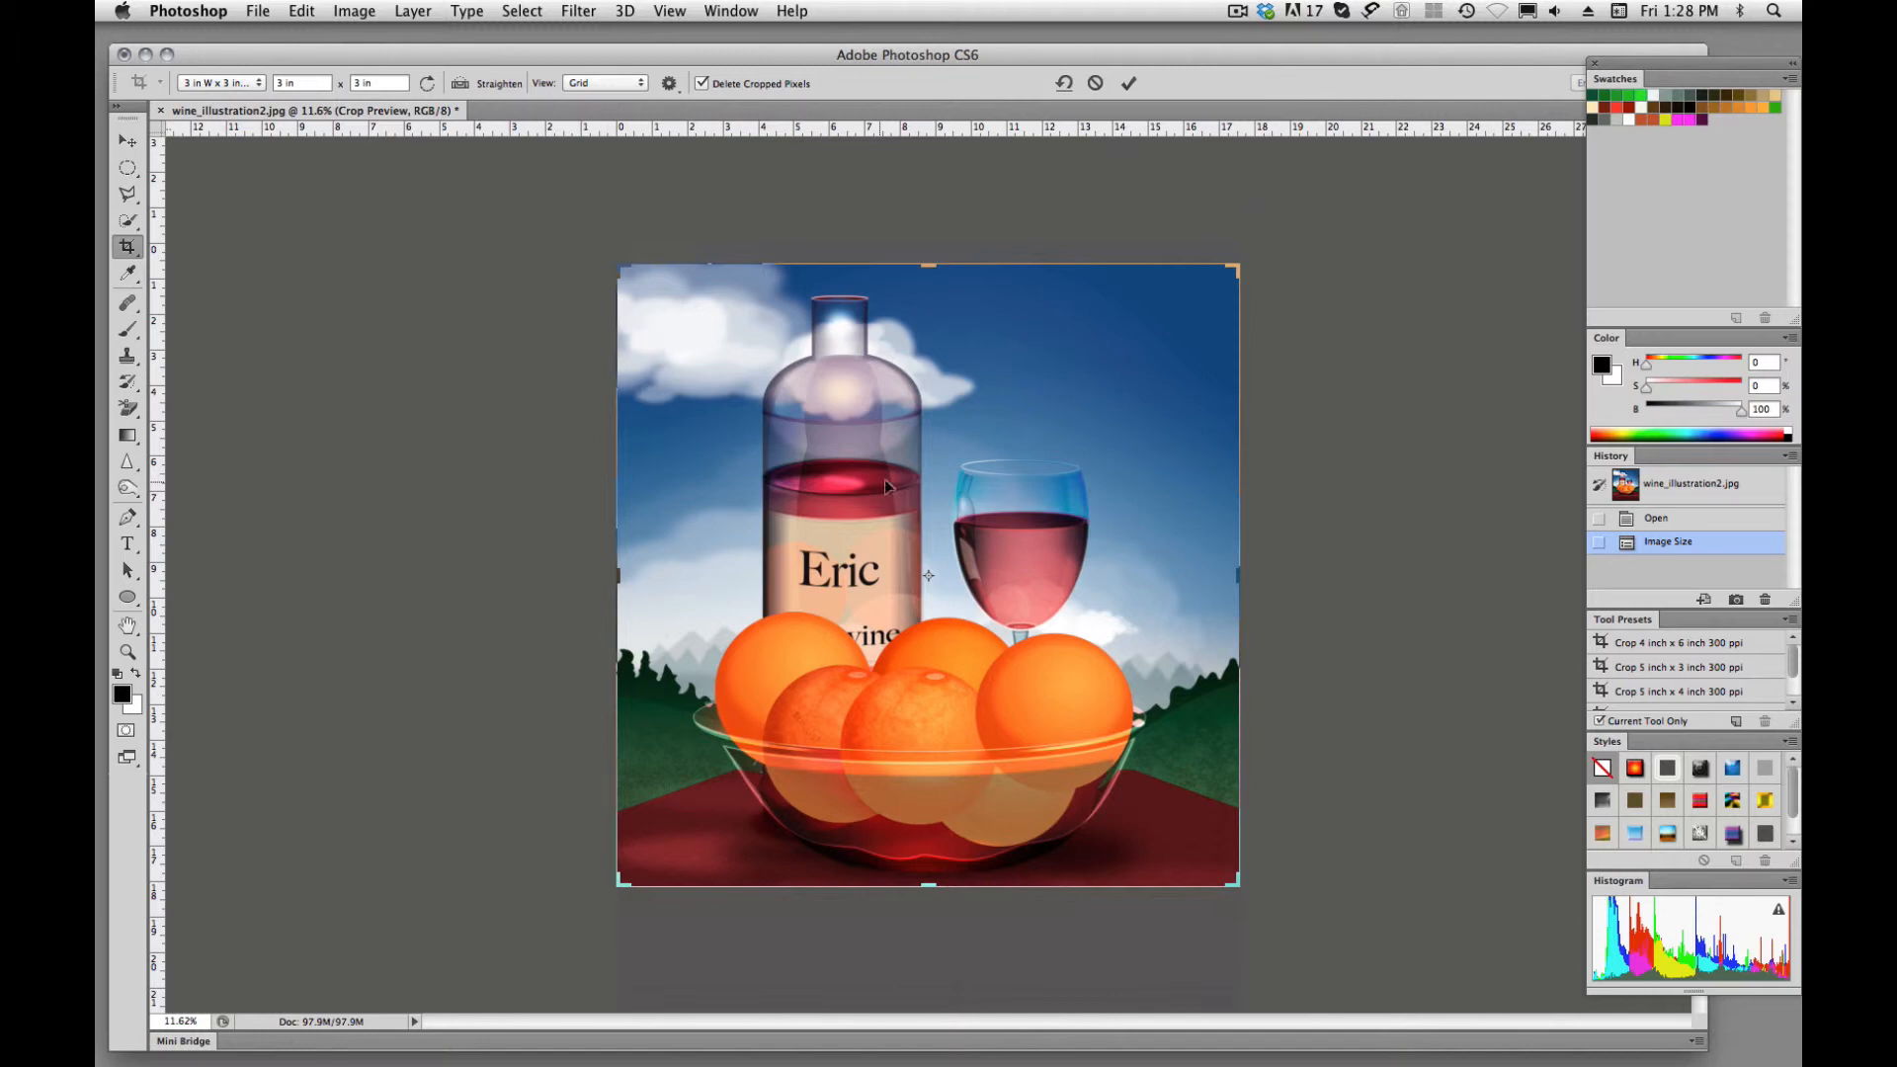
{"action": "mouse_move", "coordinate": [1134, 492]}
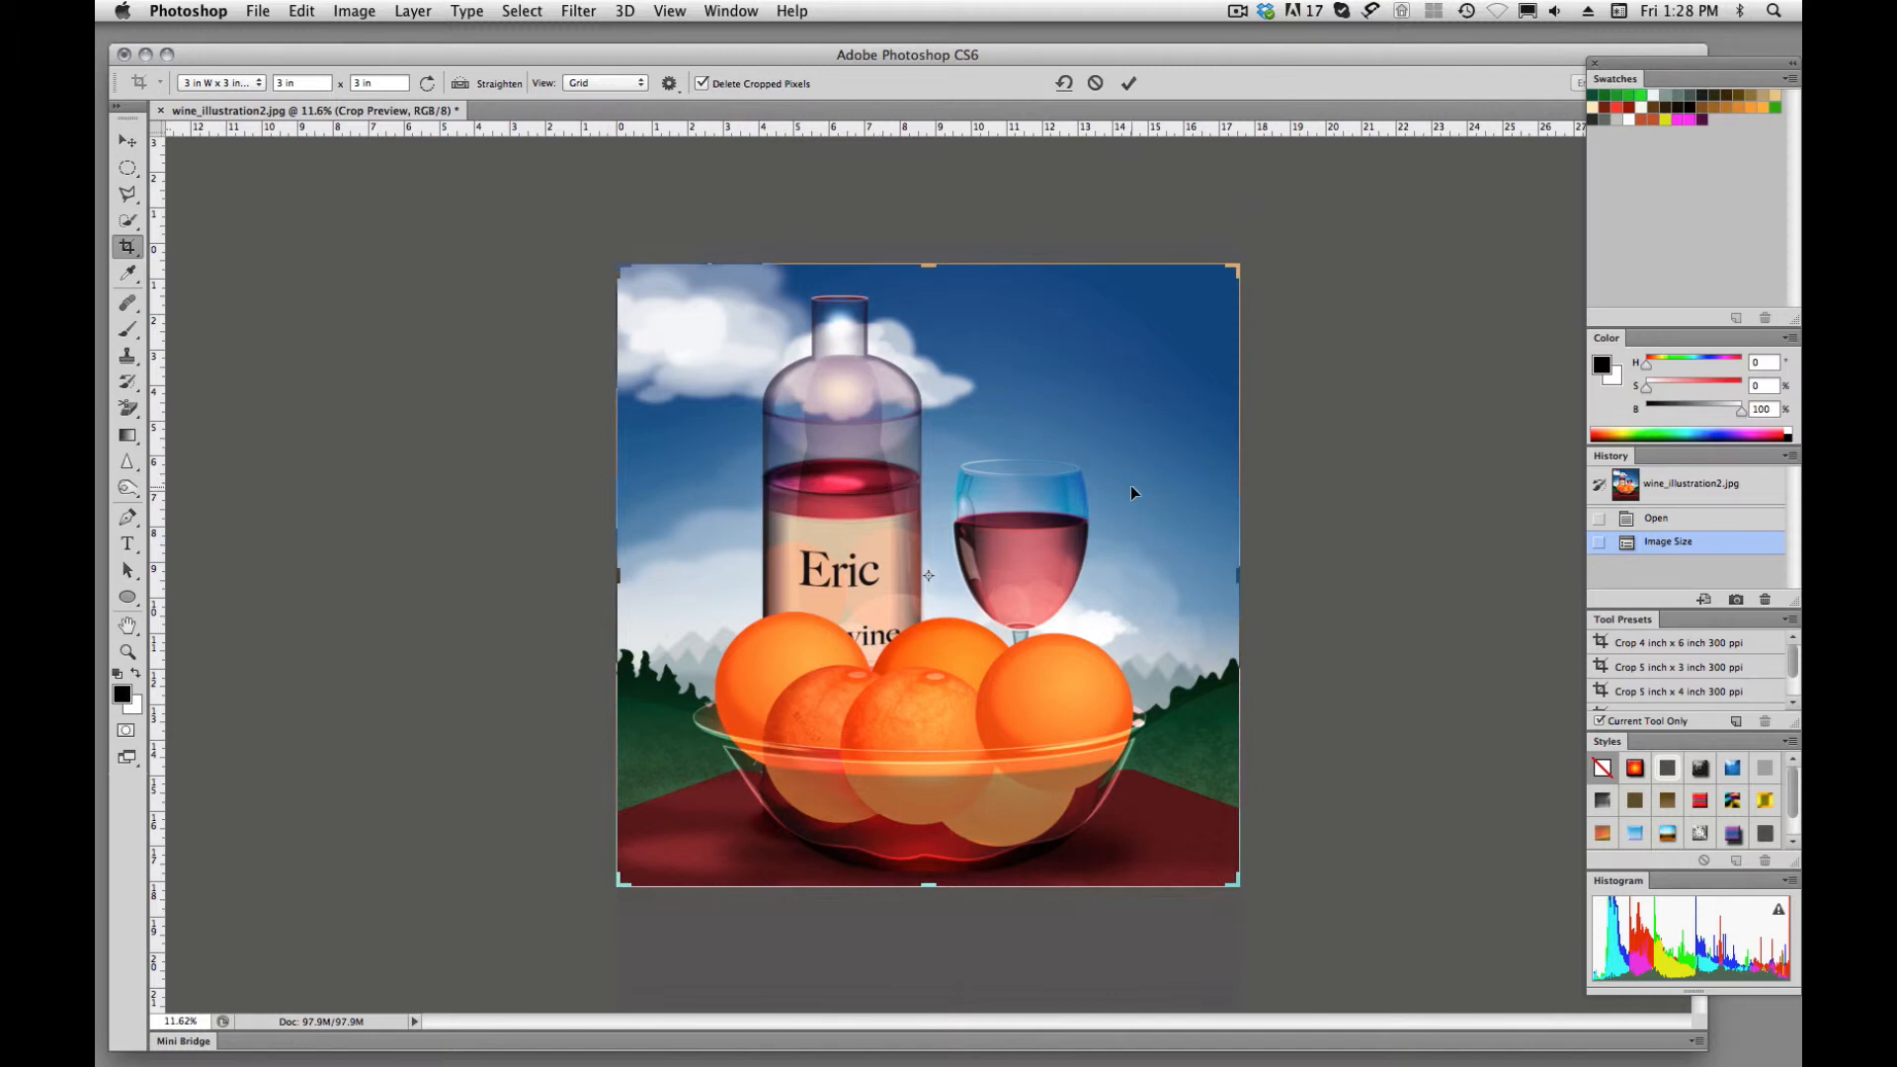
{"action": "mouse_move", "coordinate": [1165, 455]}
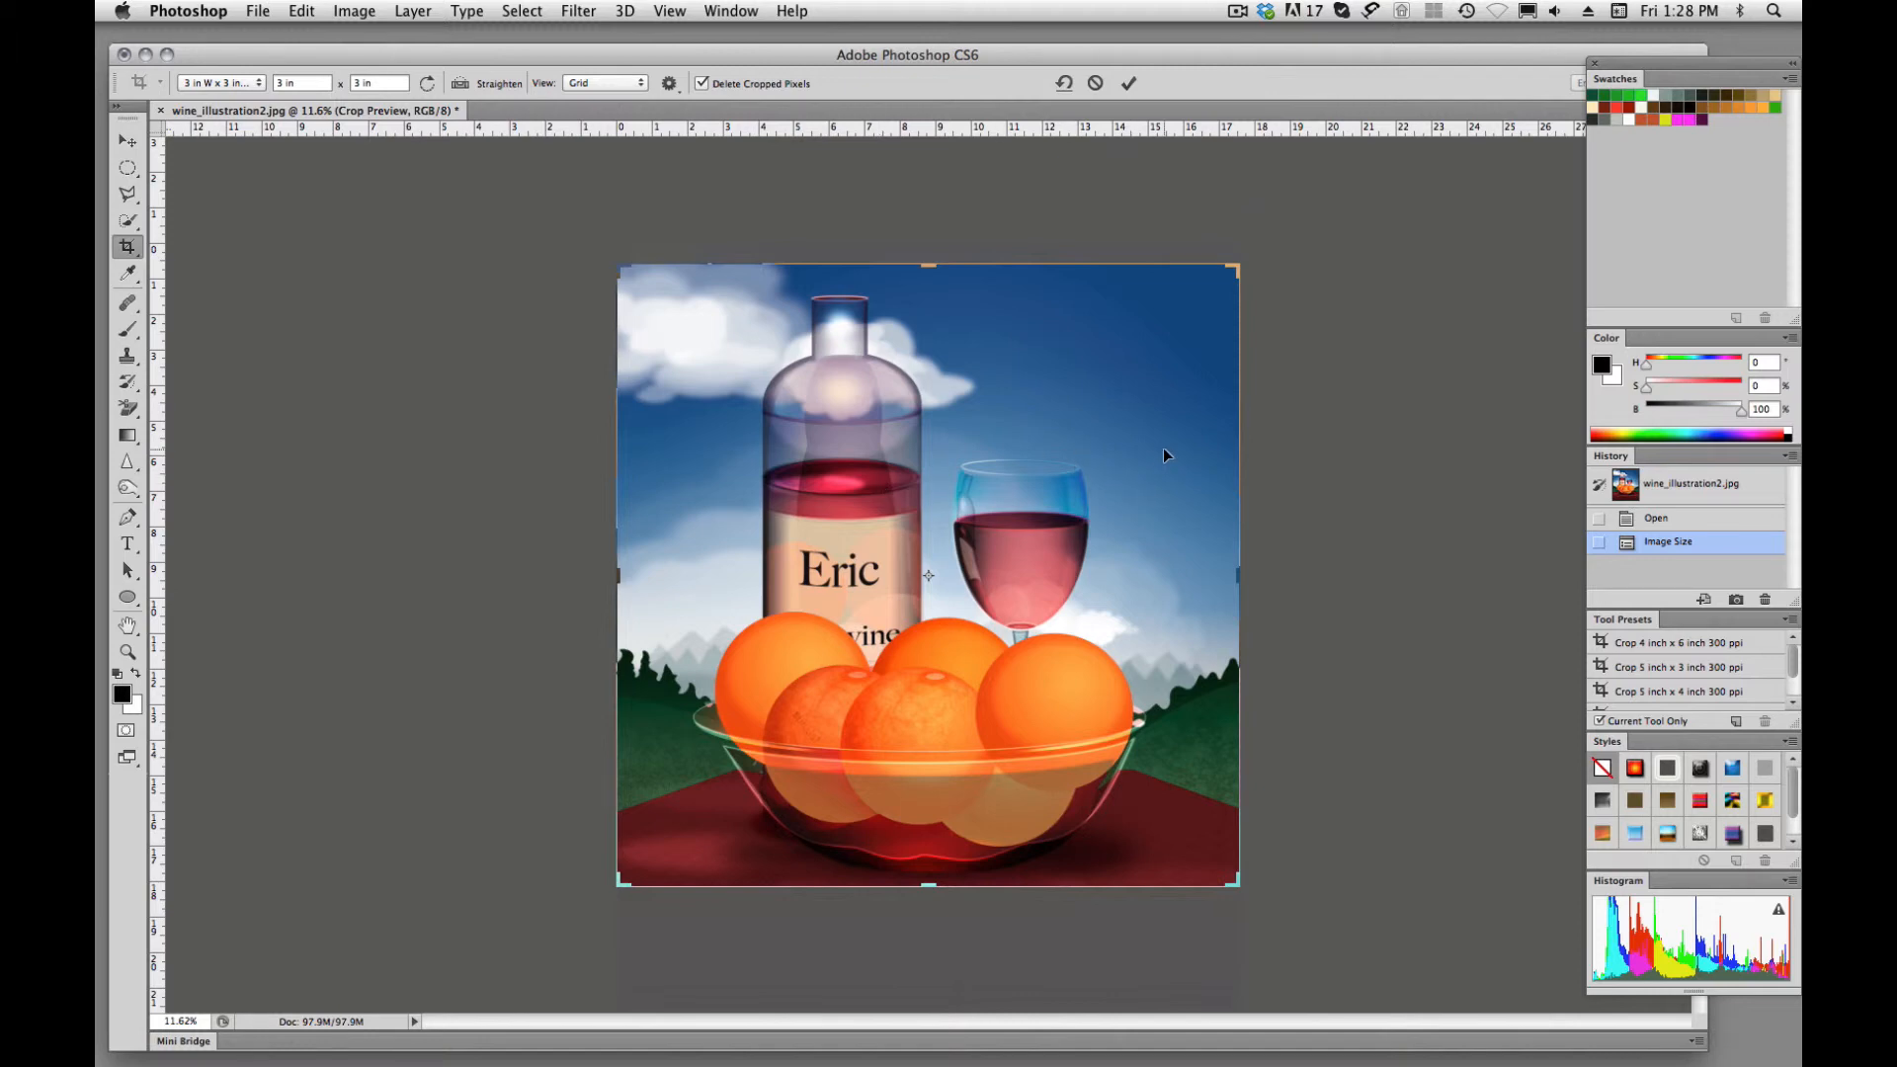
Settle the composition lower in the square crop so the bottle top and oranges are framed.
{"action": "left_click", "coordinate": [1128, 83]}
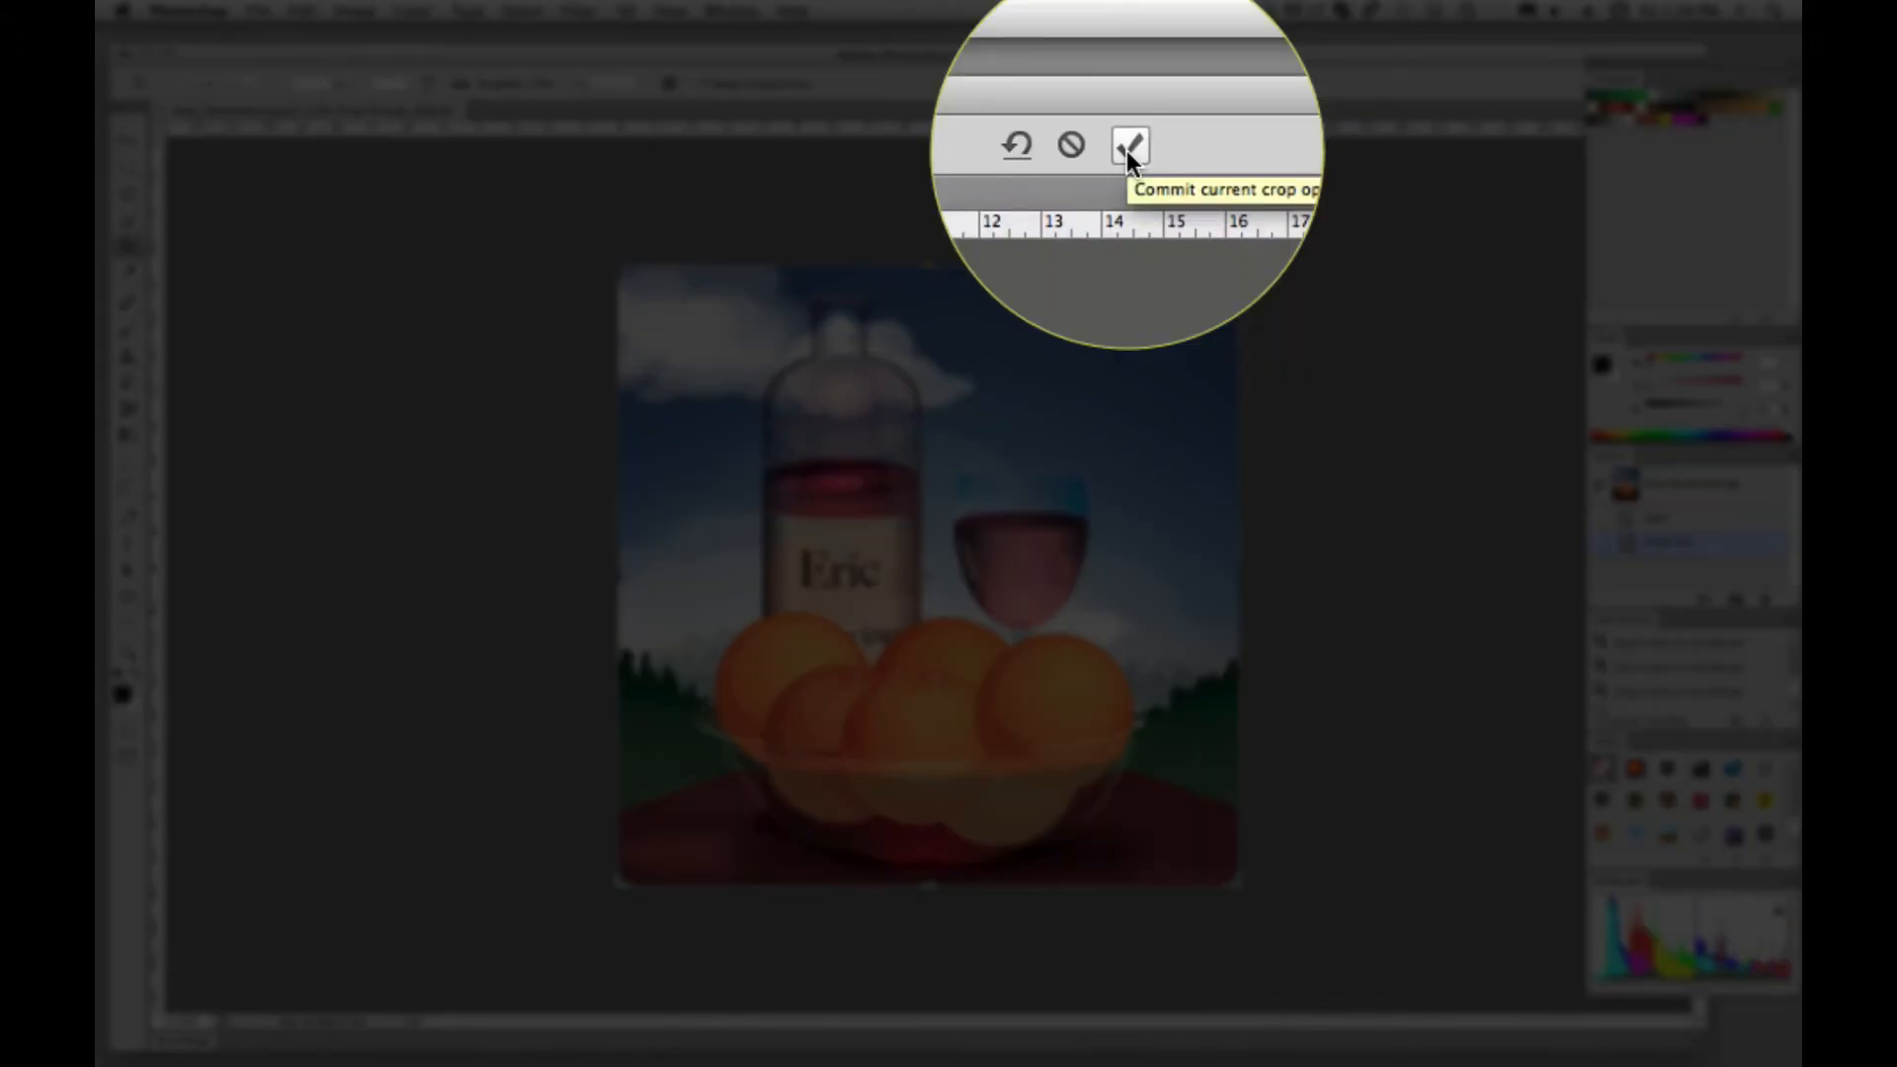
Commit the square crop and verify in Image Size that it is 900 × 900 px at 300 ppi.
{"action": "left_click", "coordinate": [1131, 144]}
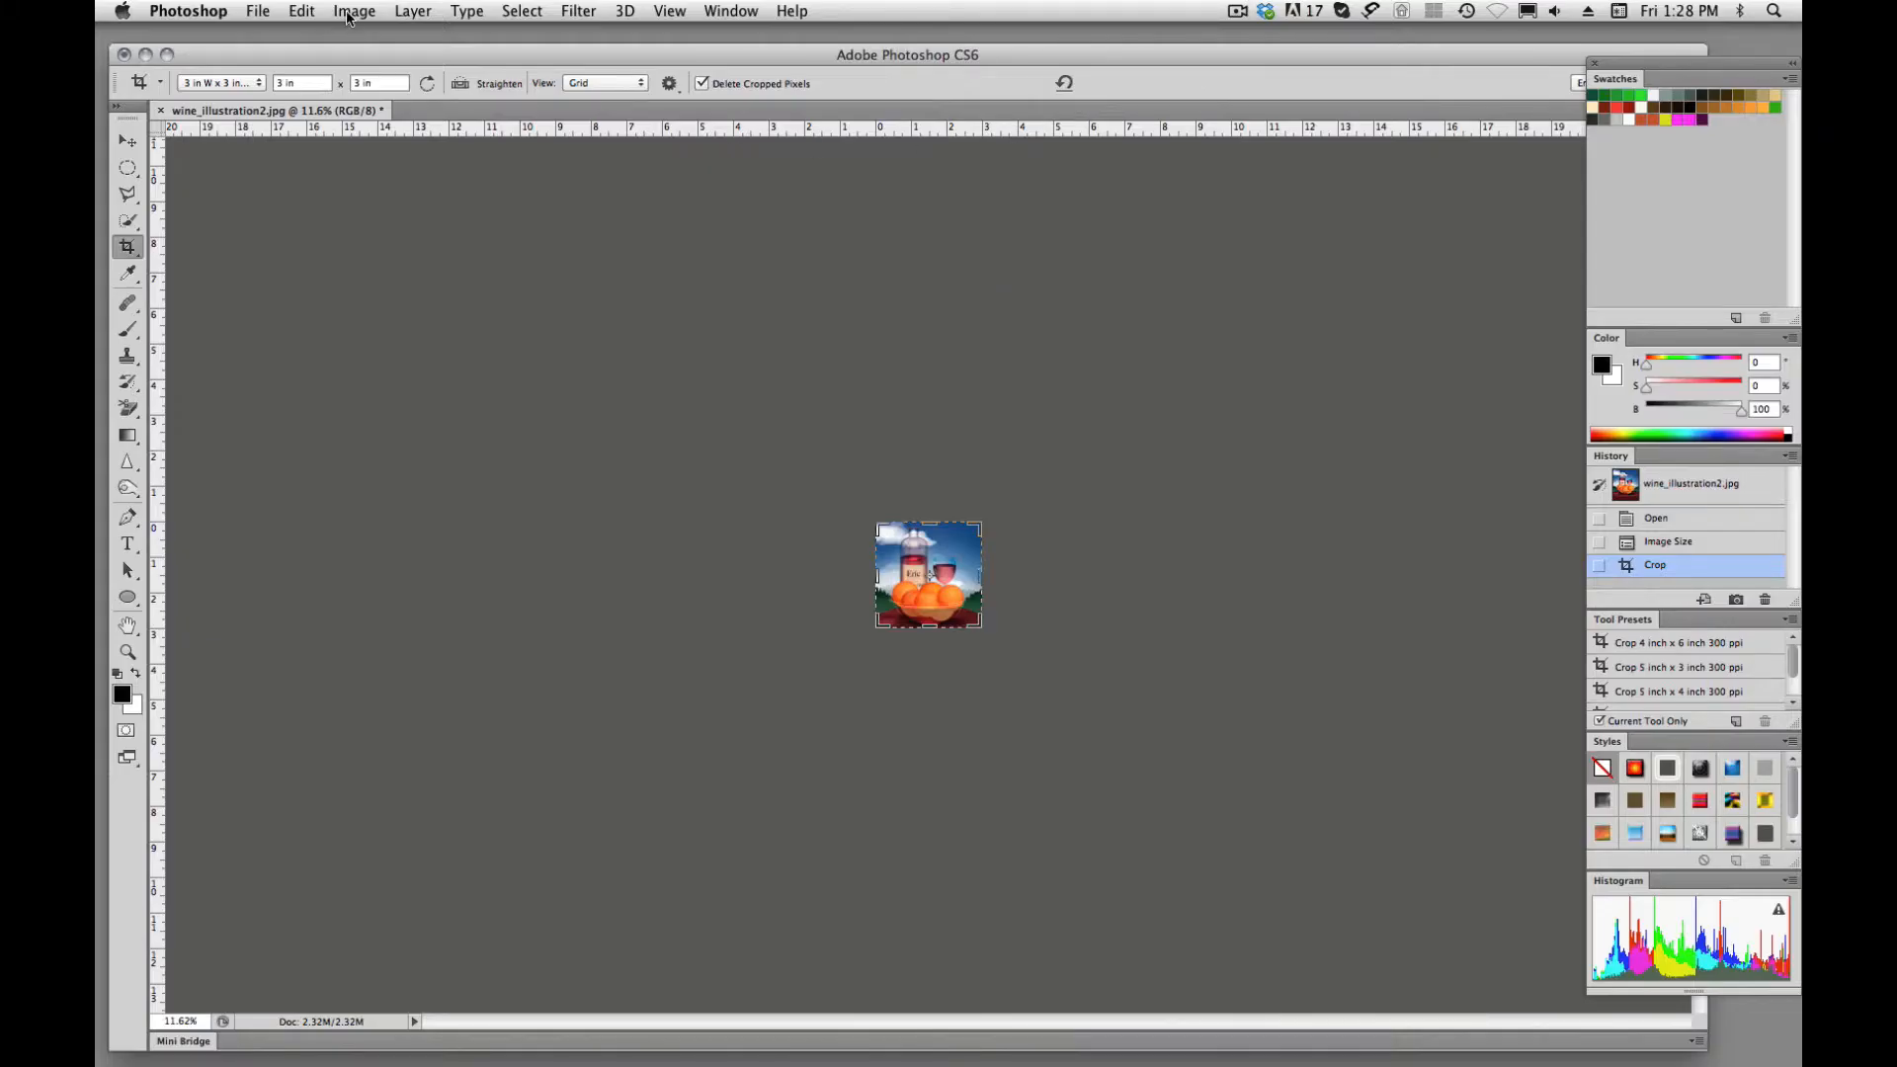
{"action": "left_click", "coordinate": [353, 10]}
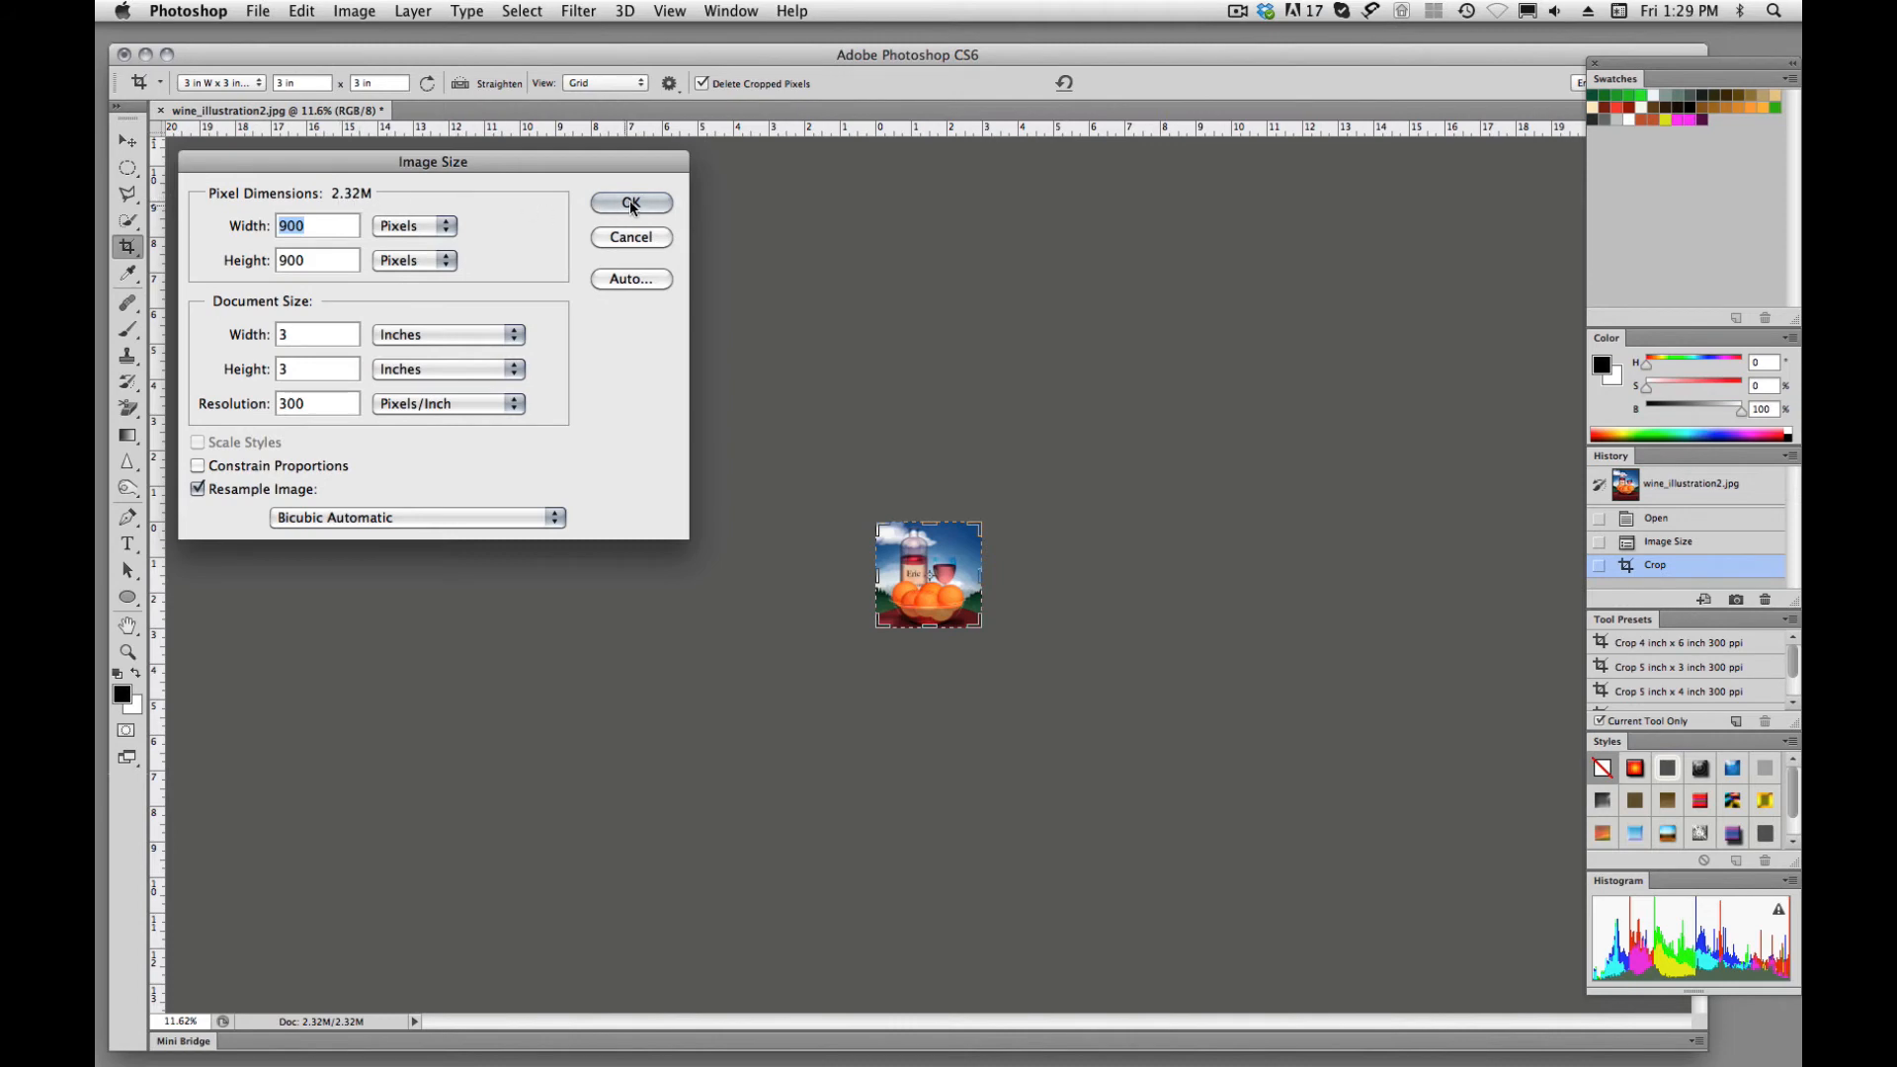
{"action": "left_click", "coordinate": [630, 201]}
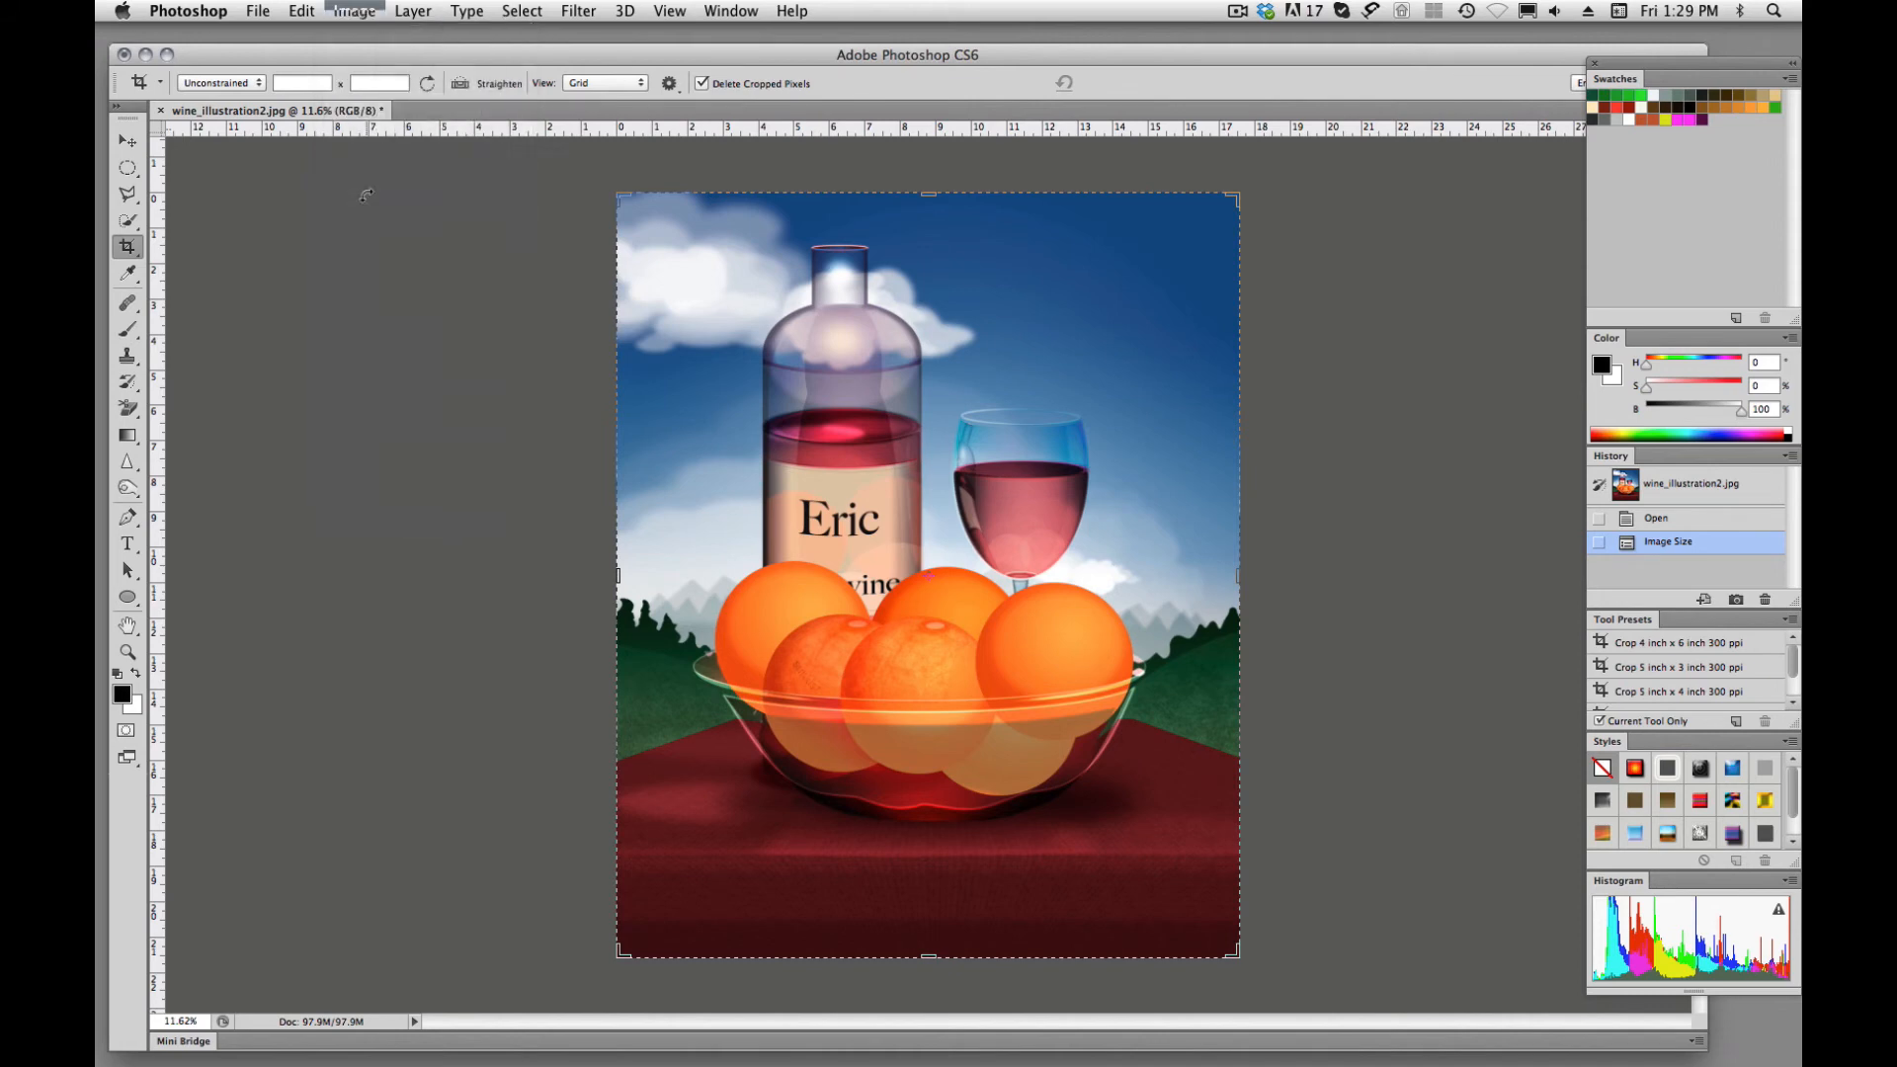
Confirm the restored illustration measures 17.6 × 21.6 inches at 300 ppi in Image Size.
{"action": "left_click", "coordinate": [352, 12]}
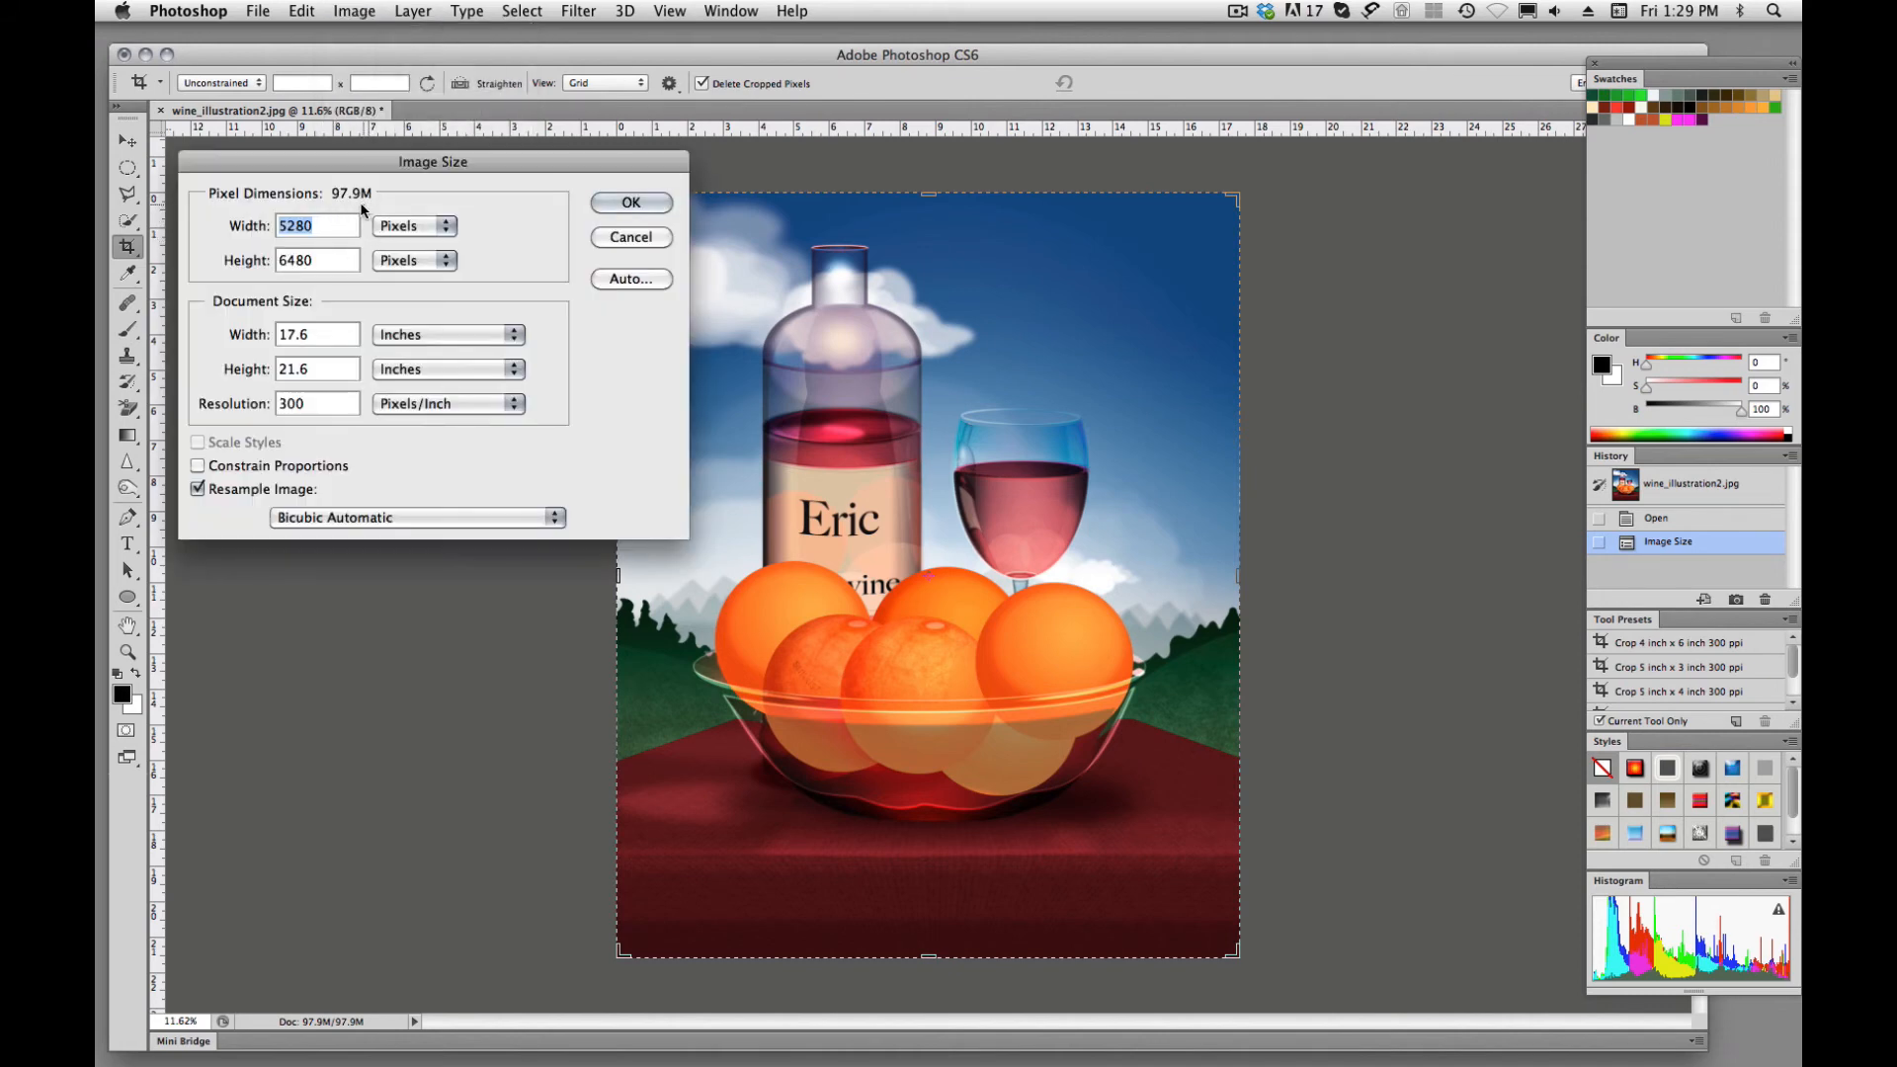
{"action": "mouse_move", "coordinate": [368, 208]}
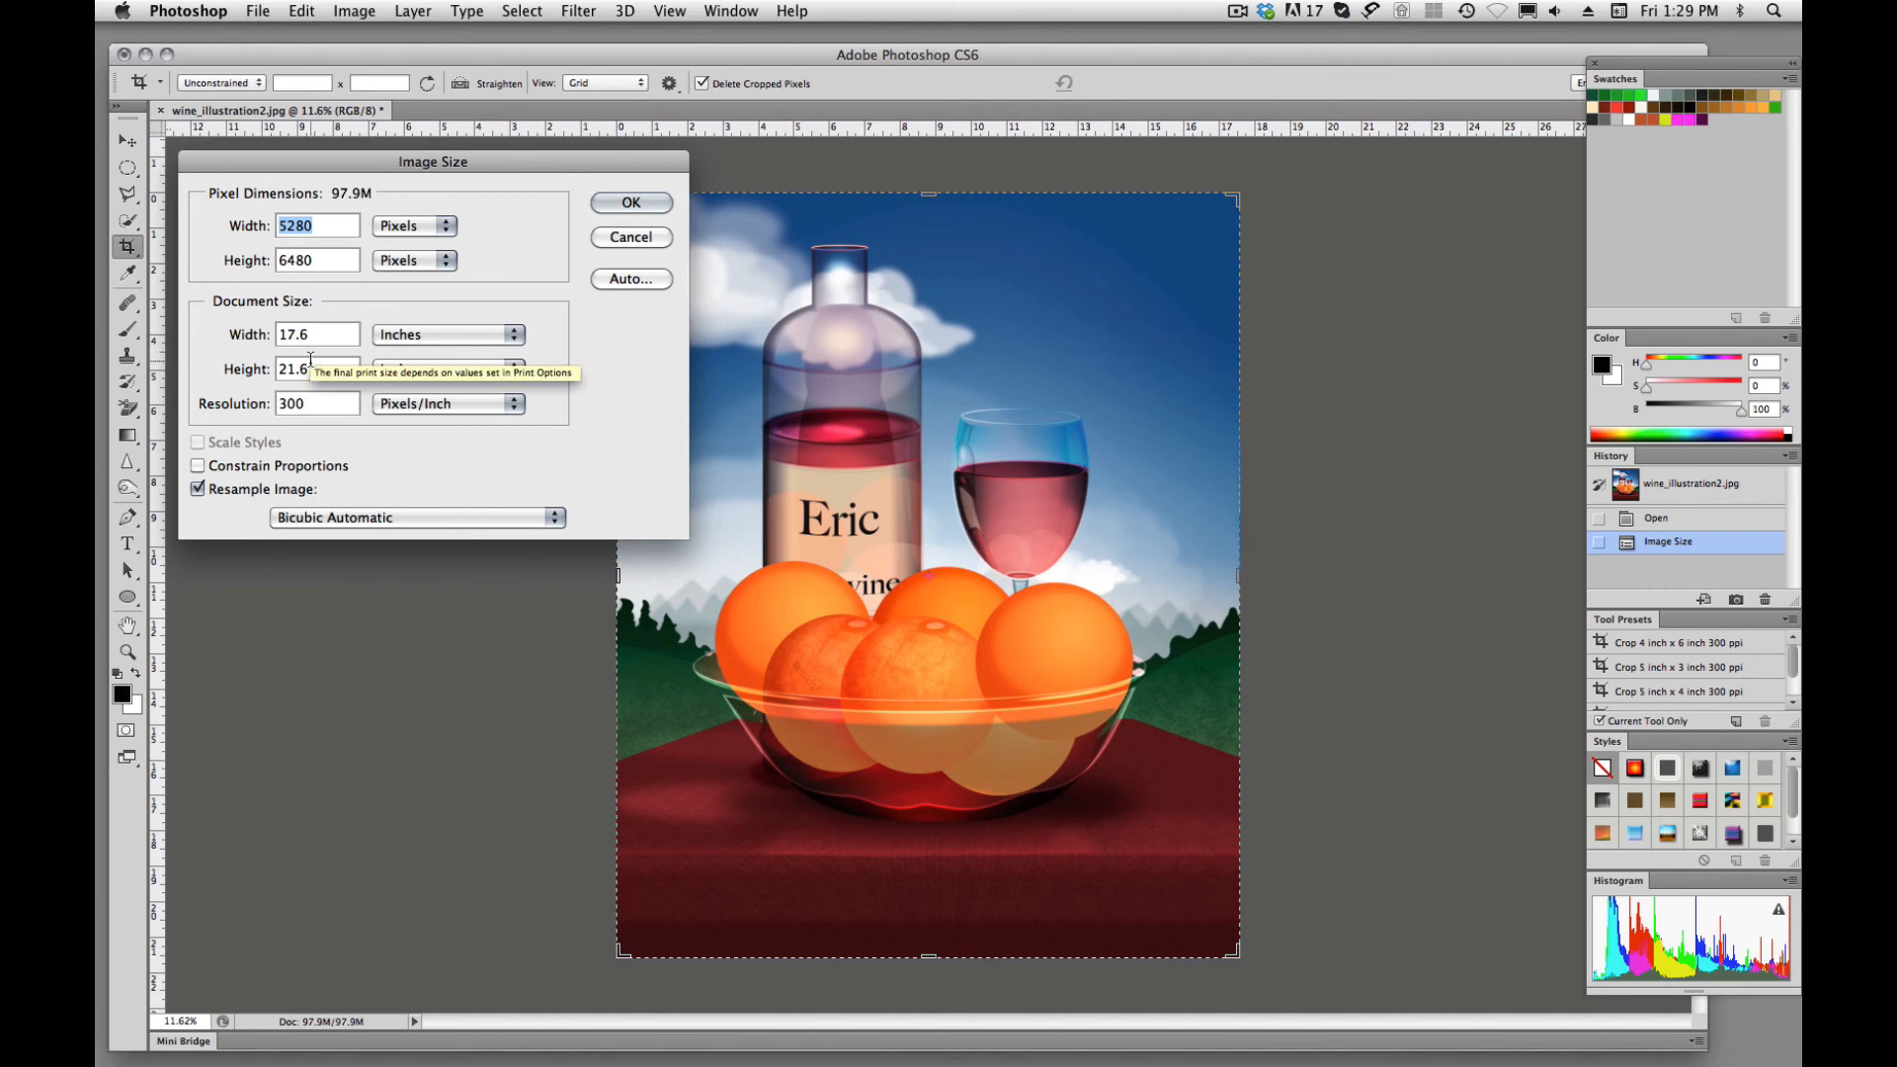
{"action": "mouse_move", "coordinate": [314, 387]}
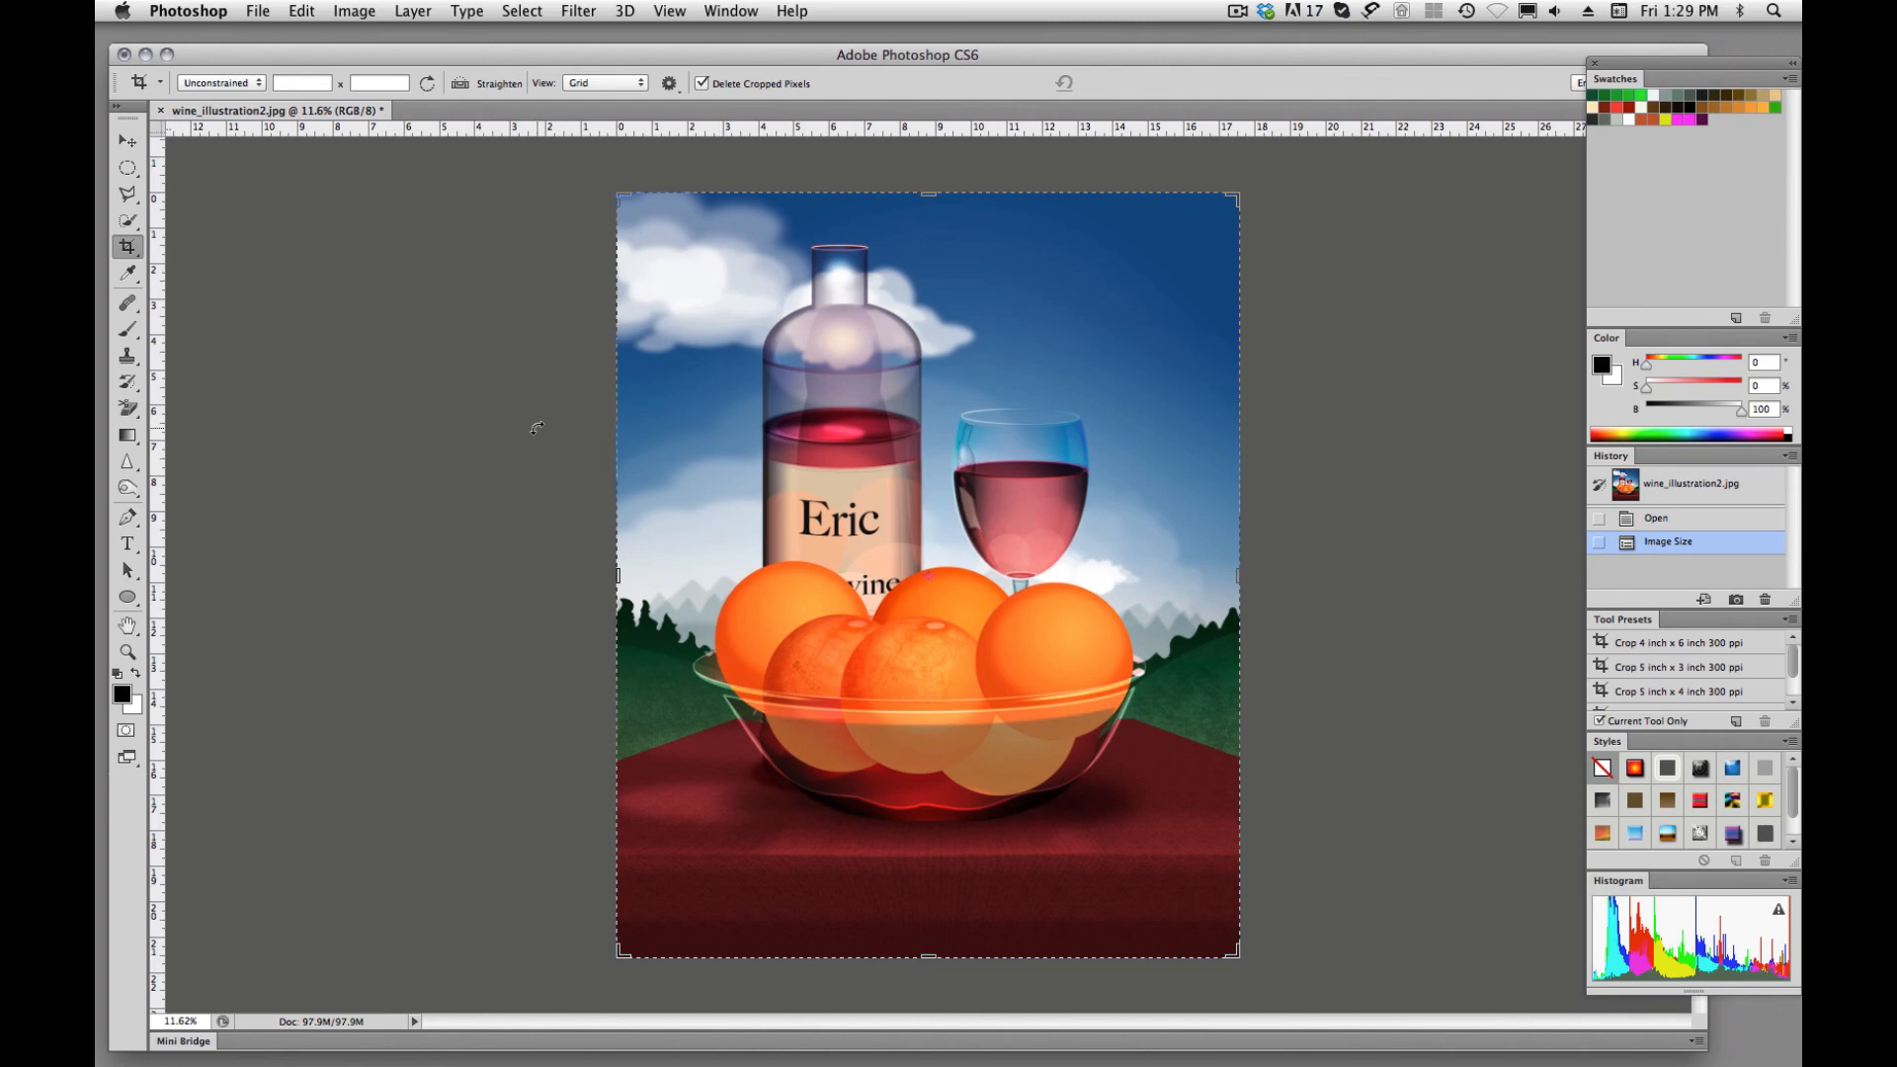
{"action": "mouse_move", "coordinate": [591, 577]}
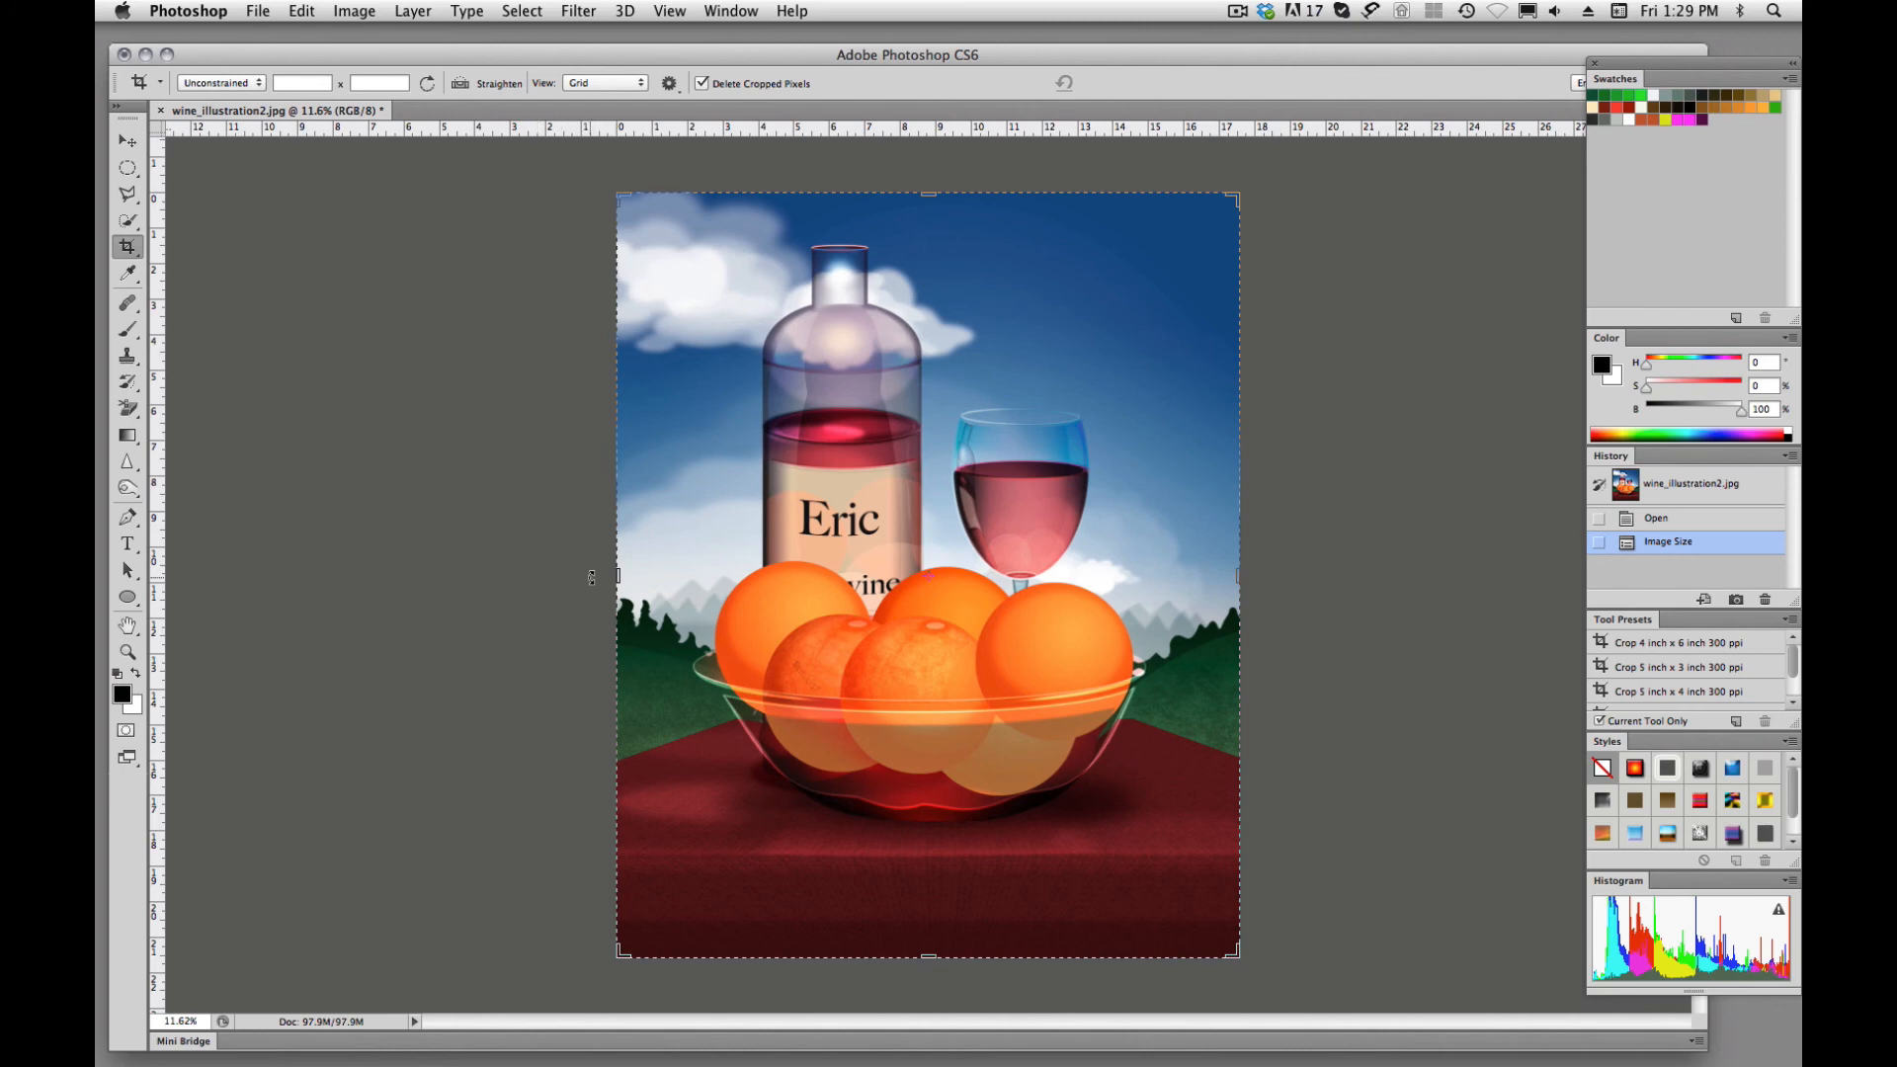